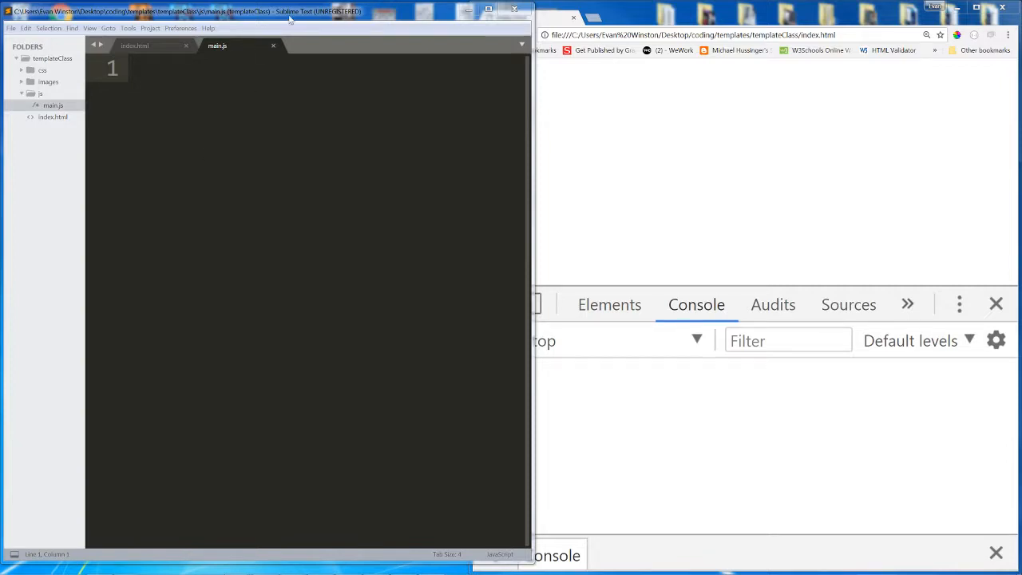
{"action": "mouse_move", "coordinate": [358, 45]}
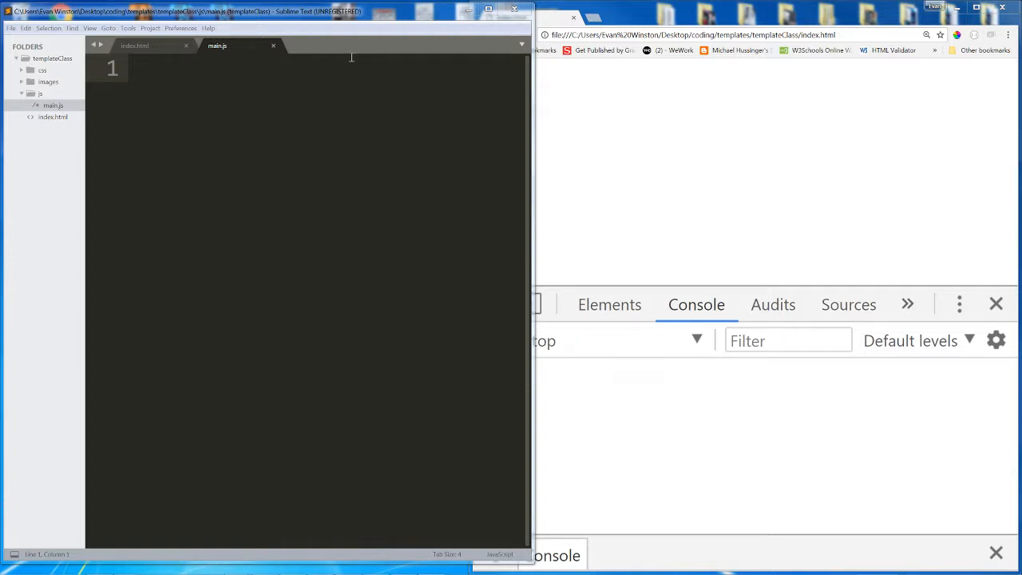
Step: Write empty console.log() and document.write() calls on the first two lines
{"action": "type", "text": "con"}
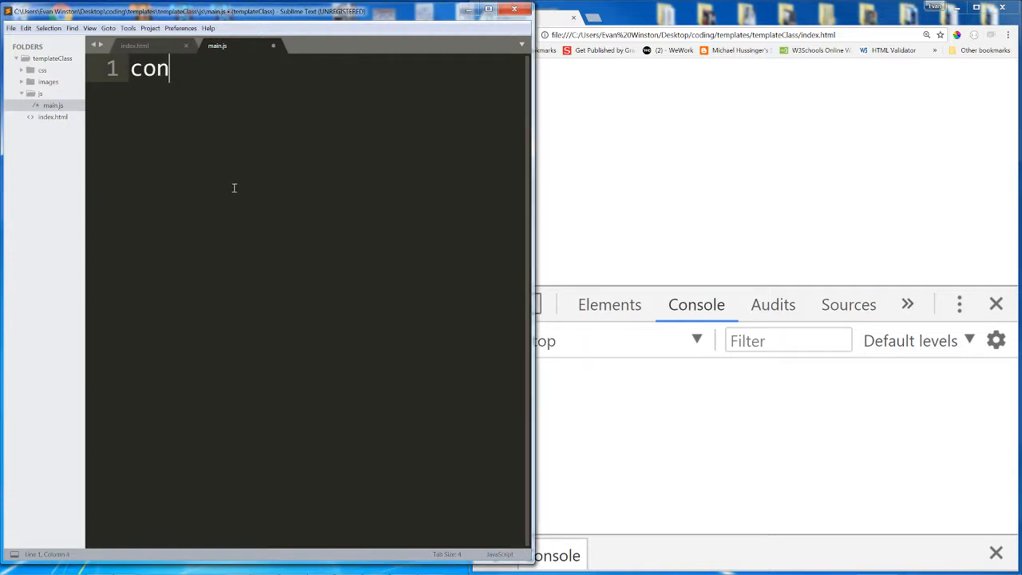
{"action": "type", "text": "sole.log()"}
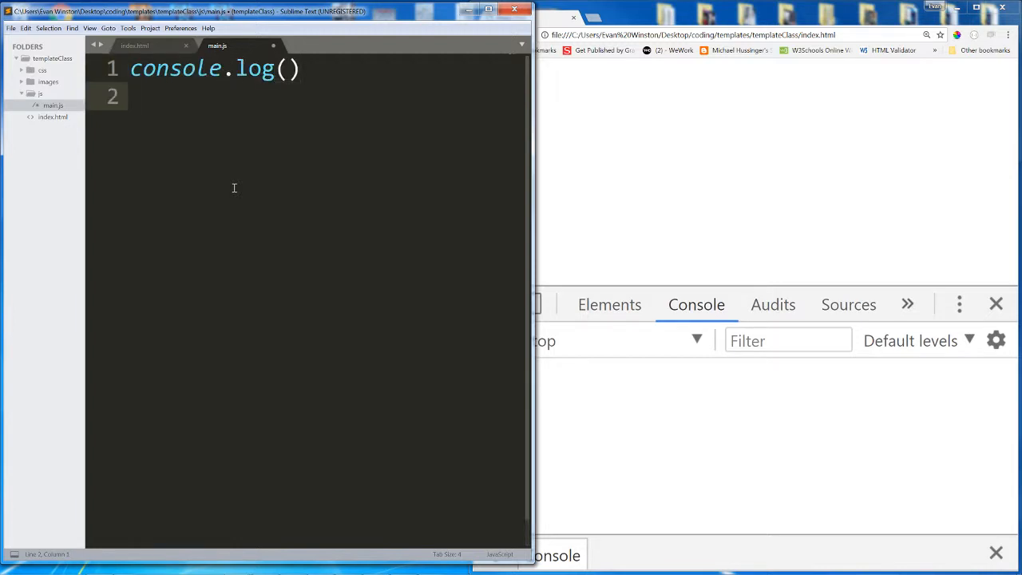
{"action": "type", "text": "document.w"}
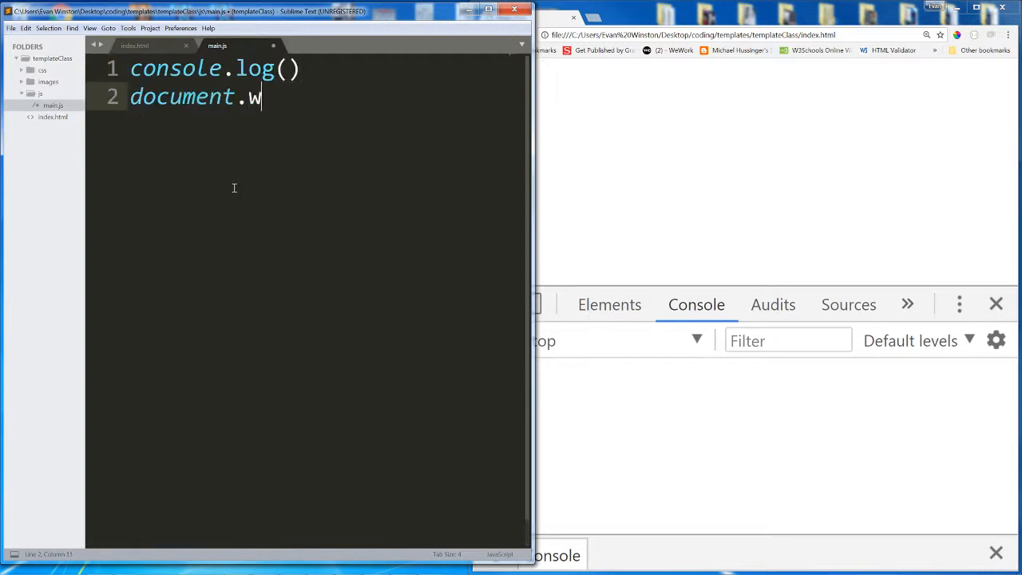
{"action": "type", "text": "rite()"}
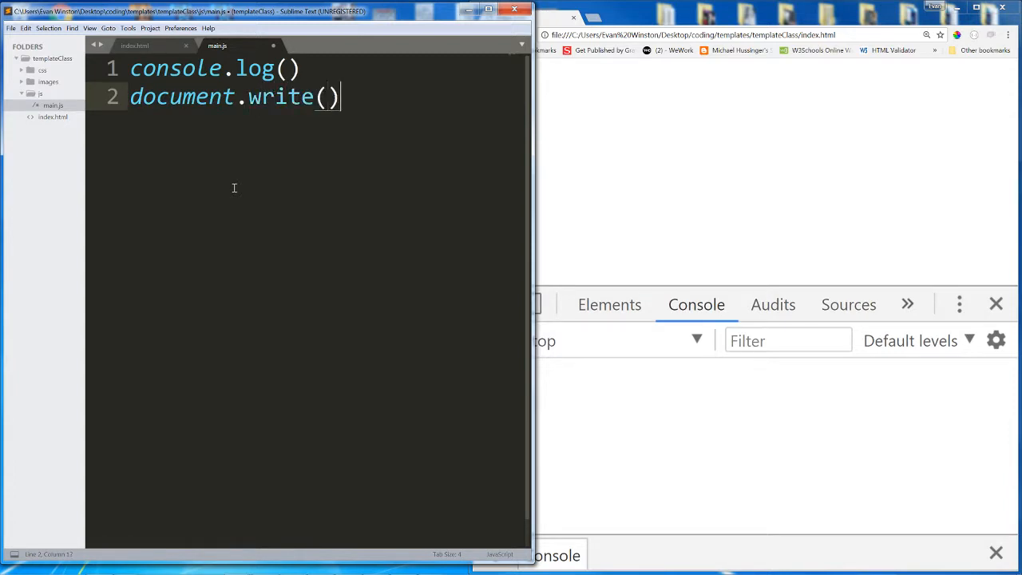
Step: Write empty alert() and prompt() calls on the next two lines
{"action": "type", "text": "aler"}
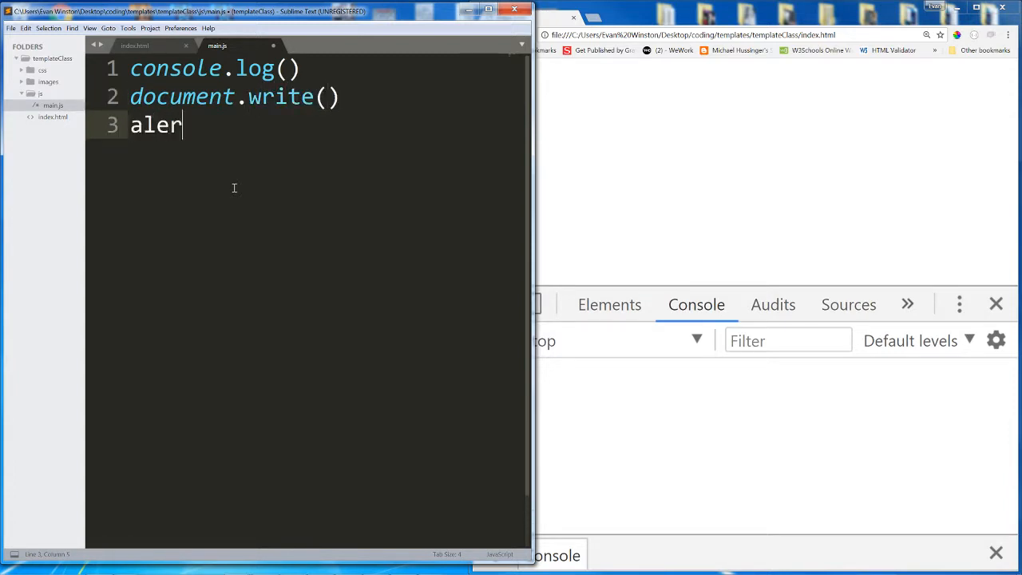
{"action": "type", "text": "t()"}
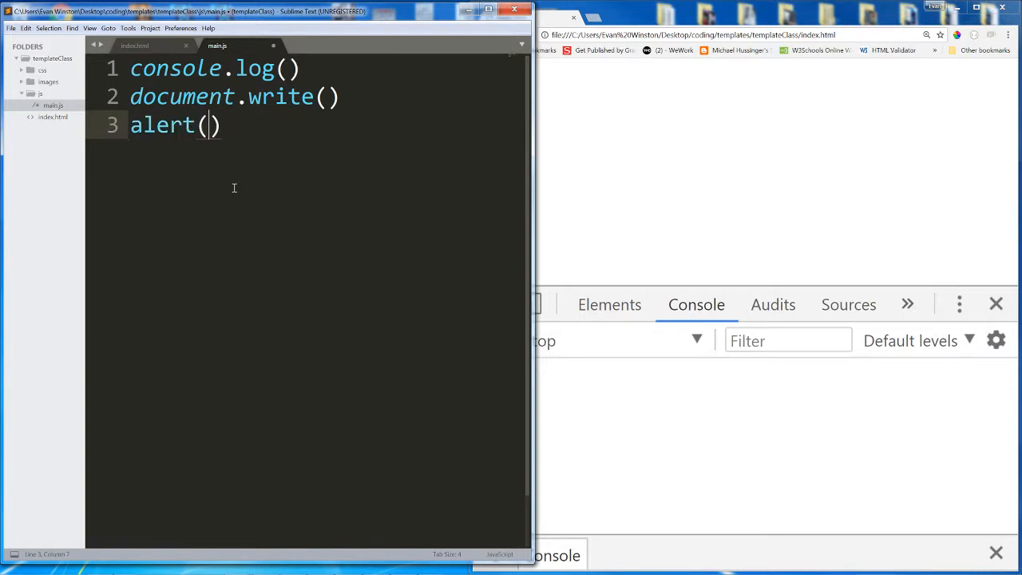
{"action": "type", "text": "prompt"}
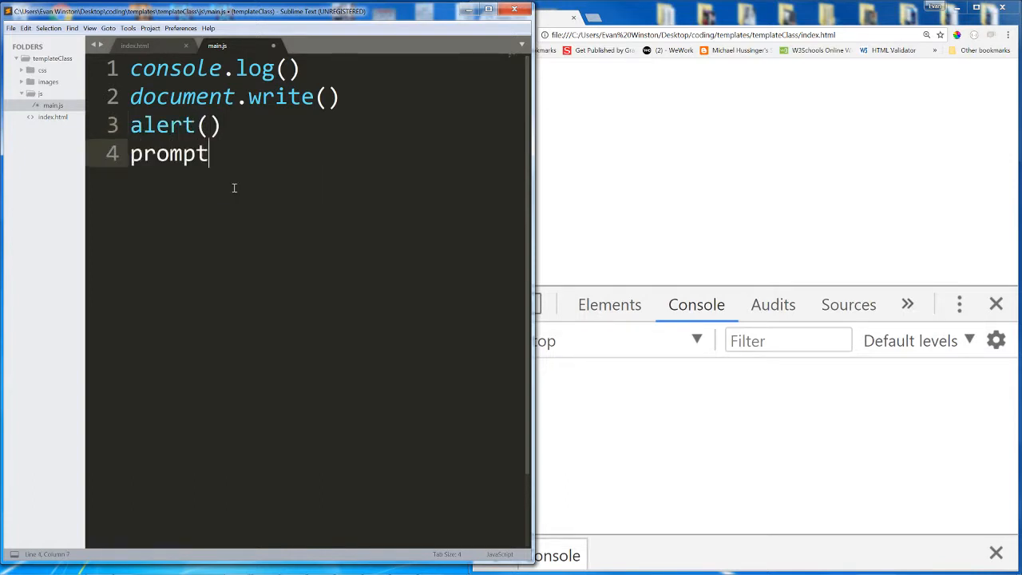
{"action": "type", "text": "()"}
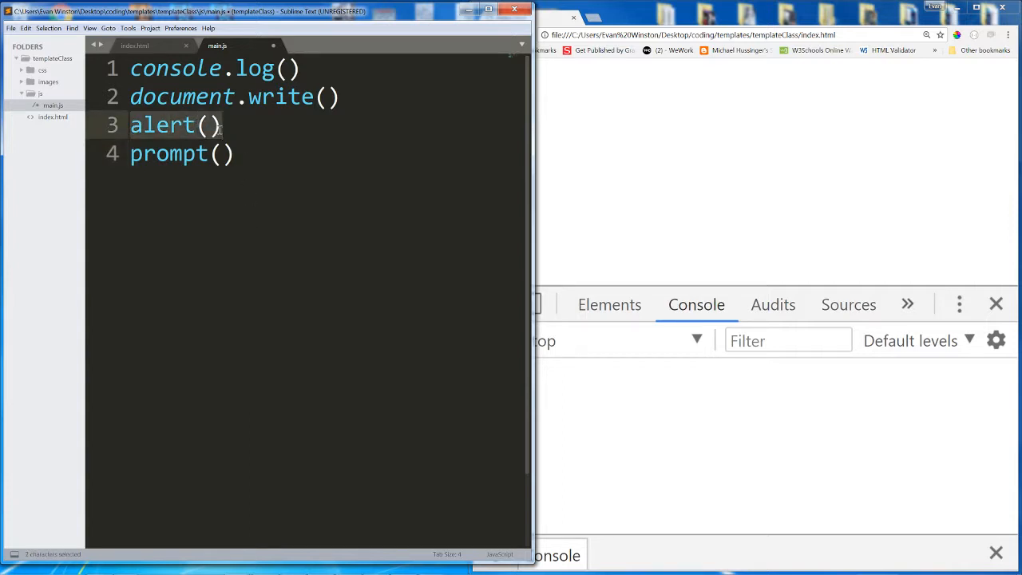
Step: Make console.log output the string "connected"
{"action": "left_click", "coordinate": [226, 125]}
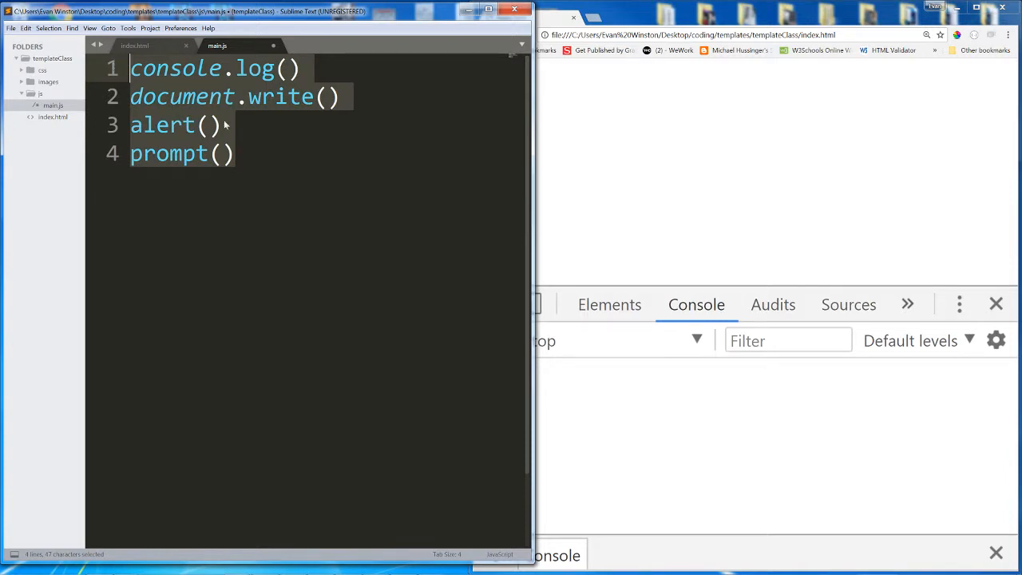
{"action": "left_click", "coordinate": [131, 67]}
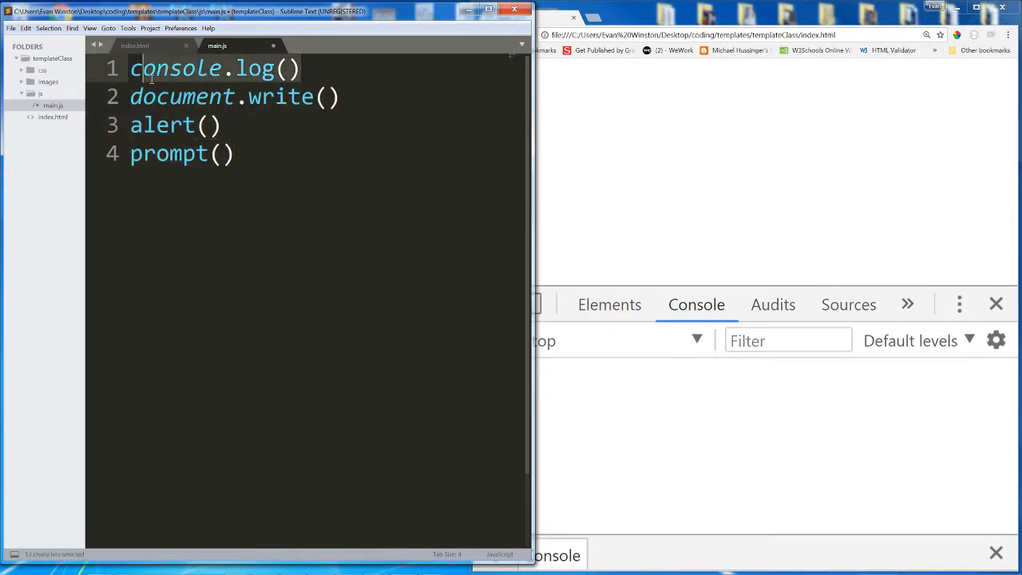
{"action": "left_click", "coordinate": [284, 67]}
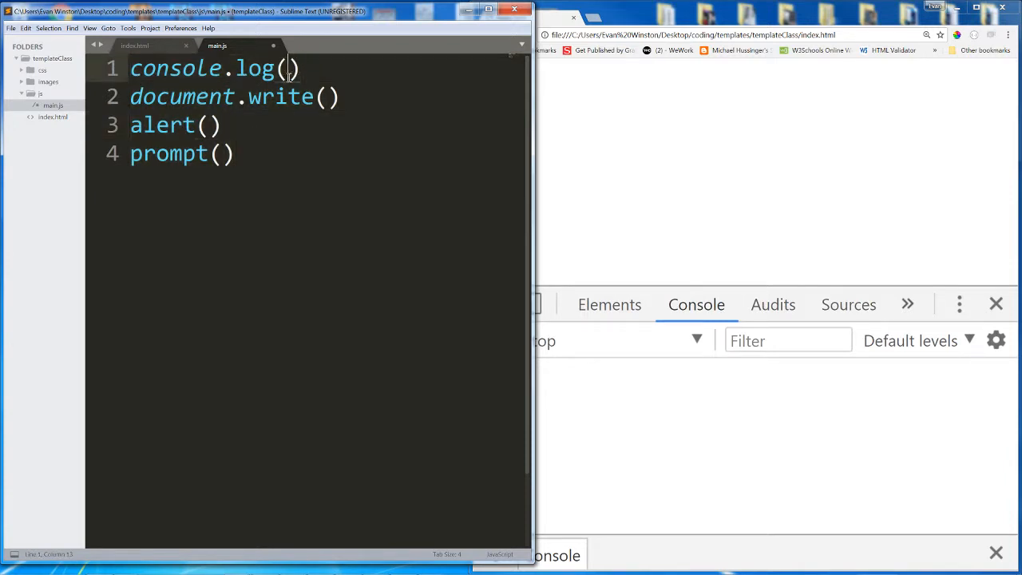
{"action": "type", "text": "\"connecte\""}
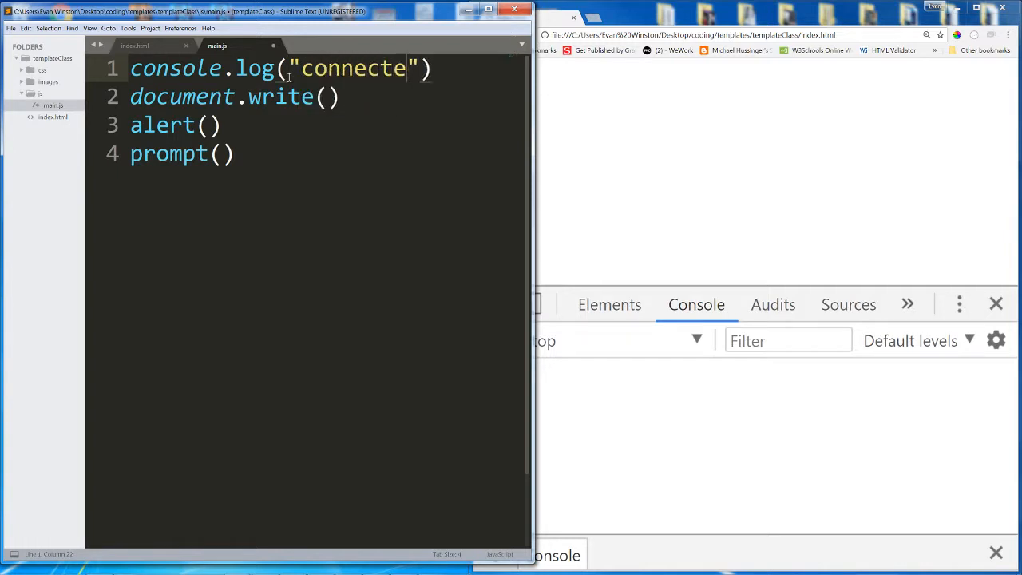
{"action": "type", "text": "d"}
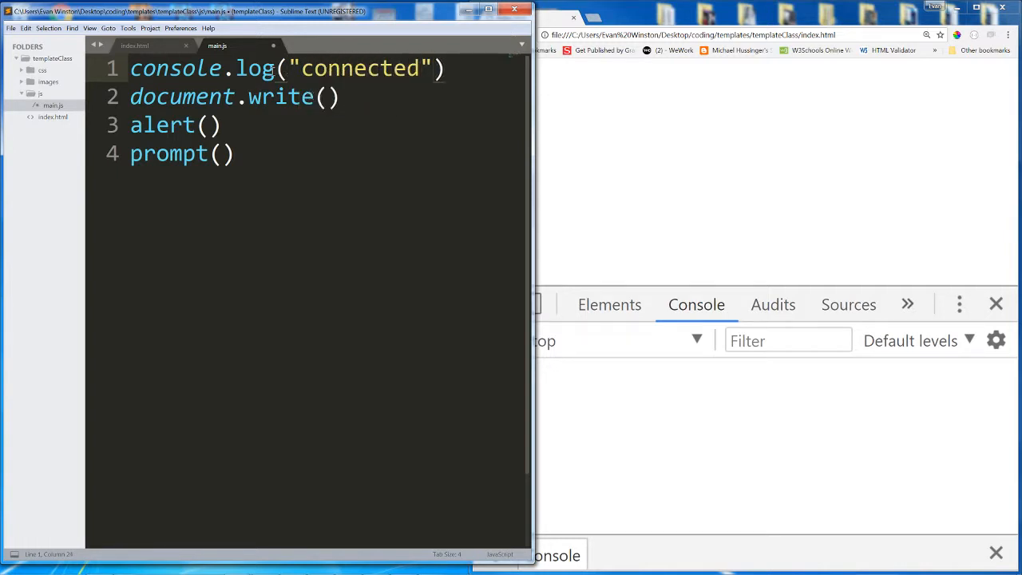
{"action": "mouse_move", "coordinate": [217, 44]}
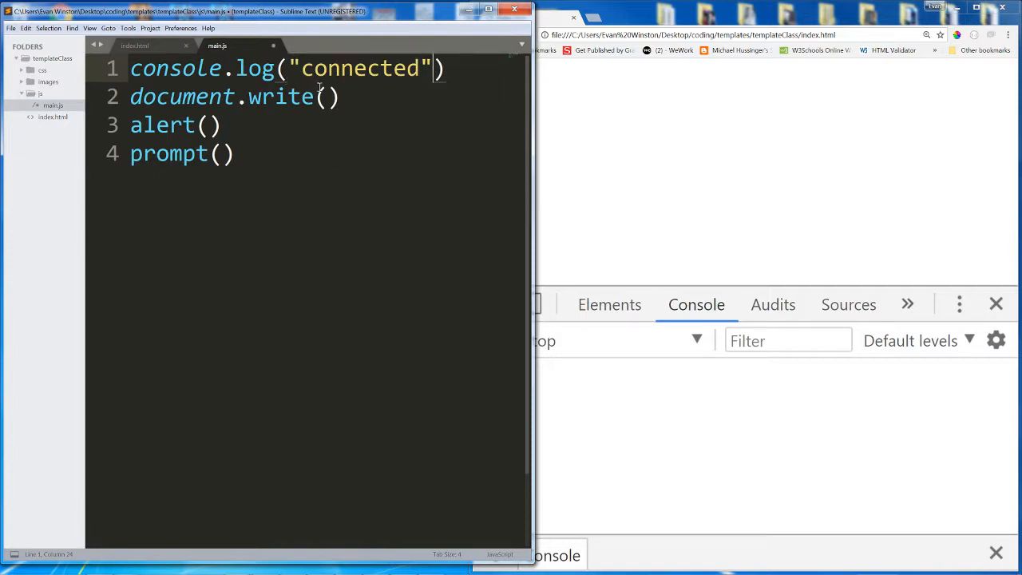
Step: Make document.write output "This writes HTML web page content" ending with a semicolon
{"action": "type", "text": "\"\""}
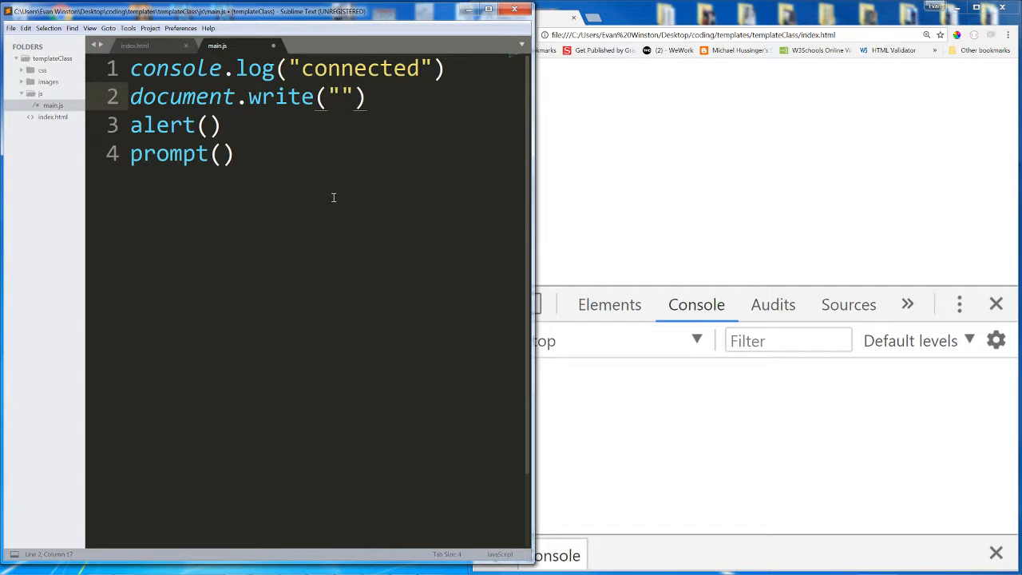
{"action": "type", "text": "This writes to the"}
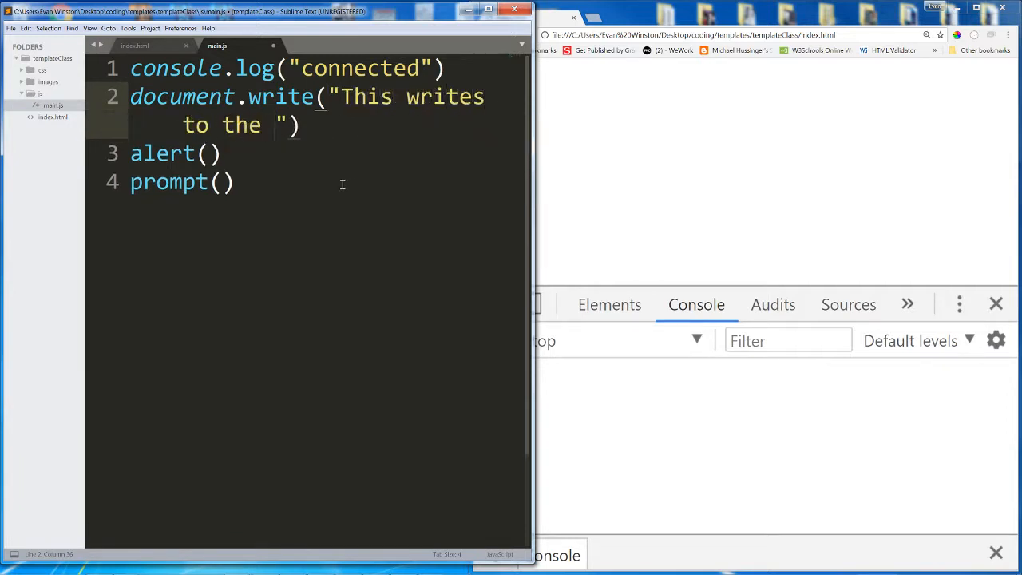
{"action": "type", "text": "HTML web"}
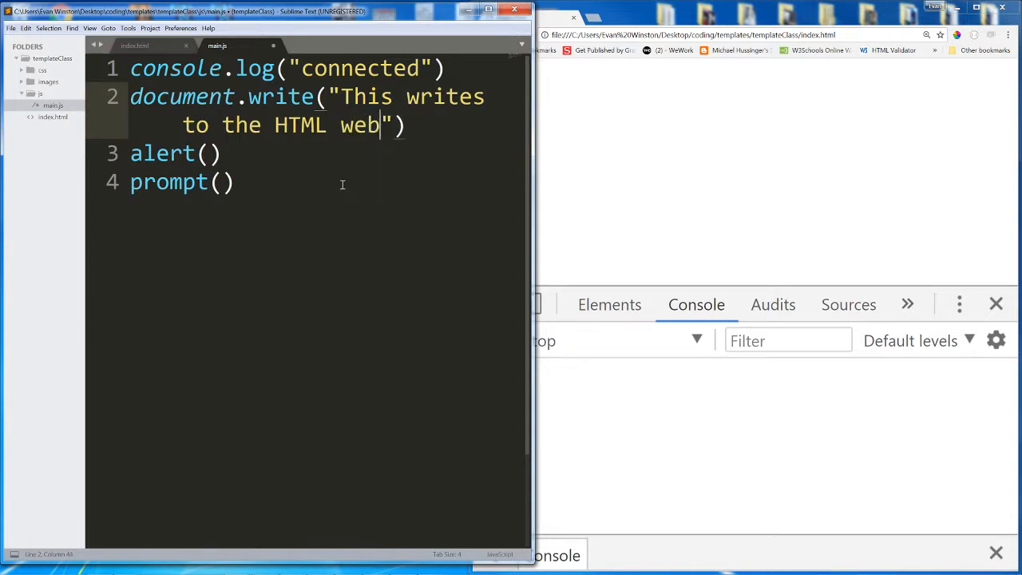
{"action": "type", "text": "page"}
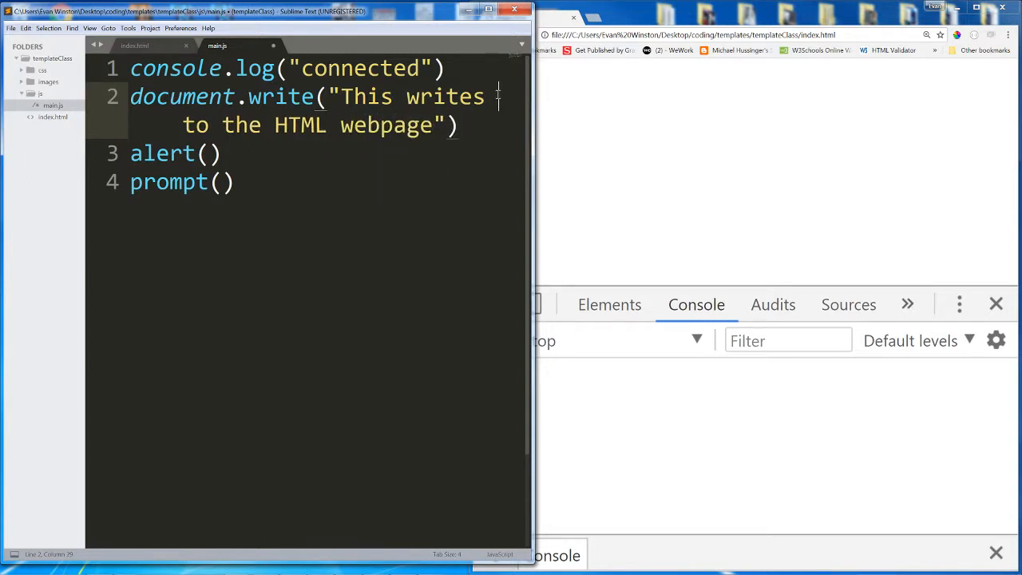
{"action": "type", "text": "content"}
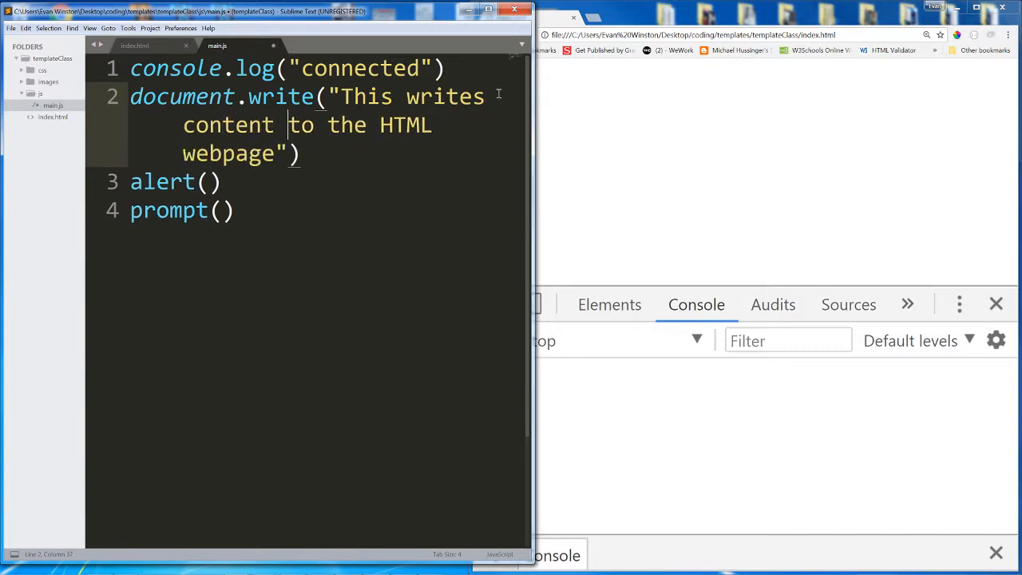
{"action": "type", "text": ";"}
{"action": "left_click", "coordinate": [295, 68]}
{"action": "type", "text": ";"}
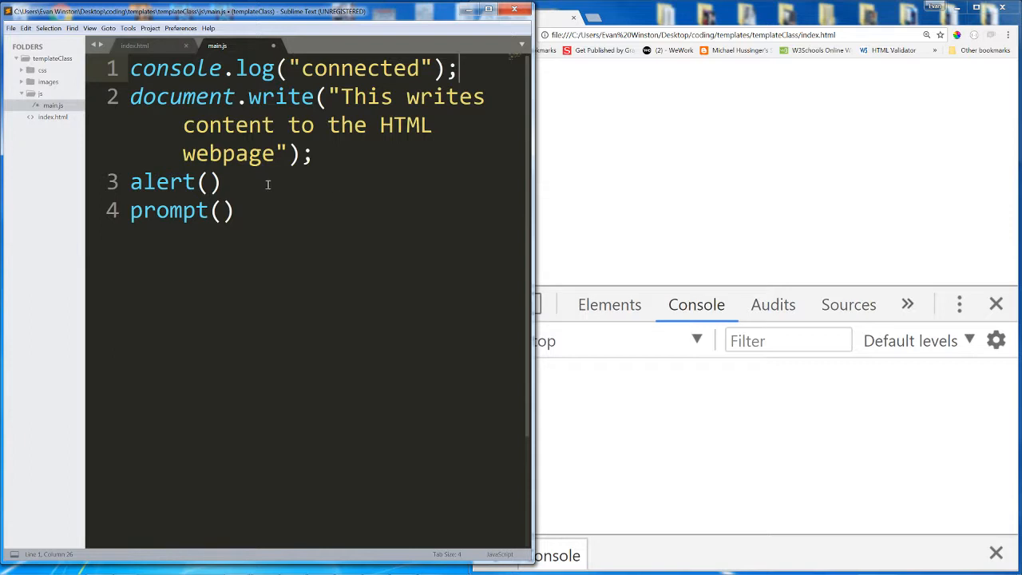
Step: Begin the alert message string "This crea..."
{"action": "type", "text": "\"\""}
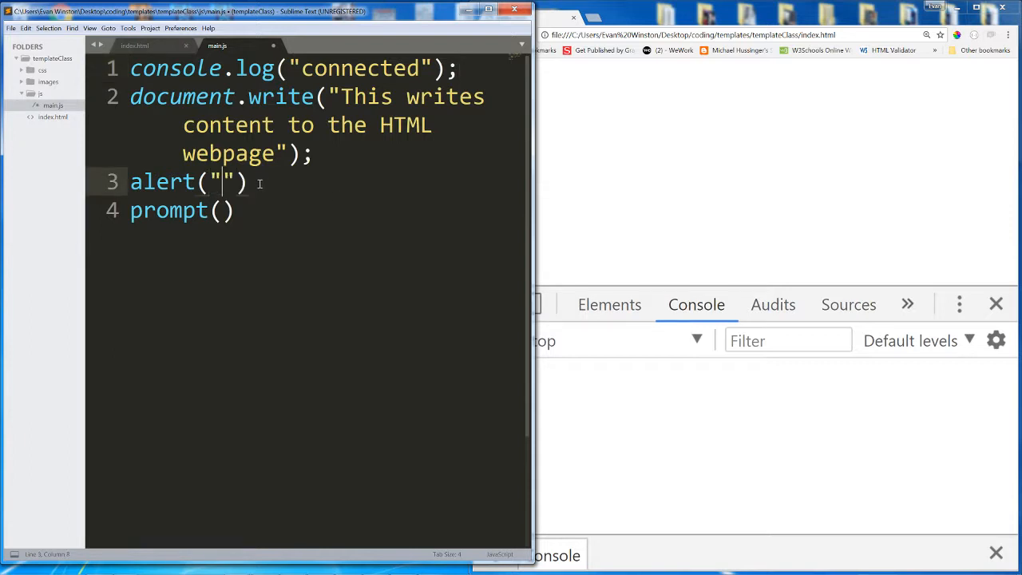
{"action": "type", "text": "This creates a popup"}
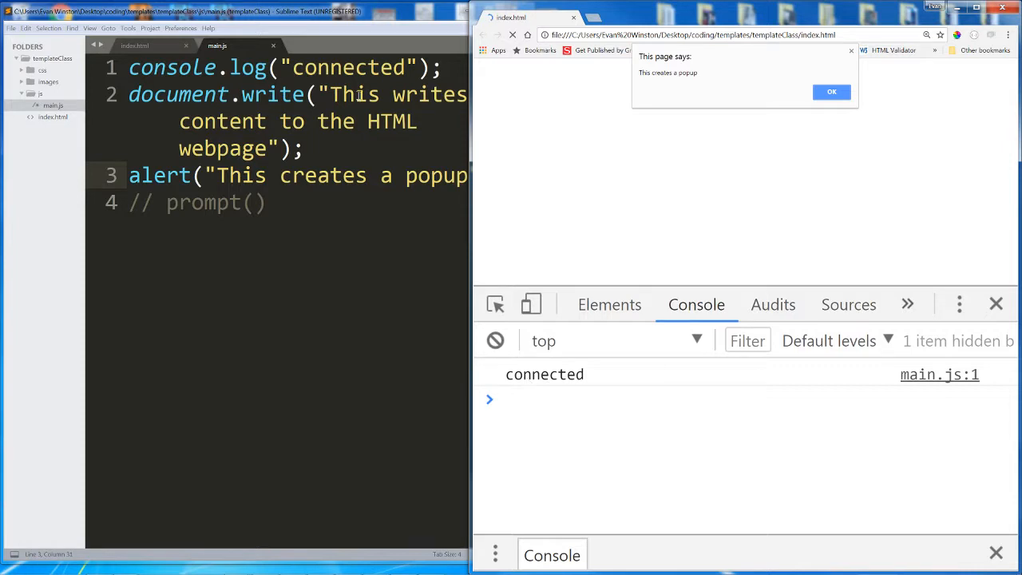
{"action": "mouse_move", "coordinate": [650, 62]}
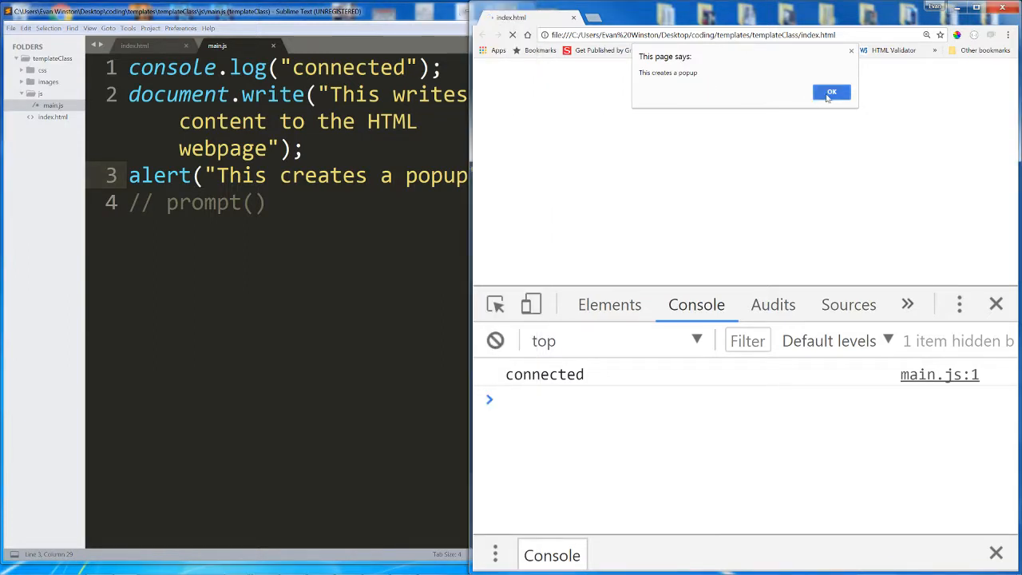
Step: Dismiss the "This creates a popup" alert in Chrome
{"action": "left_click", "coordinate": [830, 91]}
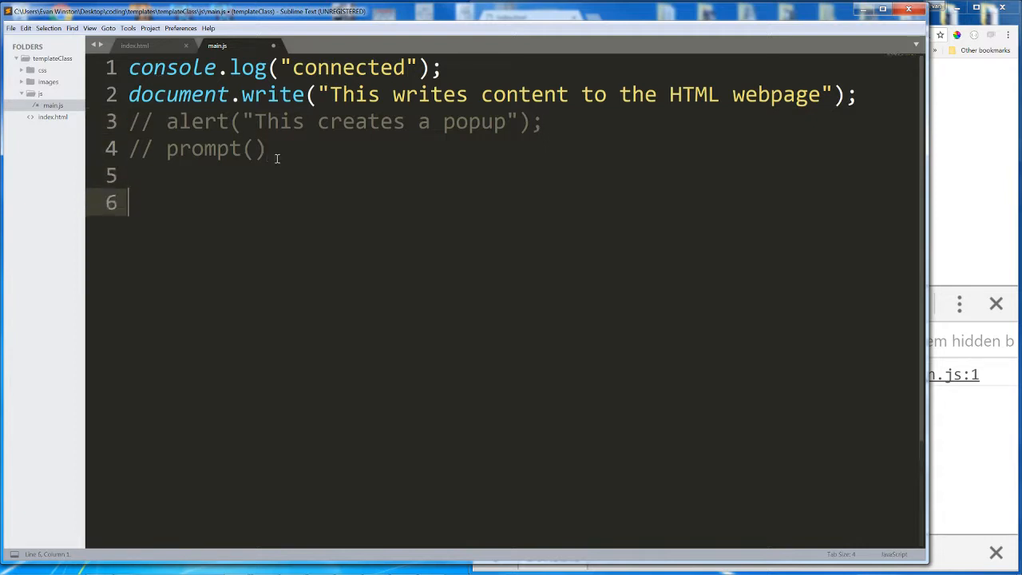
Step: Add a //DOT NOTATION comment and begin the word document beneath it
{"action": "type", "text": "//dot not"}
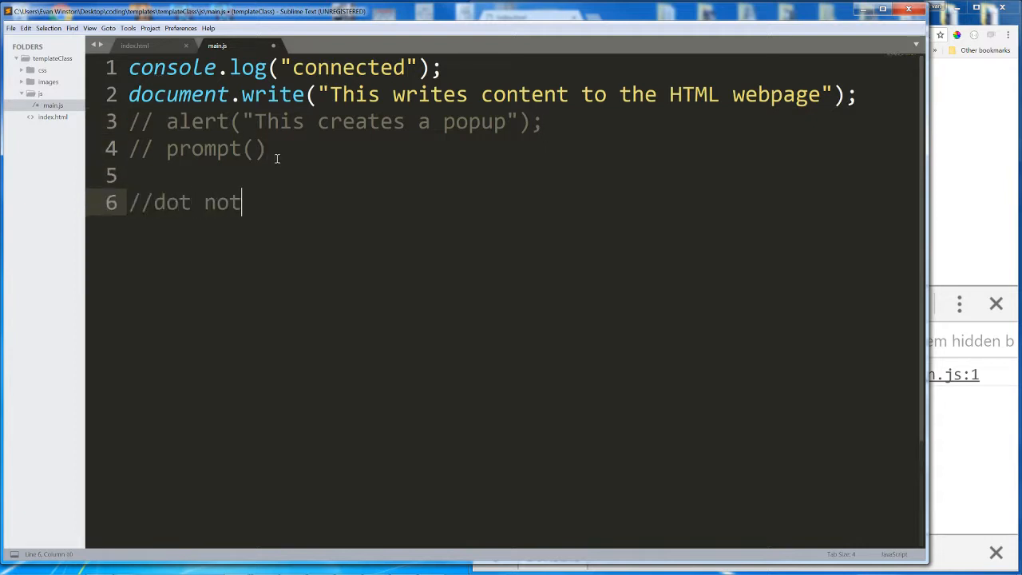
{"action": "key", "text": "backspace"}
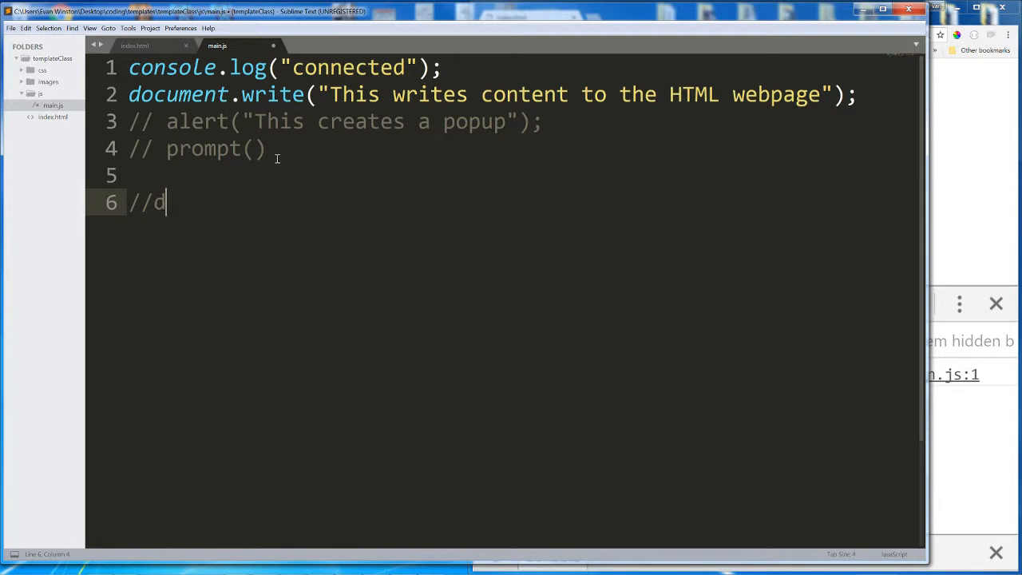
{"action": "type", "text": "OT NOTAT"}
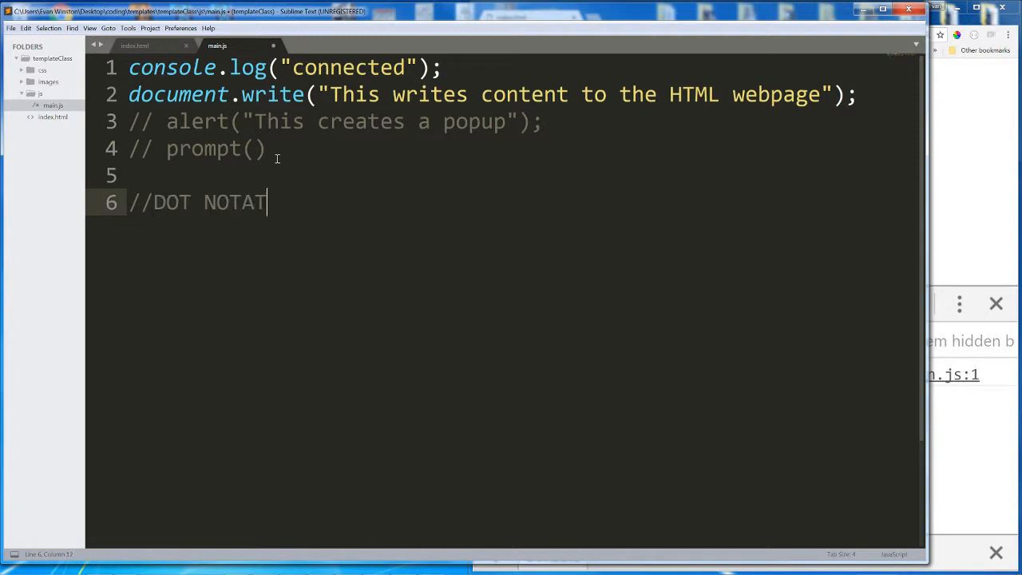
{"action": "type", "text": "ION"}
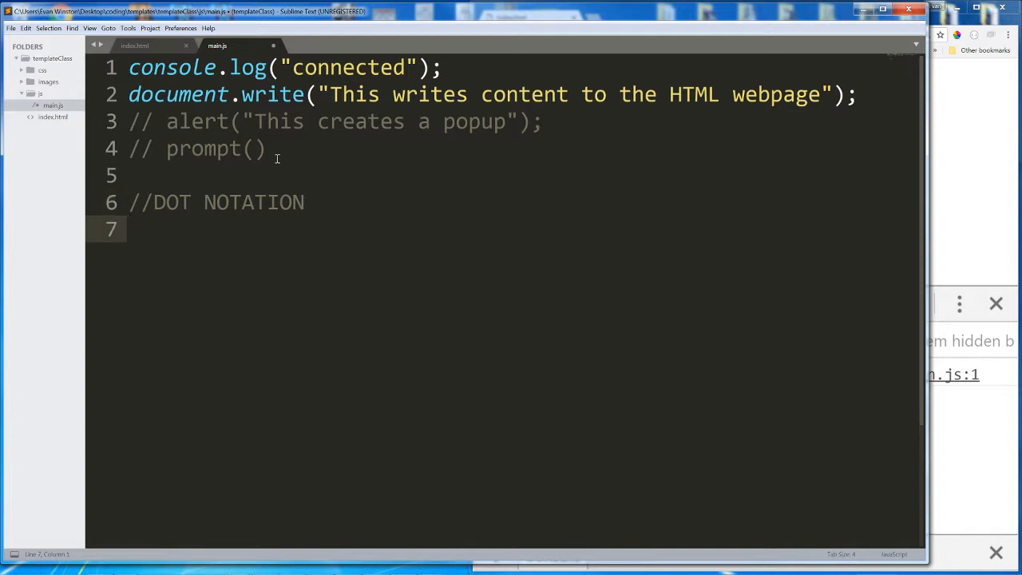
{"action": "mouse_move", "coordinate": [602, 63]}
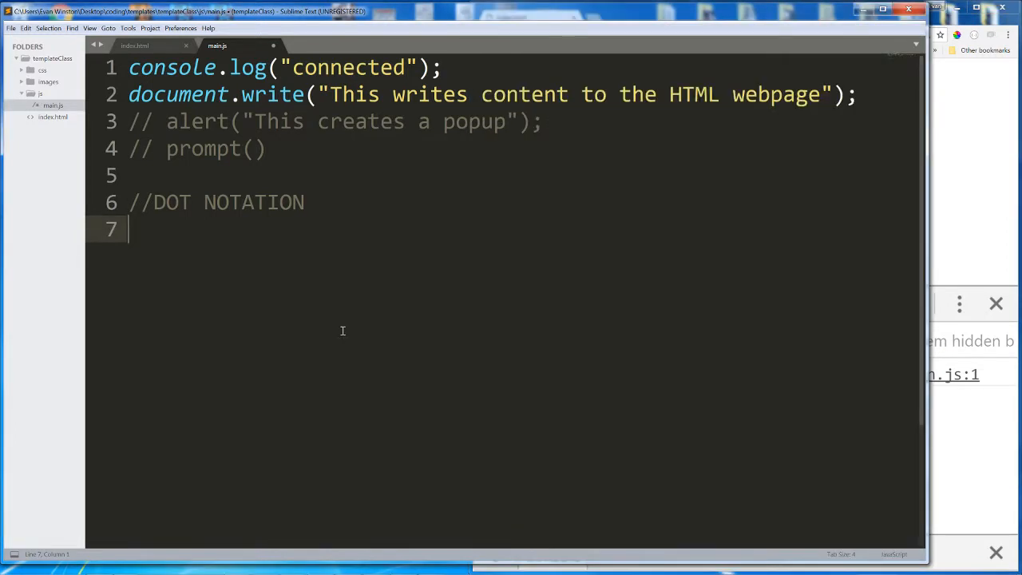
{"action": "type", "text": "document"}
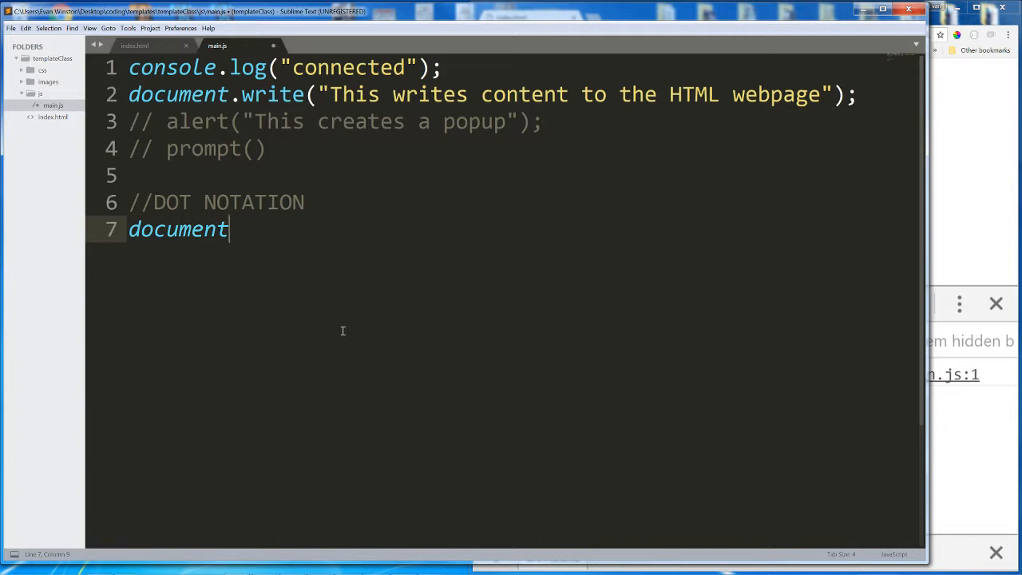
Step: Complete line 7 as document.write() and highlight its document and write parts
{"action": "type", "text": ".write"}
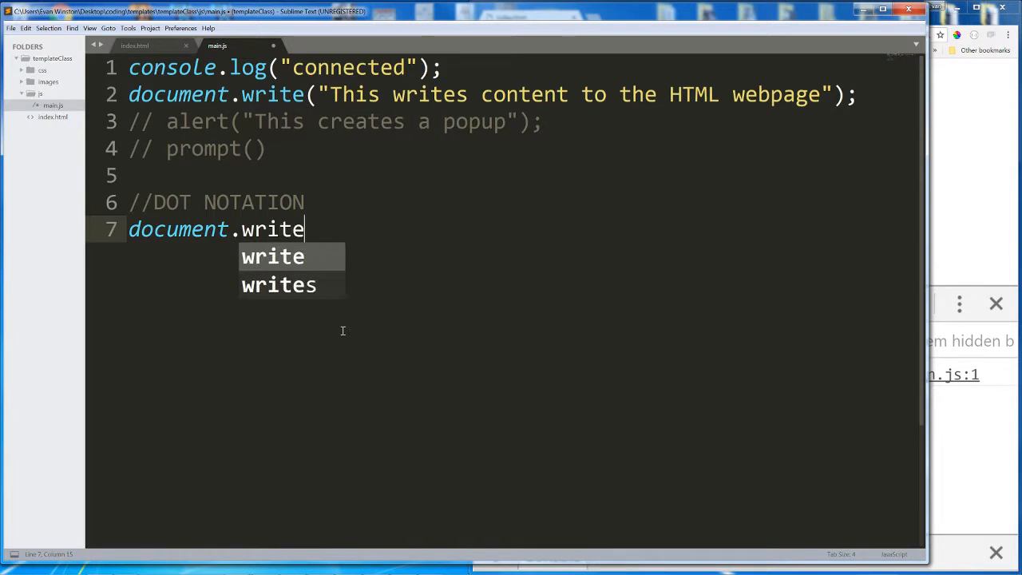
{"action": "type", "text": "()"}
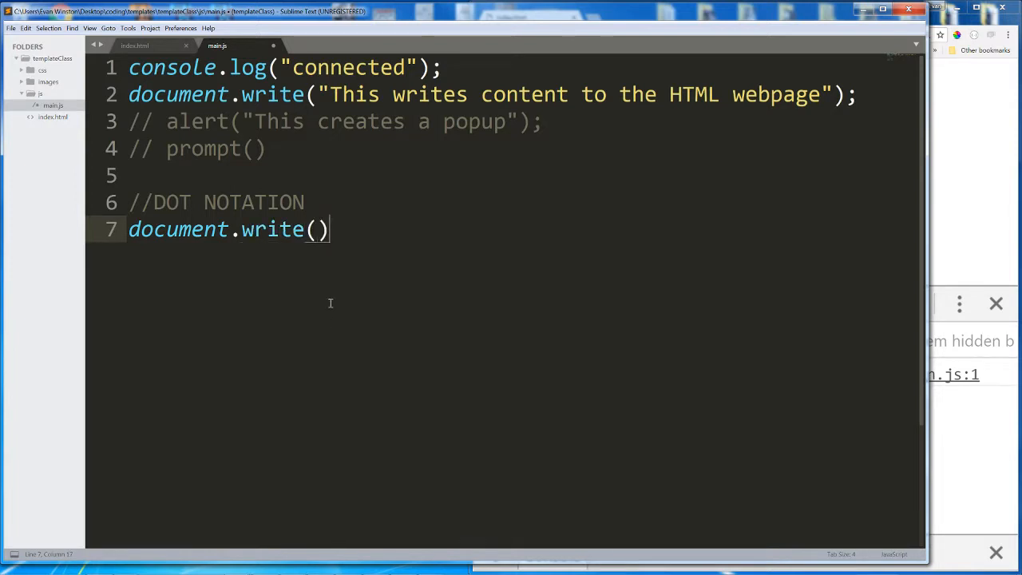
{"action": "double_click", "coordinate": [272, 230]}
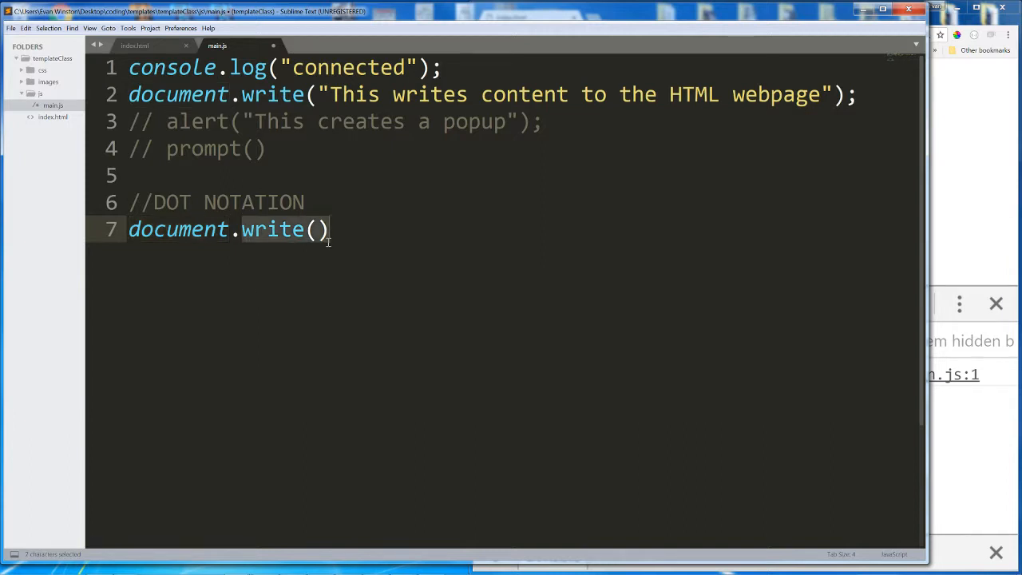
{"action": "double_click", "coordinate": [177, 230]}
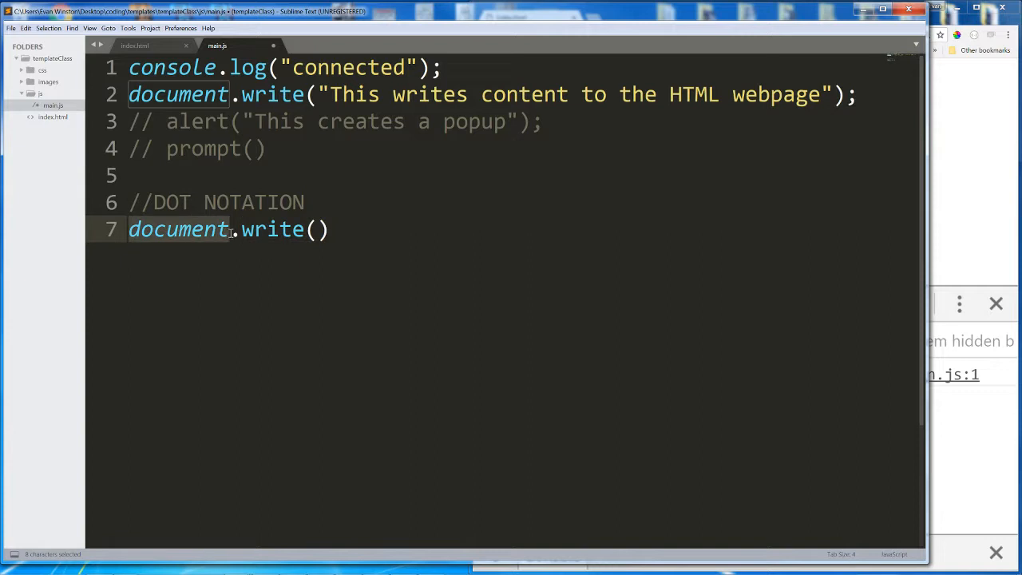
{"action": "left_click", "coordinate": [328, 230]}
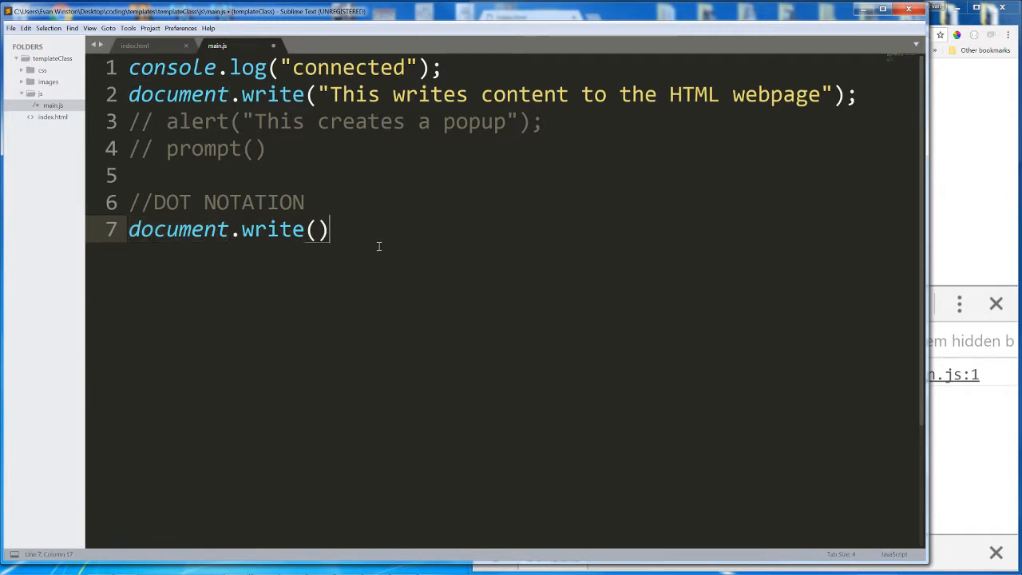
Step: Add console.log() on line 8 with a sample string "this is wha..."
{"action": "type", "text": "console.log("}
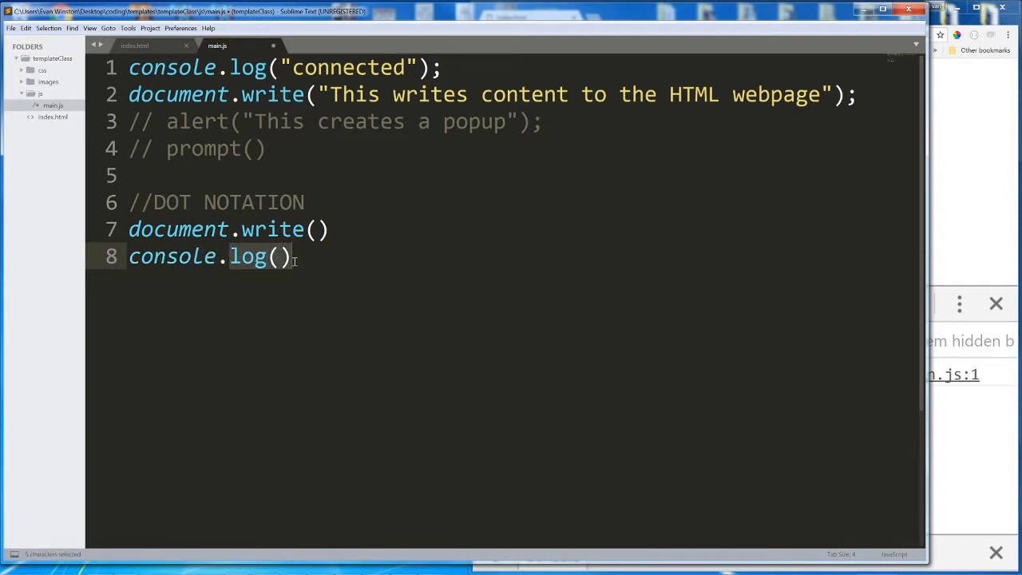
{"action": "left_click", "coordinate": [128, 256]}
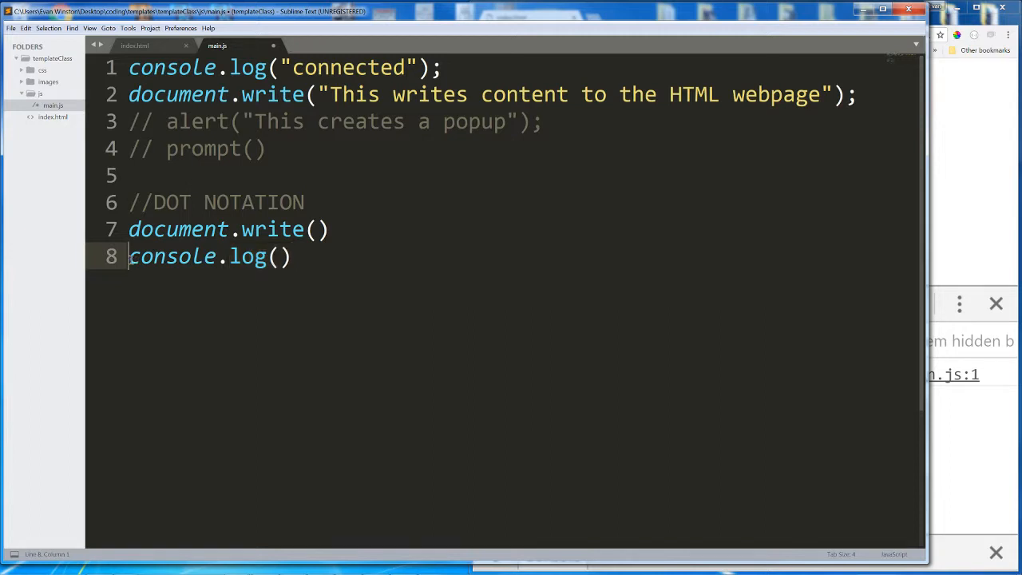
{"action": "double_click", "coordinate": [173, 256]}
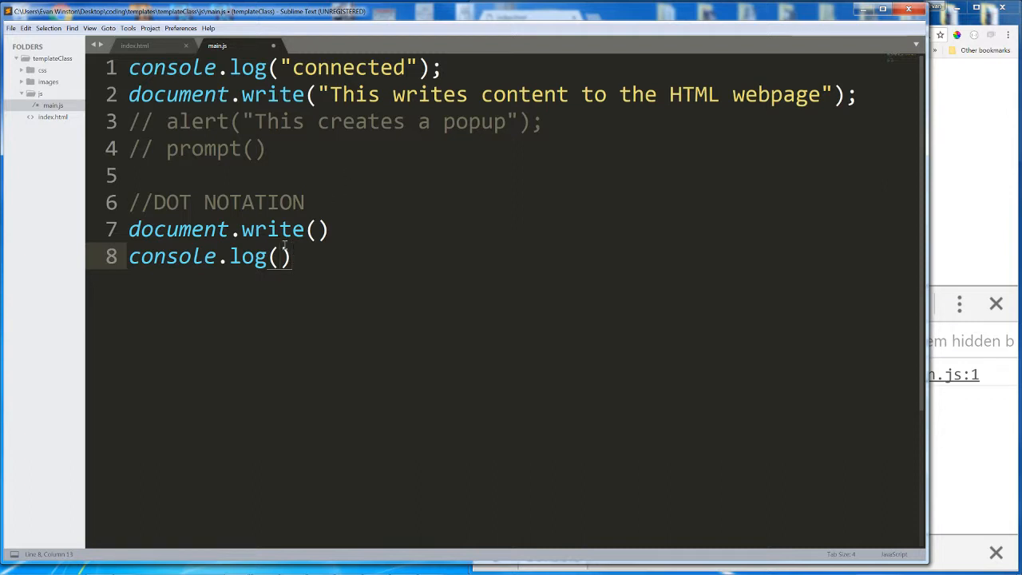
{"action": "type", "text": "\"\""}
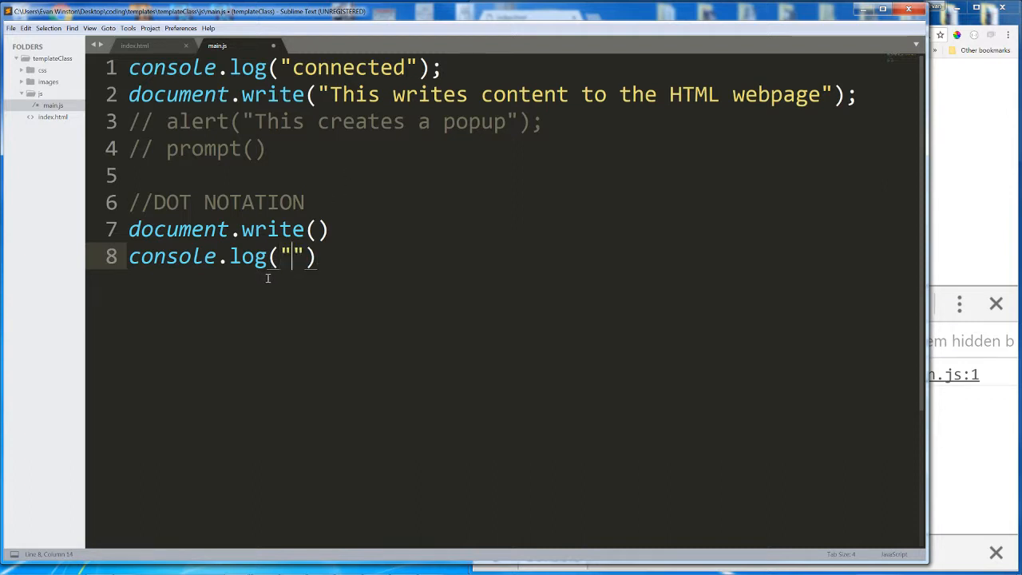
{"action": "type", "text": "this is what we log"}
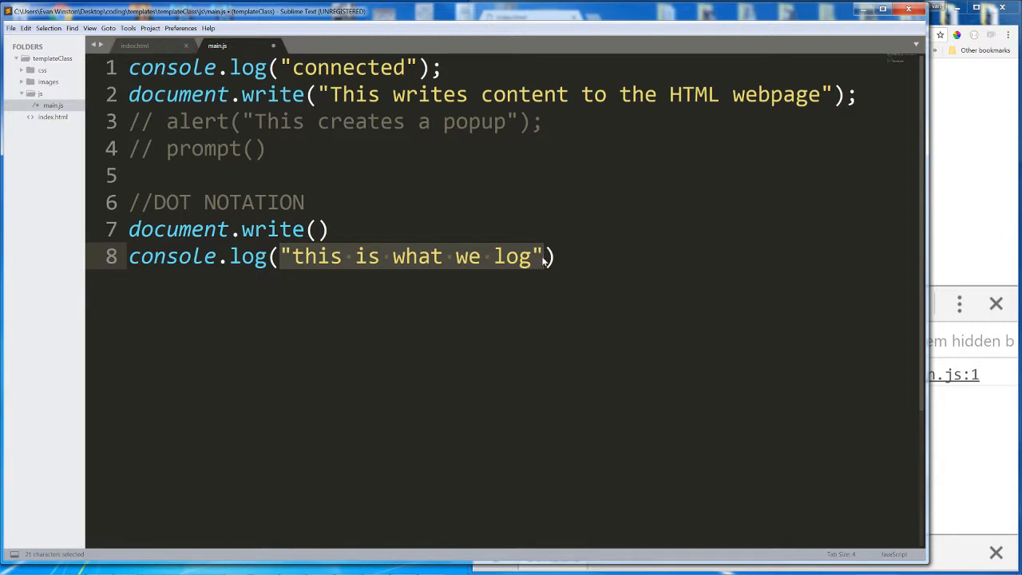
Step: Highlight console on line 8 and select the sample log text for removal
{"action": "double_click", "coordinate": [511, 255]}
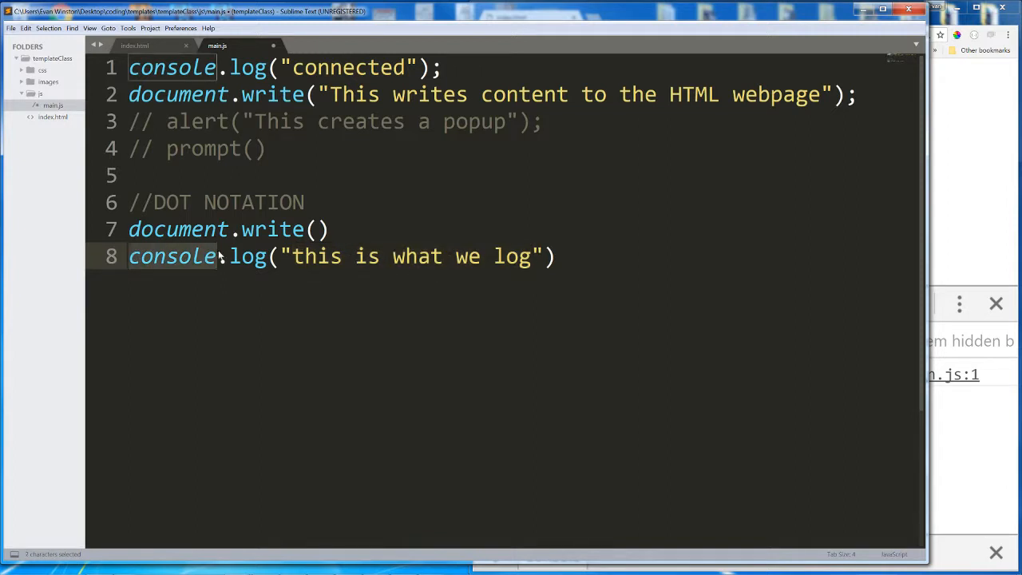
{"action": "left_click", "coordinate": [205, 256]}
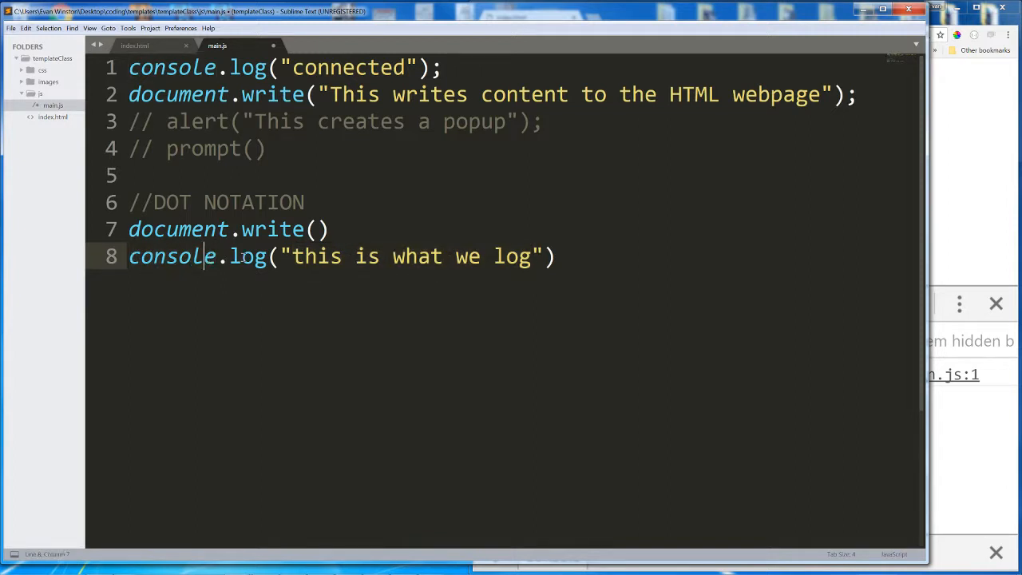
{"action": "double_click", "coordinate": [172, 255]}
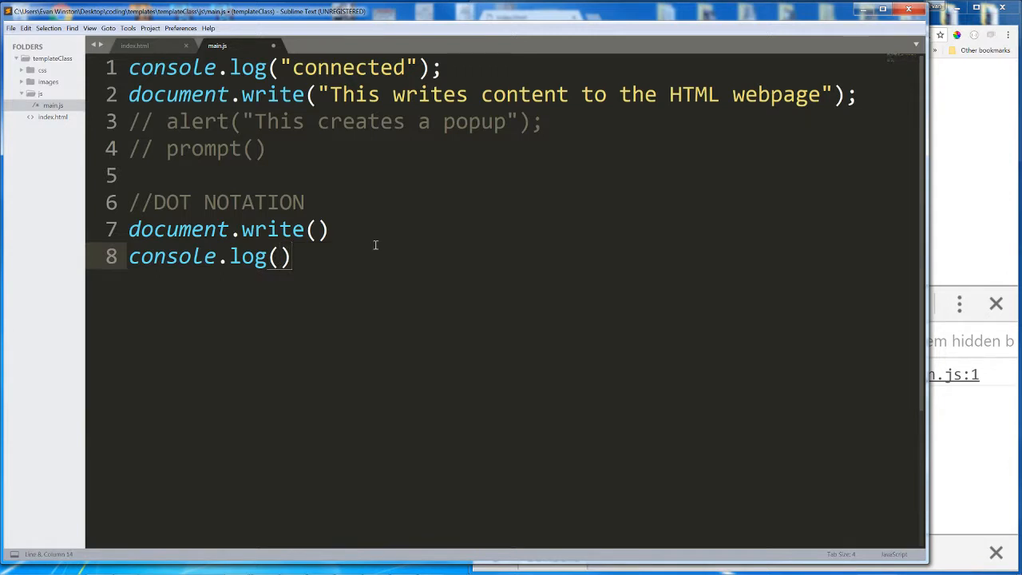
Step: Add document.body.appendChild() on a new line 9
{"action": "left_click", "coordinate": [293, 255]}
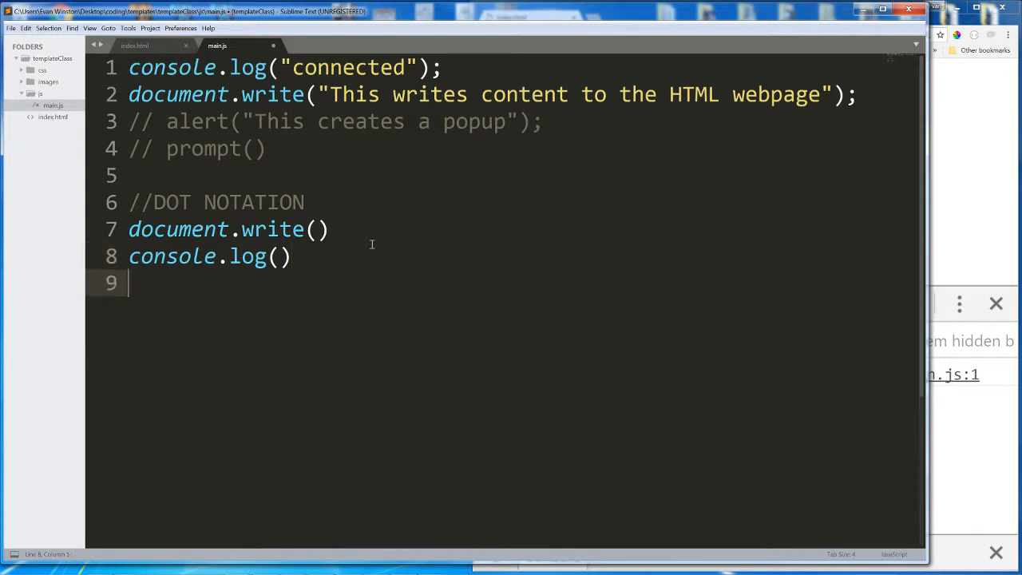
{"action": "type", "text": "document."}
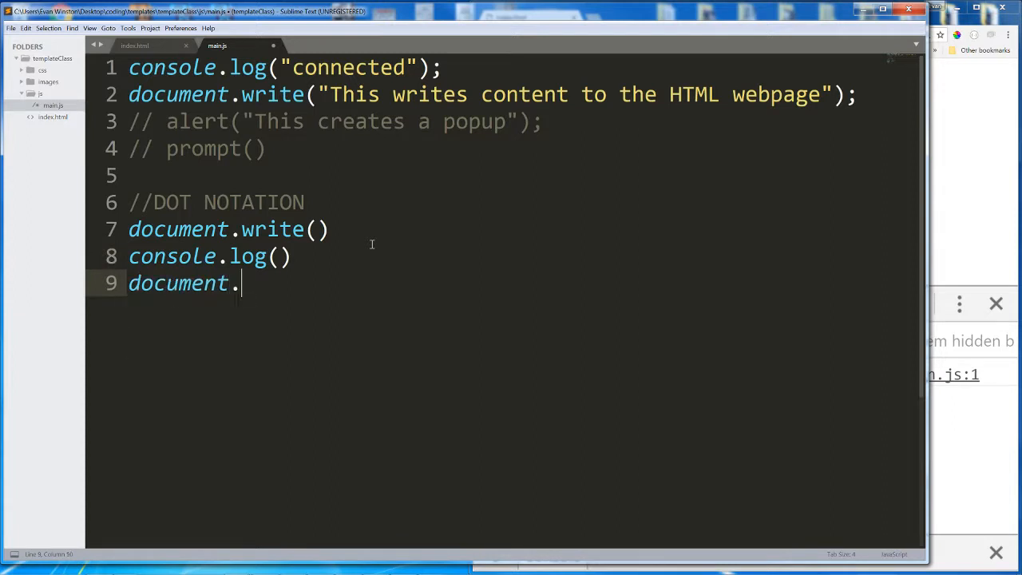
{"action": "type", "text": "body.app"}
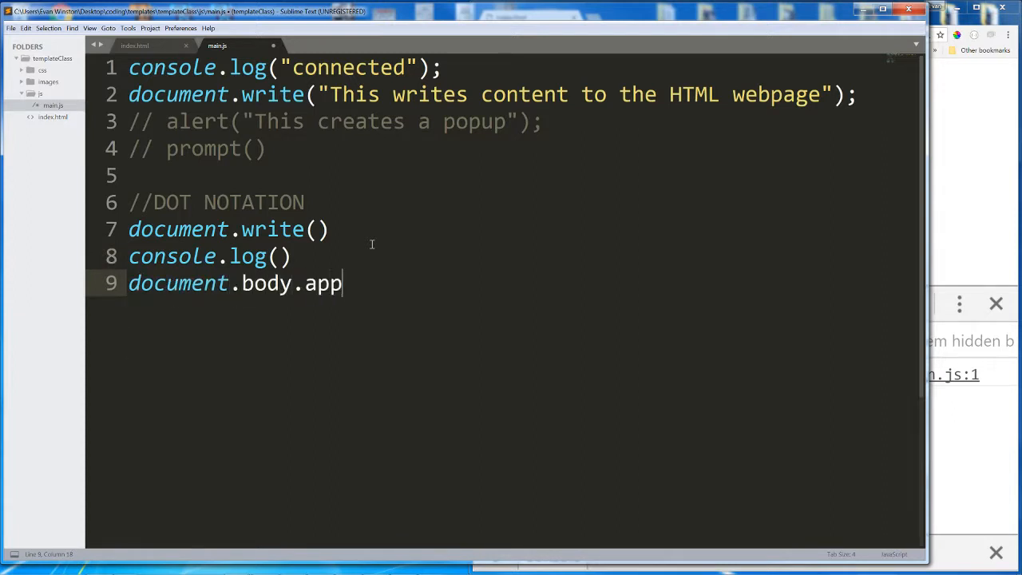
{"action": "type", "text": "endChild()"}
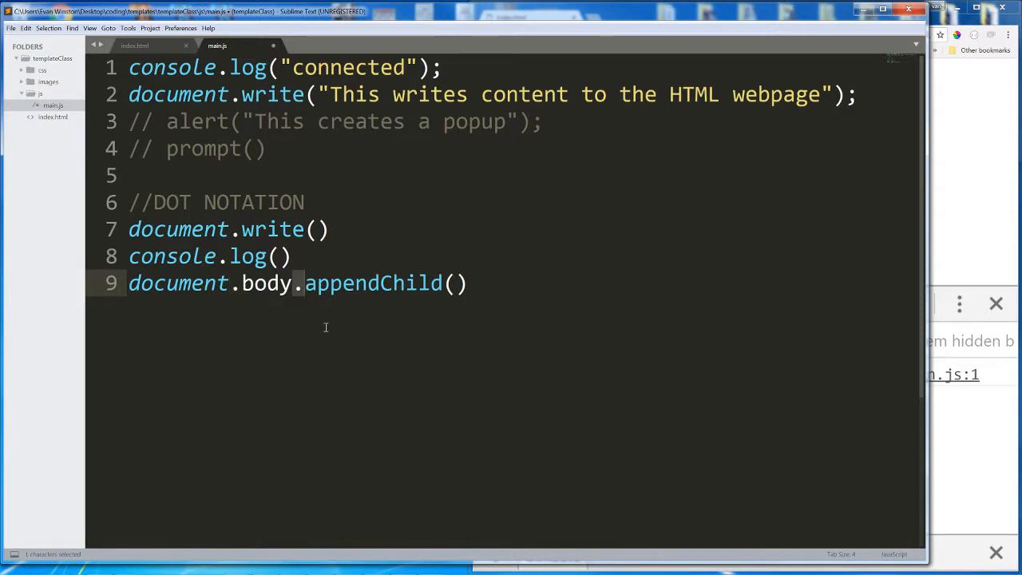
{"action": "left_click", "coordinate": [456, 283]}
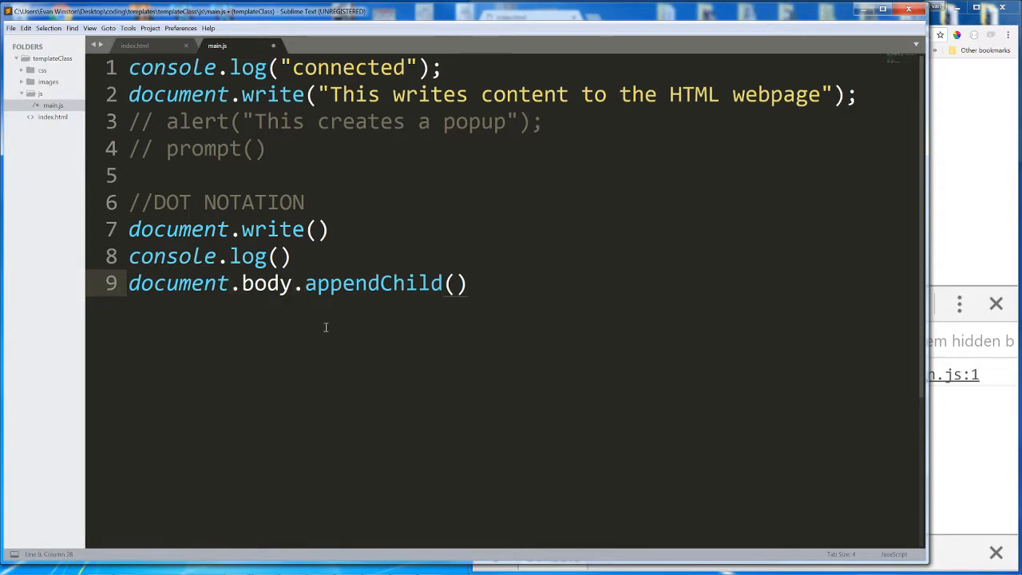
{"action": "left_click", "coordinate": [131, 283]}
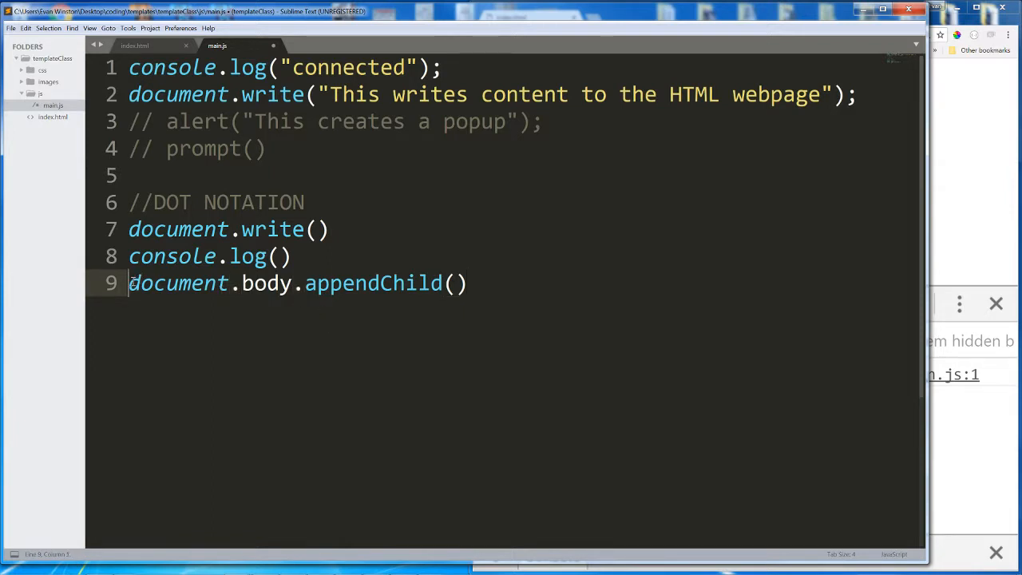
Step: Highlight body and appendChild, then fill the call with argument
{"action": "double_click", "coordinate": [177, 283]}
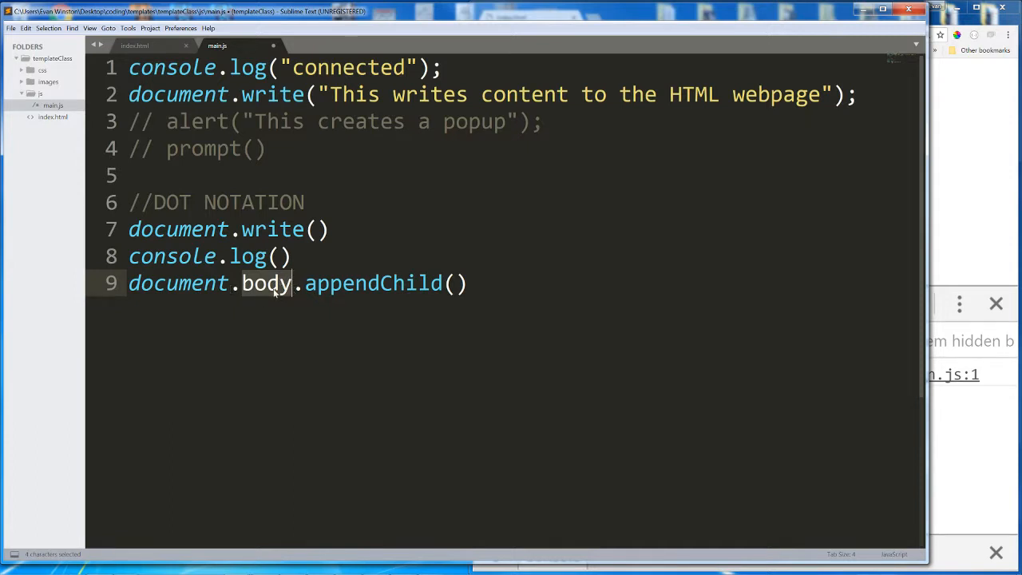
{"action": "double_click", "coordinate": [354, 283]}
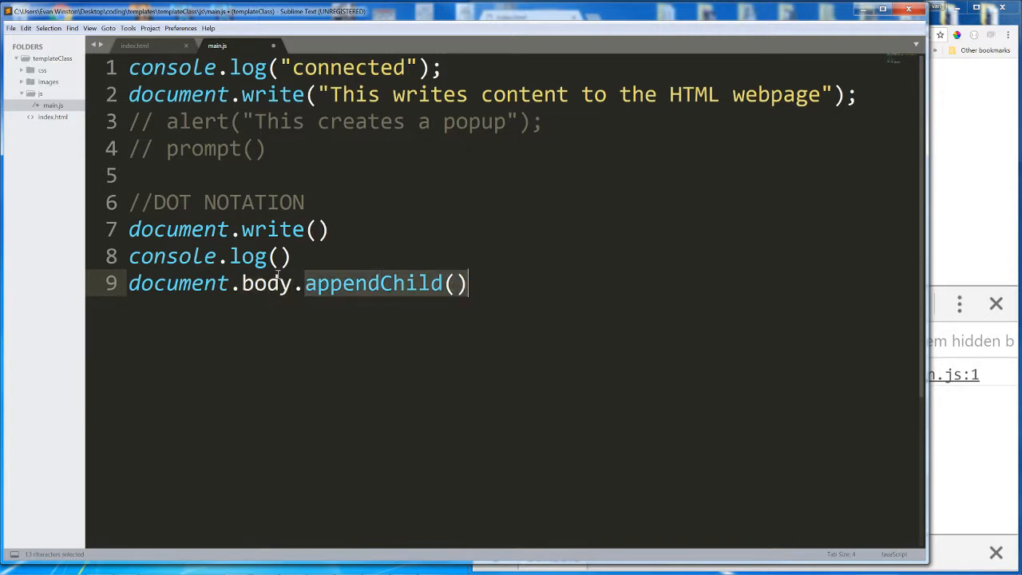
{"action": "double_click", "coordinate": [263, 282]}
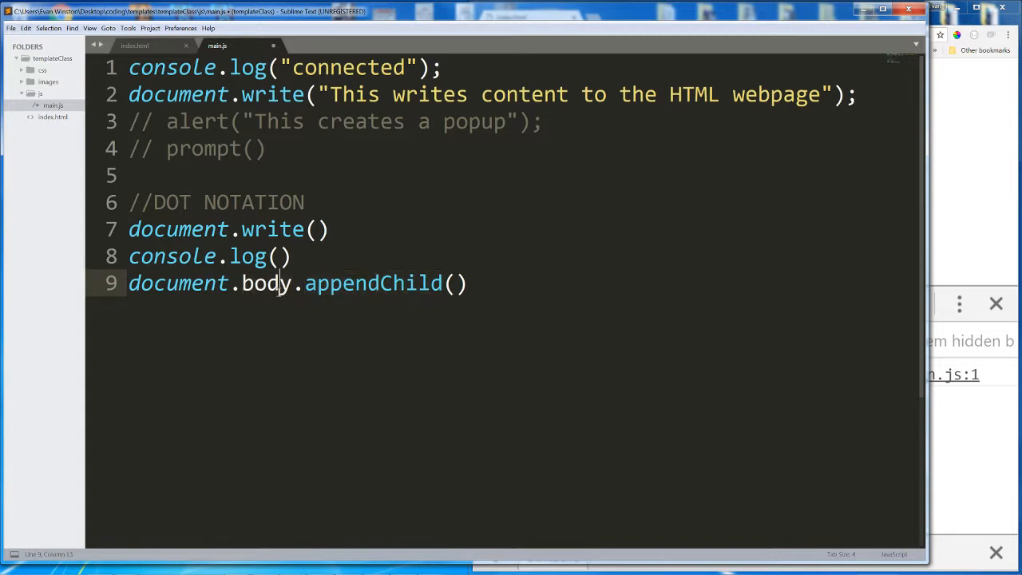
{"action": "double_click", "coordinate": [266, 283]}
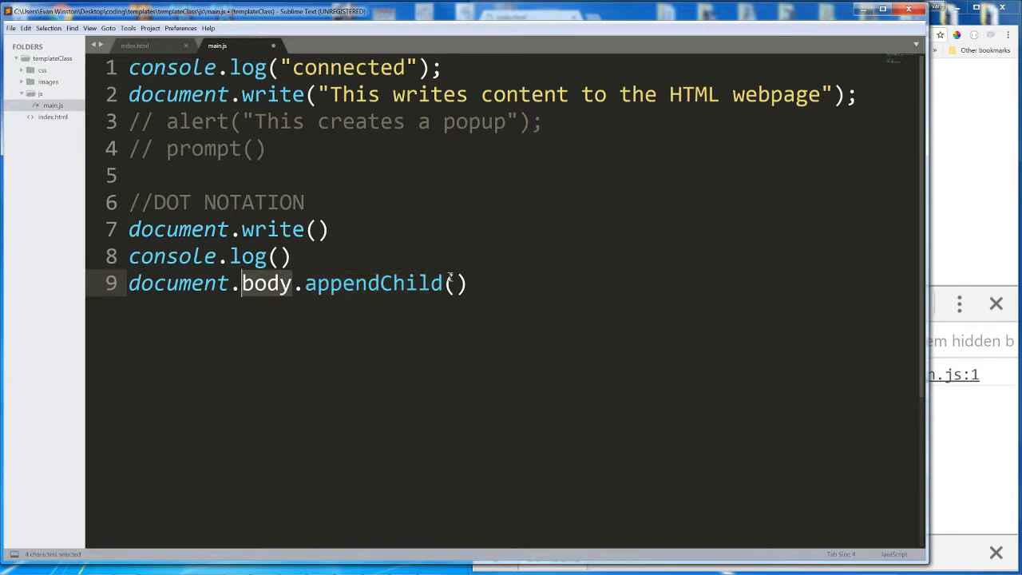
{"action": "type", "text": "argu"}
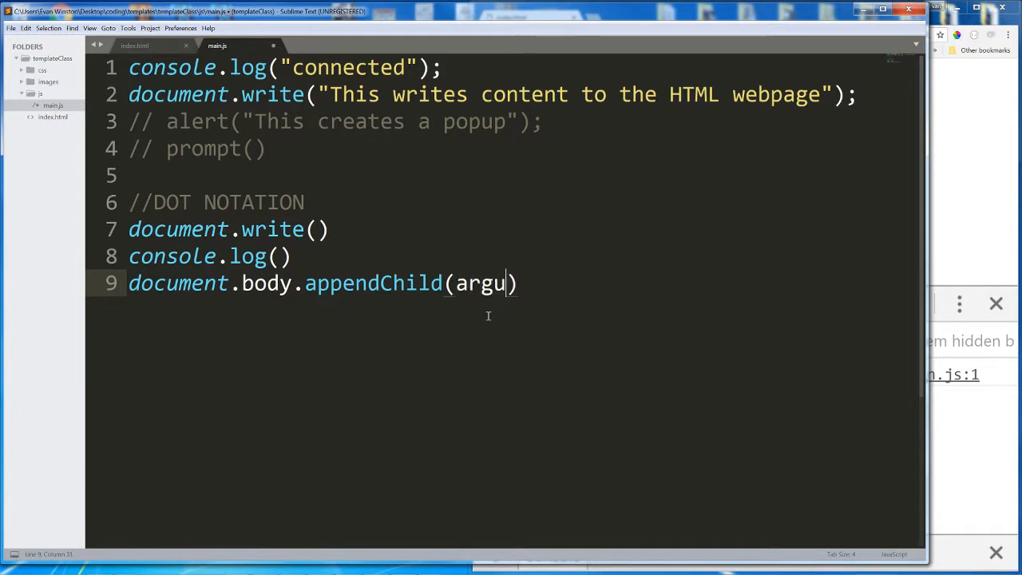
{"action": "type", "text": "ment"}
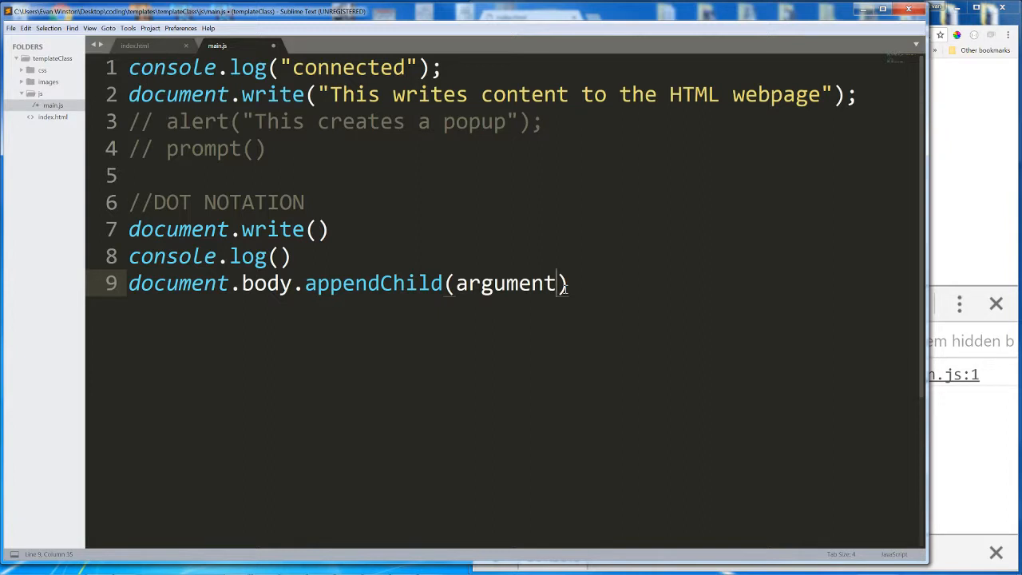
{"action": "mouse_move", "coordinate": [500, 316]}
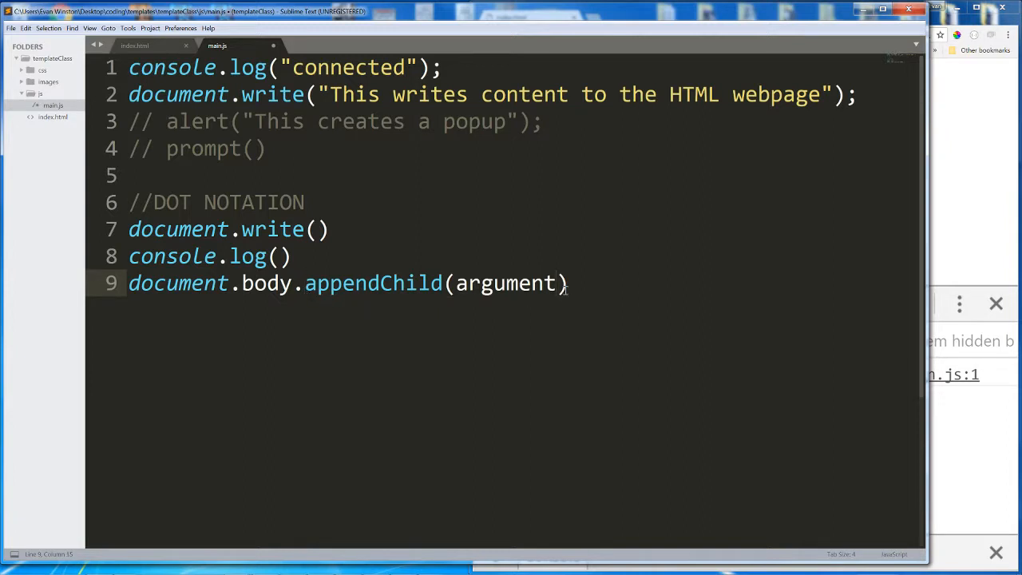
Step: Delete the appendChild example, leaving line 9 blank
{"action": "left_click", "coordinate": [568, 282]}
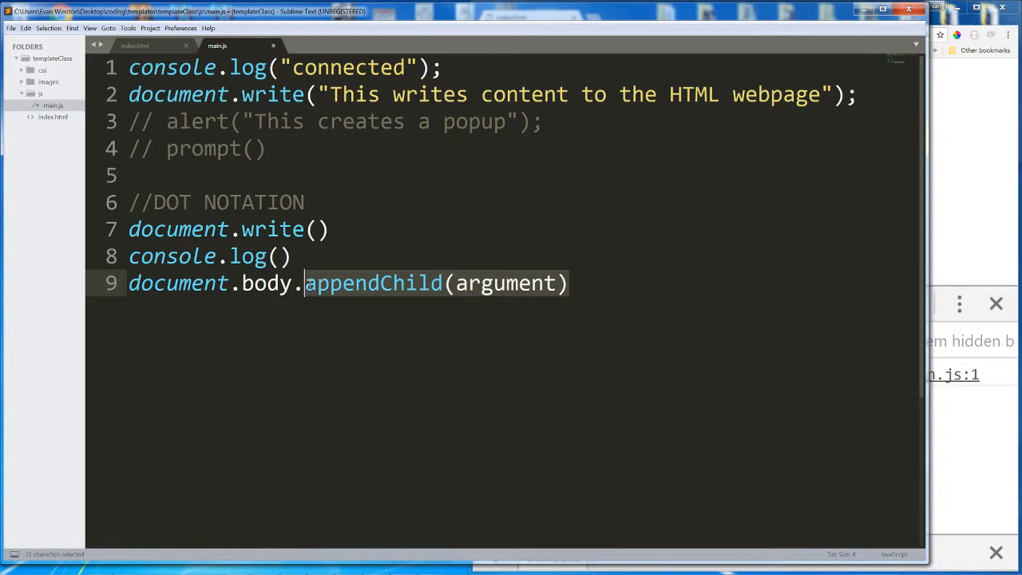
{"action": "left_click", "coordinate": [572, 283]}
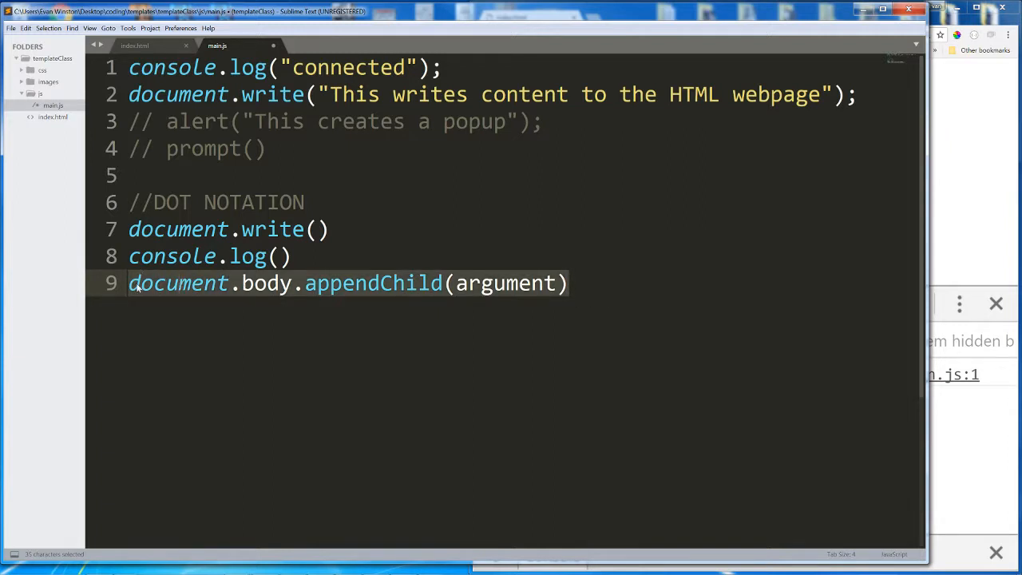
{"action": "key", "text": "Delete"}
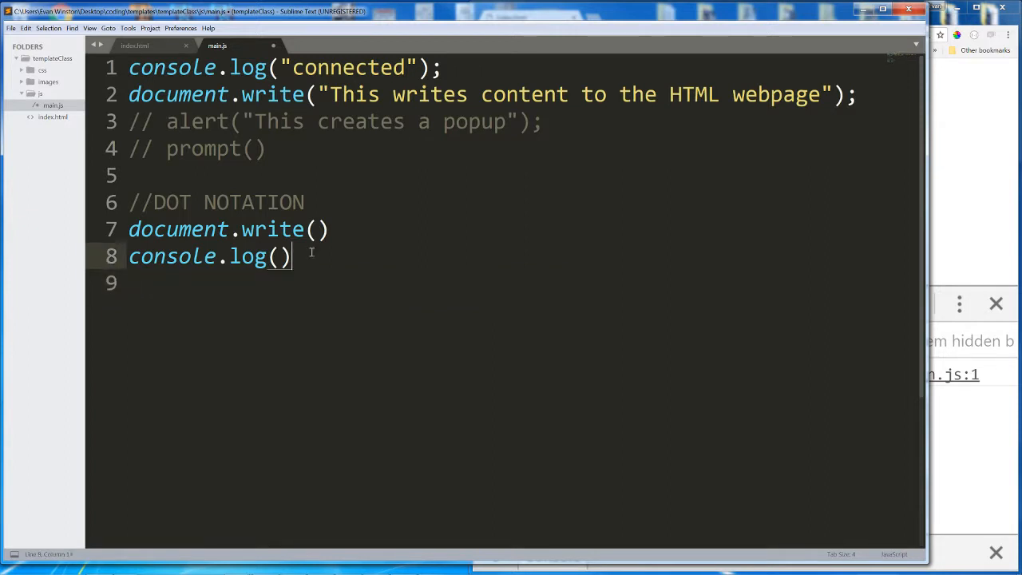
Step: Move alert("This creates a popup"); below the commented lines as an active call
{"action": "triple_click", "coordinate": [207, 256]}
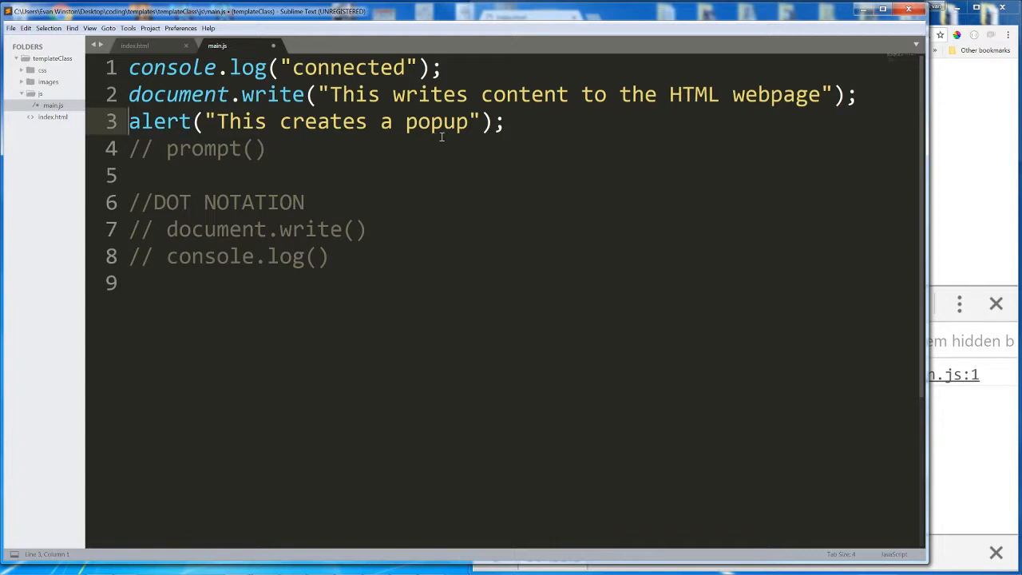
{"action": "left_click", "coordinate": [444, 67]}
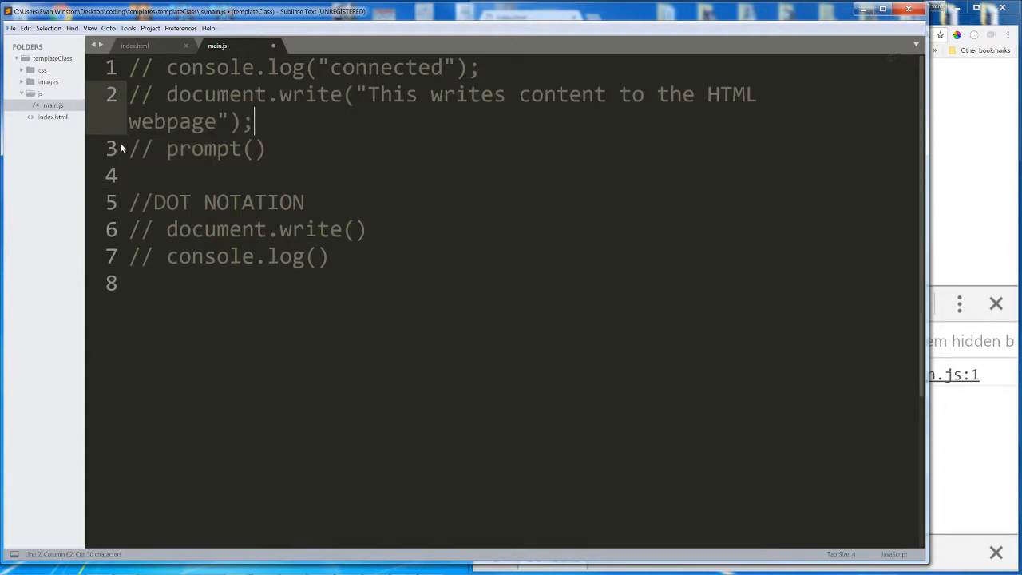
{"action": "type", "text": "alert(\"This creates a popup\");"}
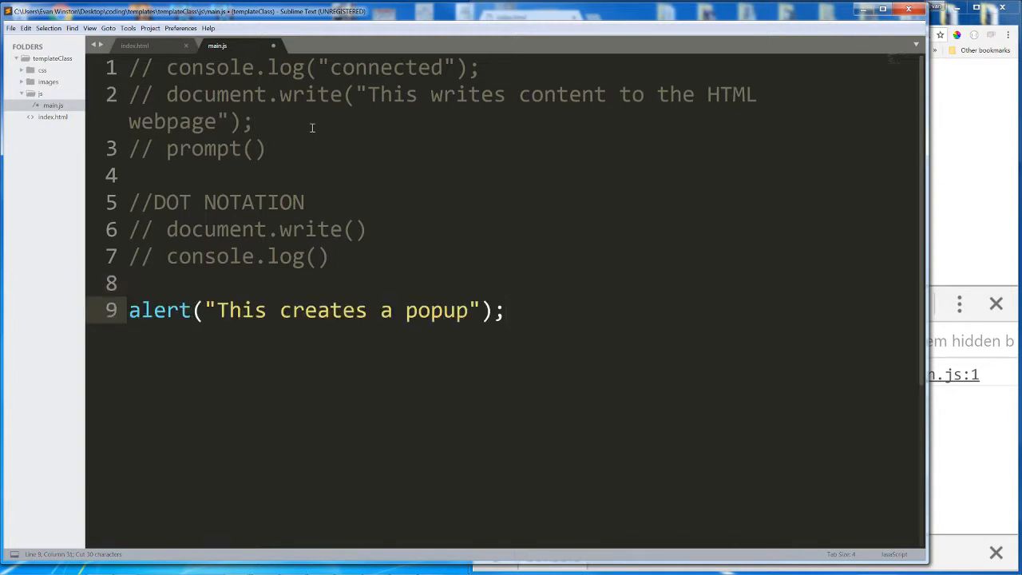
{"action": "key", "text": "enter"}
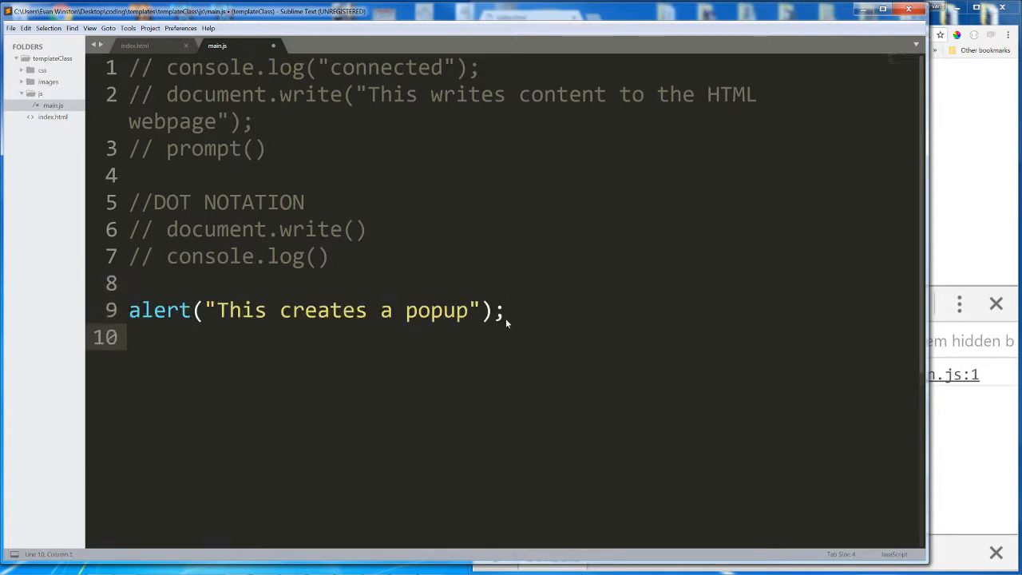
Step: Add a prompt asking "This is a prompt. How are you today?" ending with a semicolon
{"action": "type", "text": "p"}
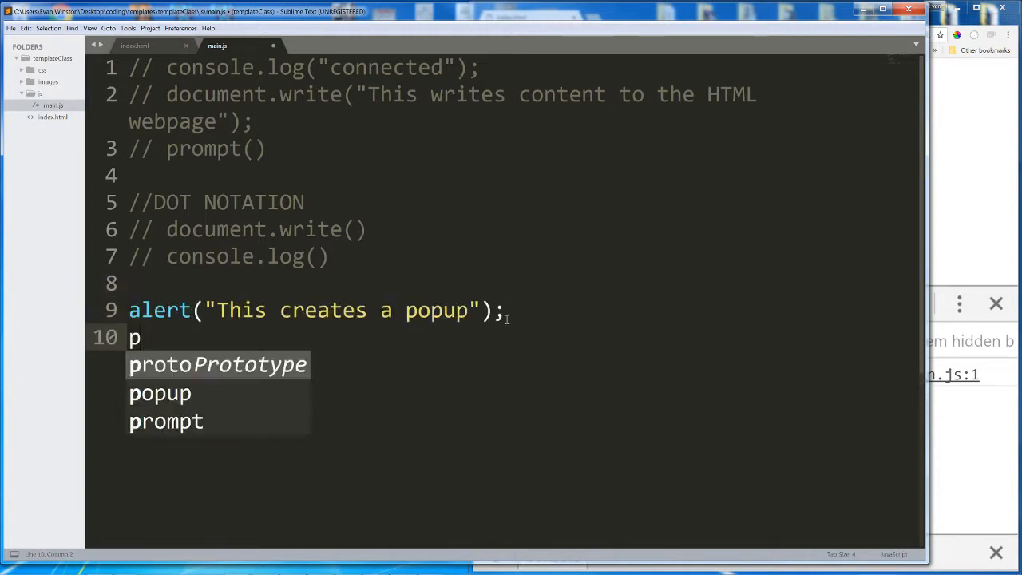
{"action": "type", "text": "ropmt"}
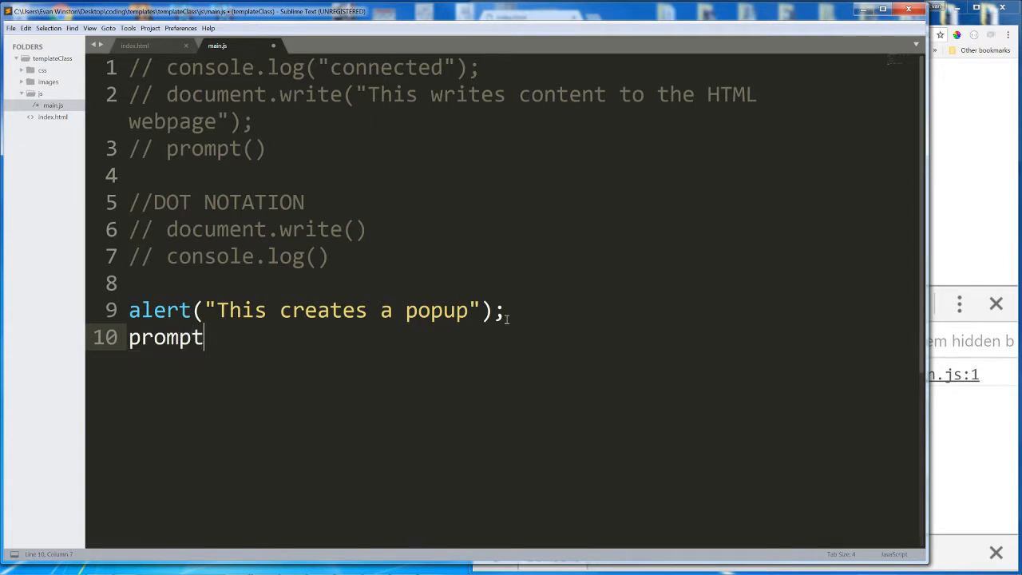
{"action": "type", "text": "(\"This is a p"}
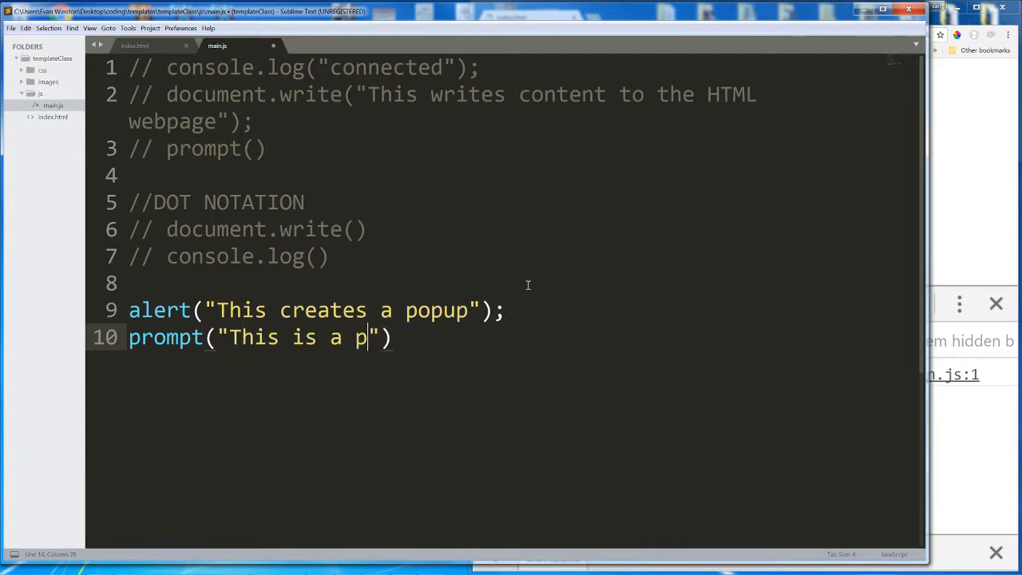
{"action": "type", "text": "rompt. How are"}
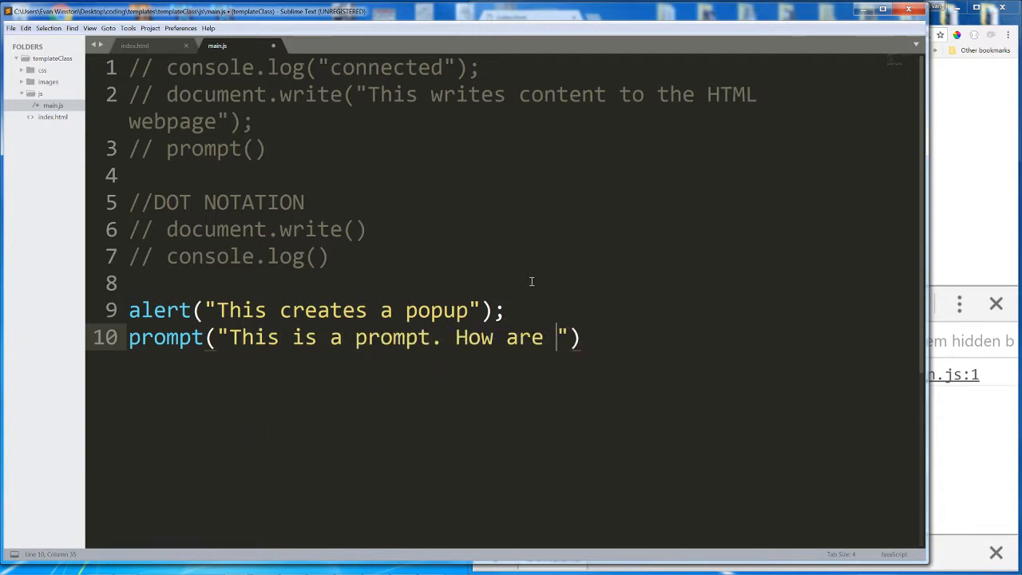
{"action": "type", "text": "you today?"}
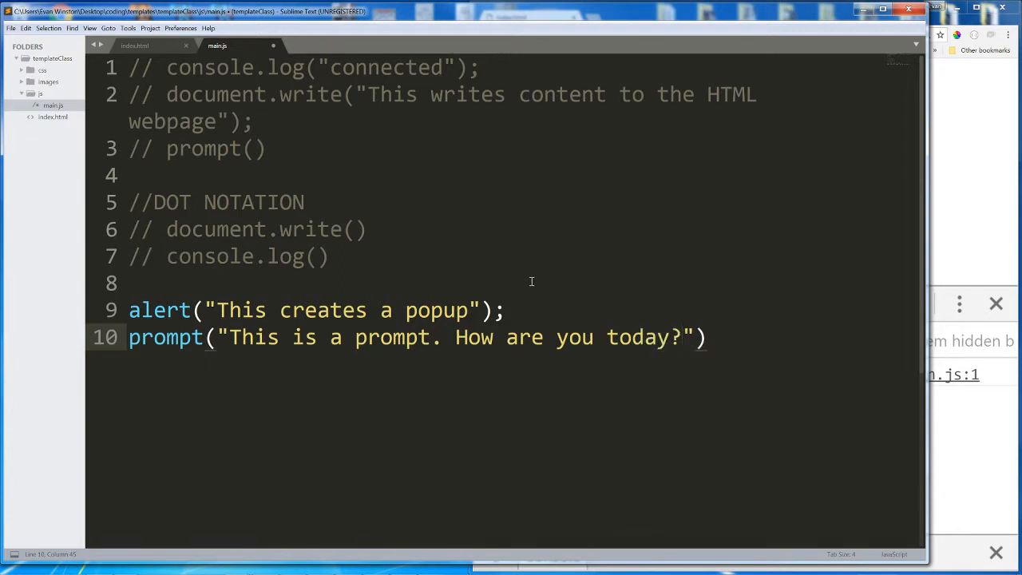
{"action": "type", "text": ";"}
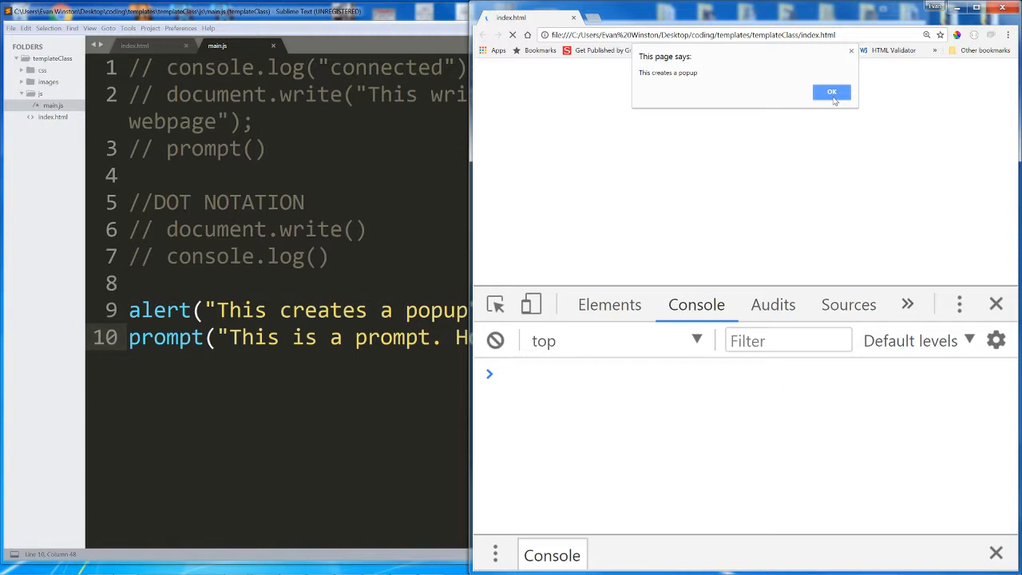
Step: Dismiss the alert, answer the prompt with "I'm" and submit it in Chrome
{"action": "left_click", "coordinate": [830, 91]}
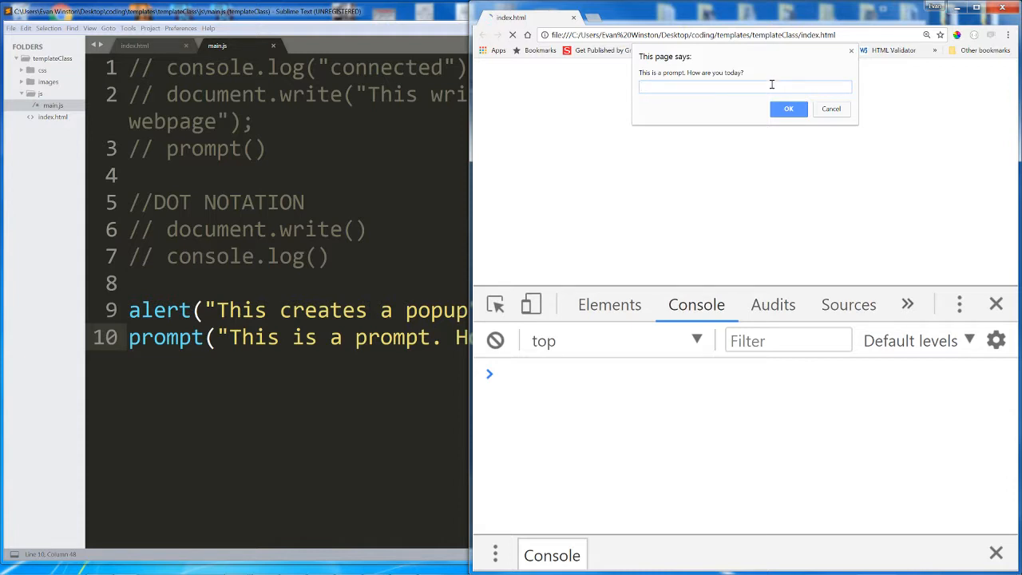
{"action": "type", "text": "I'm doing alright"}
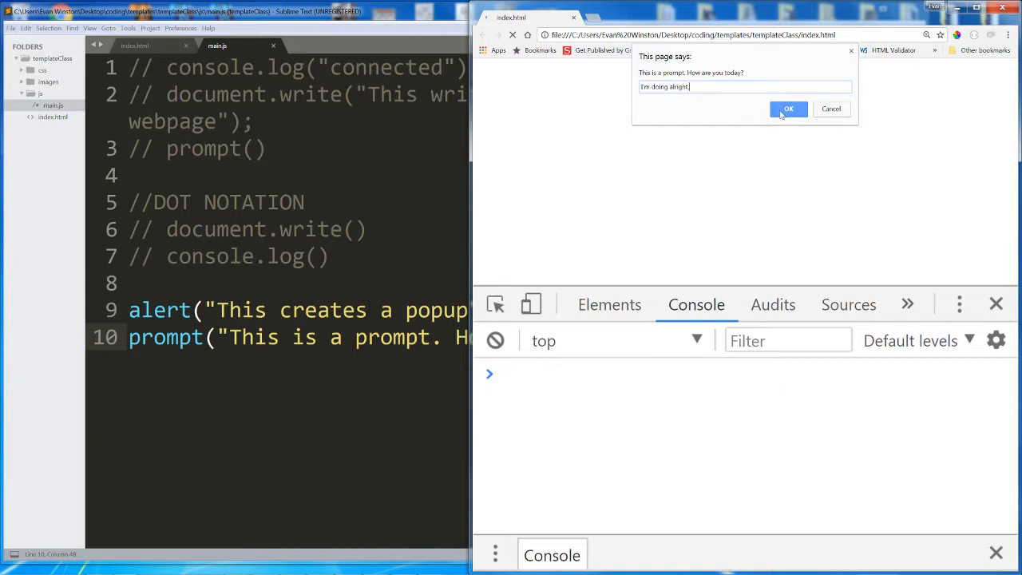
{"action": "left_click", "coordinate": [789, 108]}
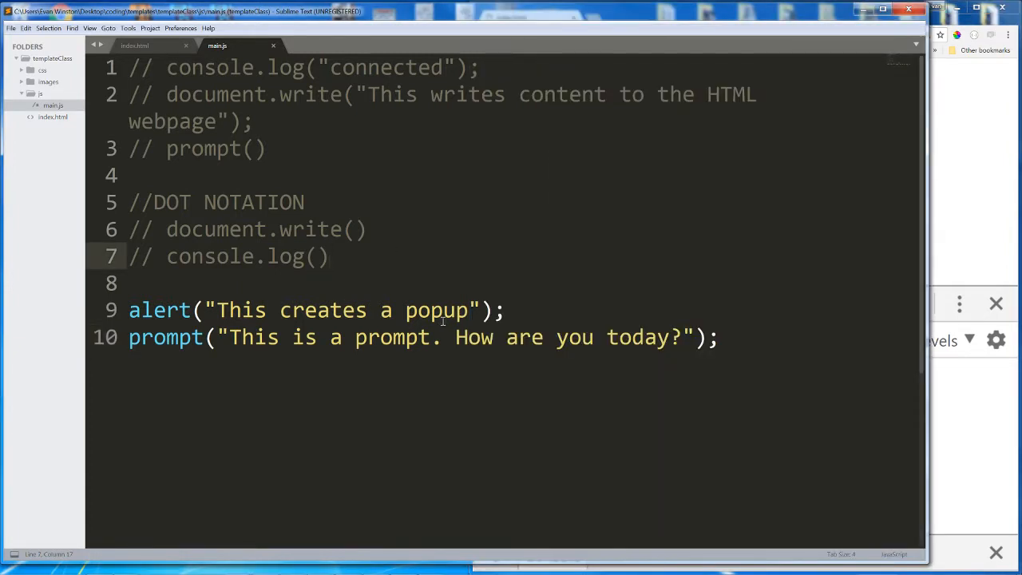
Step: Comment out the alert and prompt lines in main.js
{"action": "left_click", "coordinate": [504, 309]}
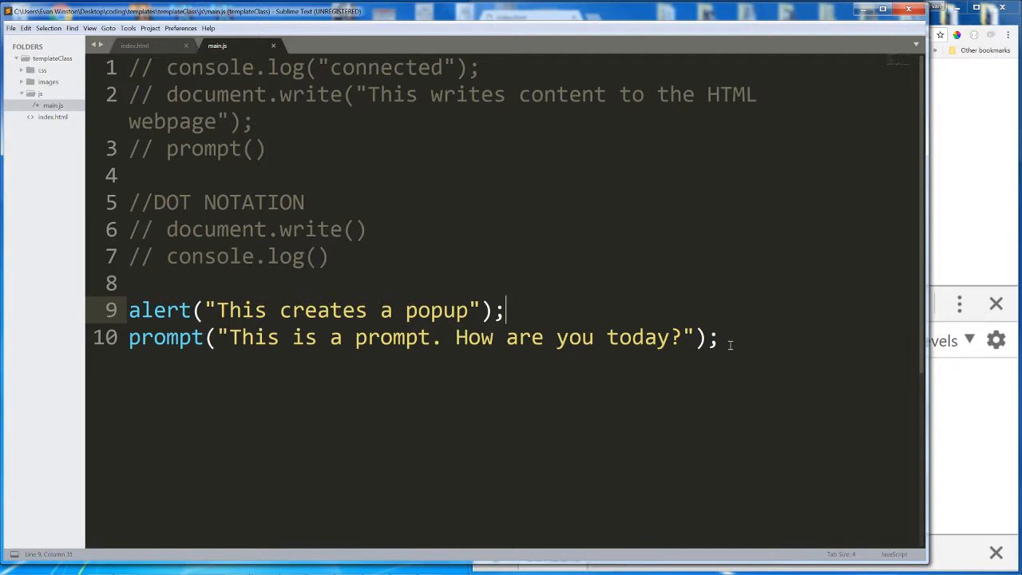
{"action": "left_click", "coordinate": [719, 337]}
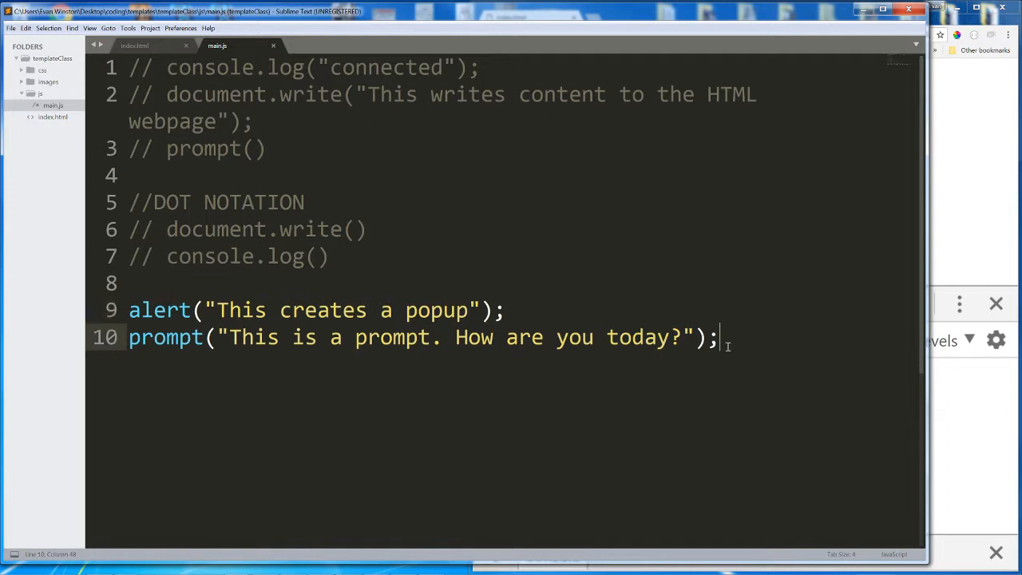
{"action": "left_click", "coordinate": [566, 310]}
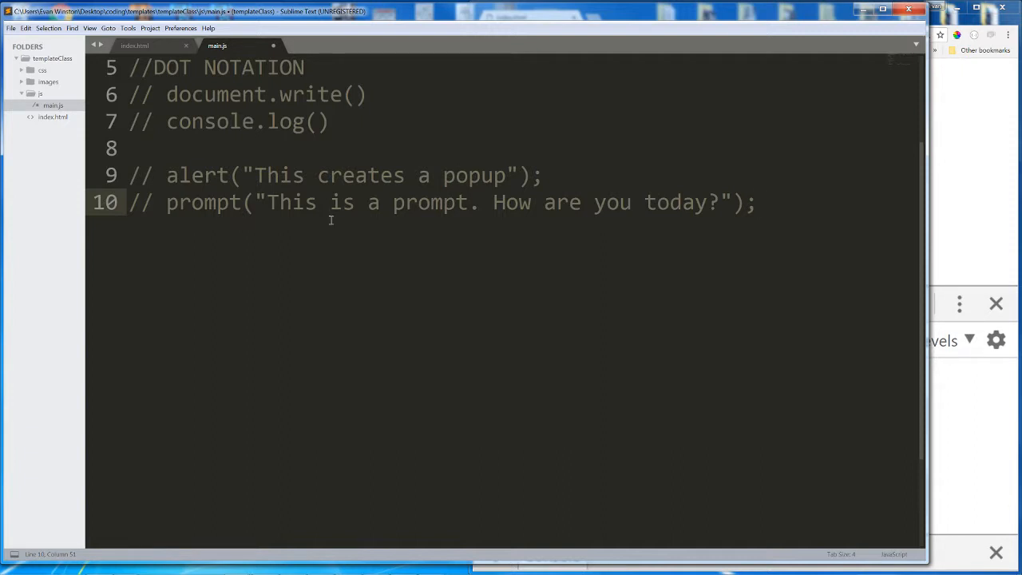
Step: Add two prompts asking "What is your first name?" and "What is your last name?"
{"action": "key", "text": "Enter"}
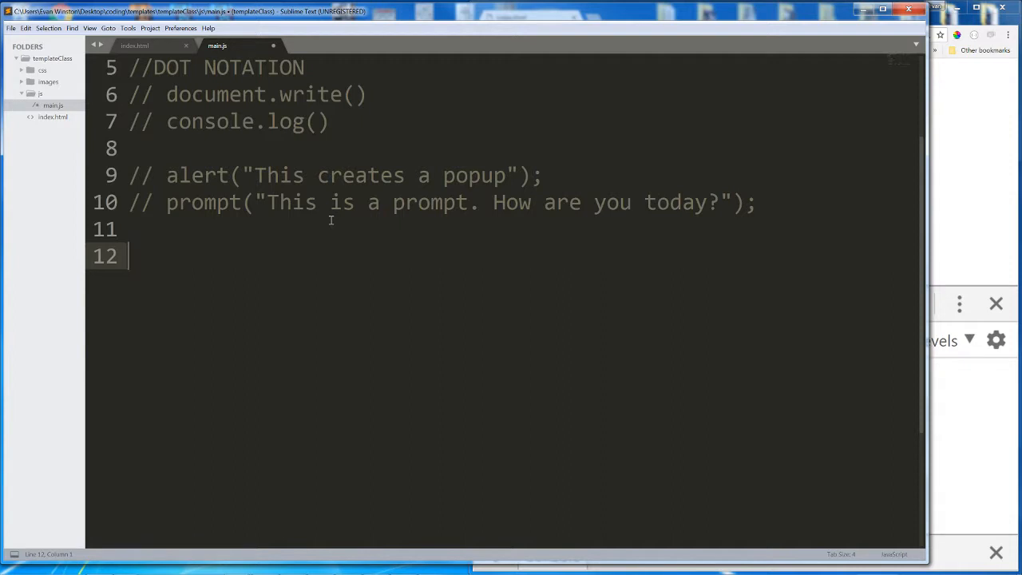
{"action": "type", "text": "prompt(\"What is your"}
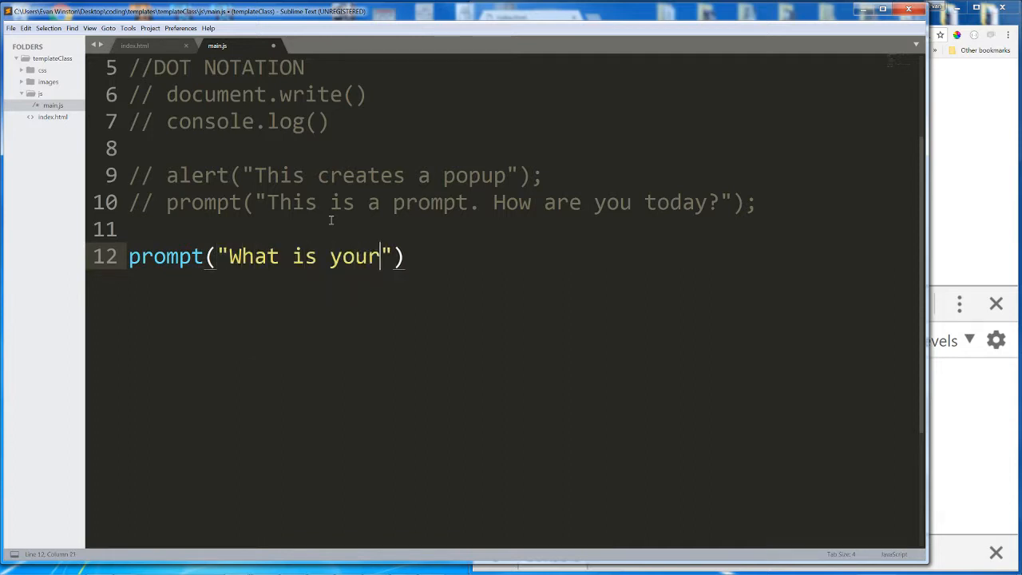
{"action": "type", "text": "first name?"}
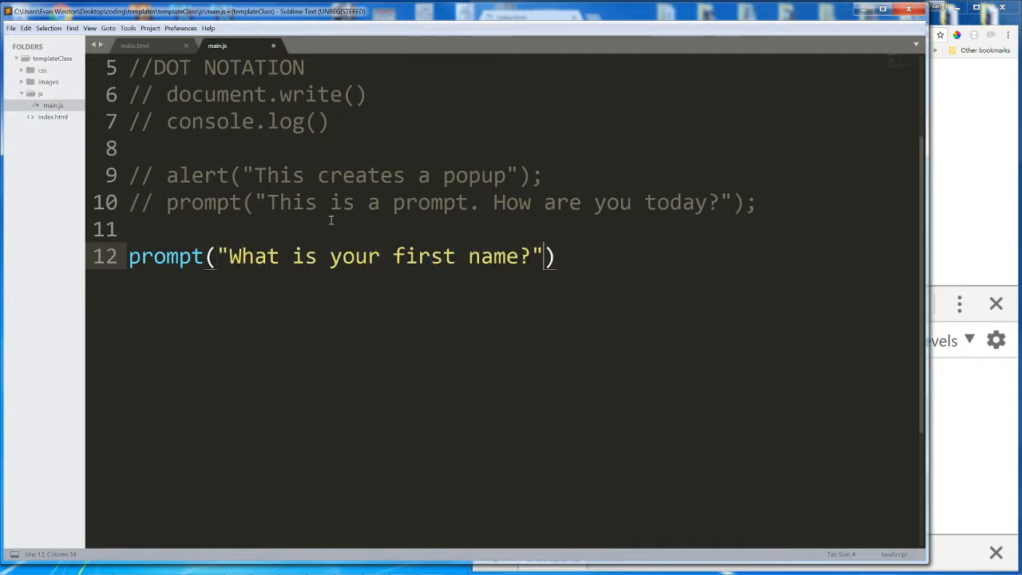
{"action": "type", "text": ";"}
{"action": "type", "text": "prompt(\"What is"}
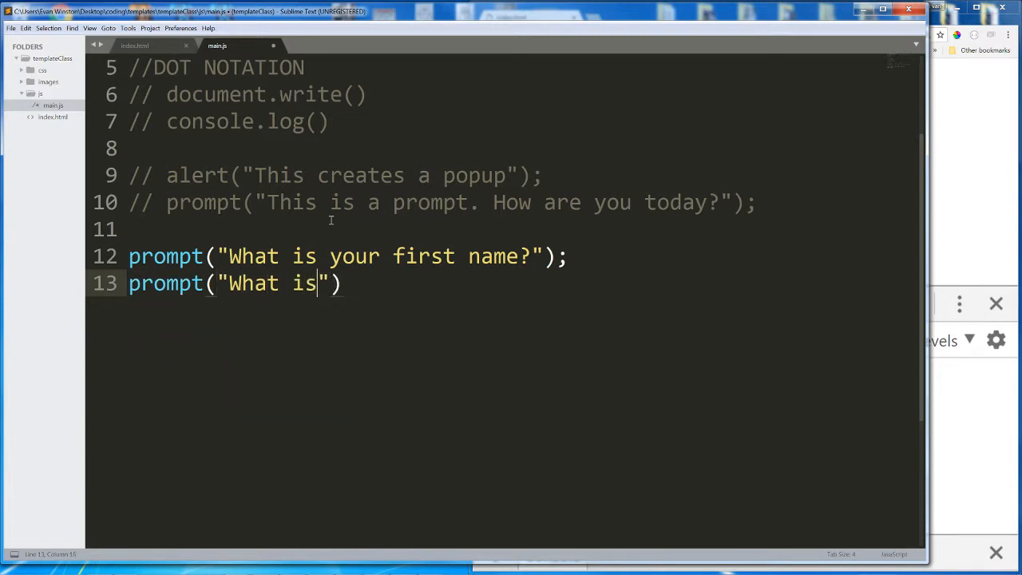
{"action": "type", "text": "your last name?"}
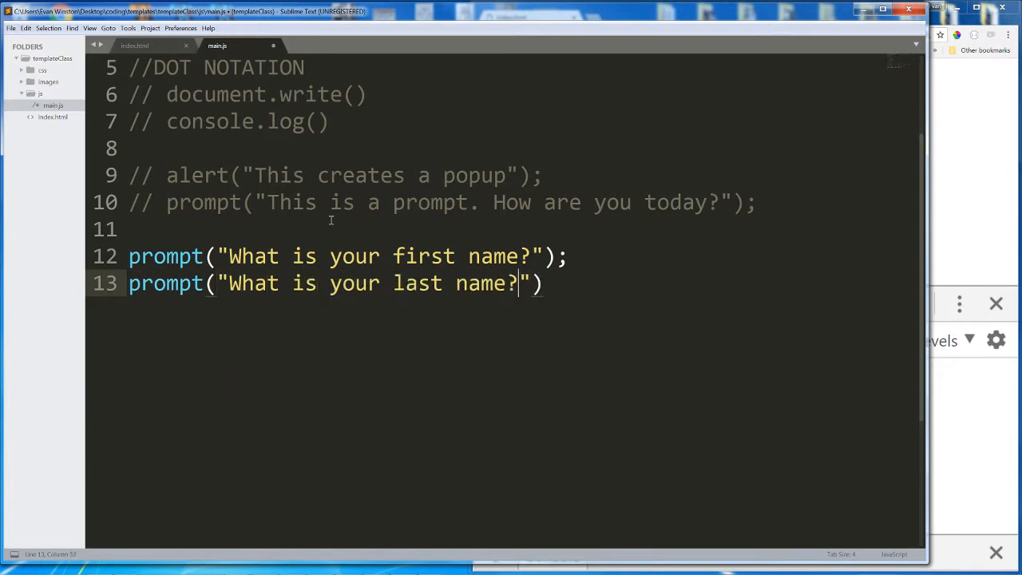
{"action": "type", "text": ";"}
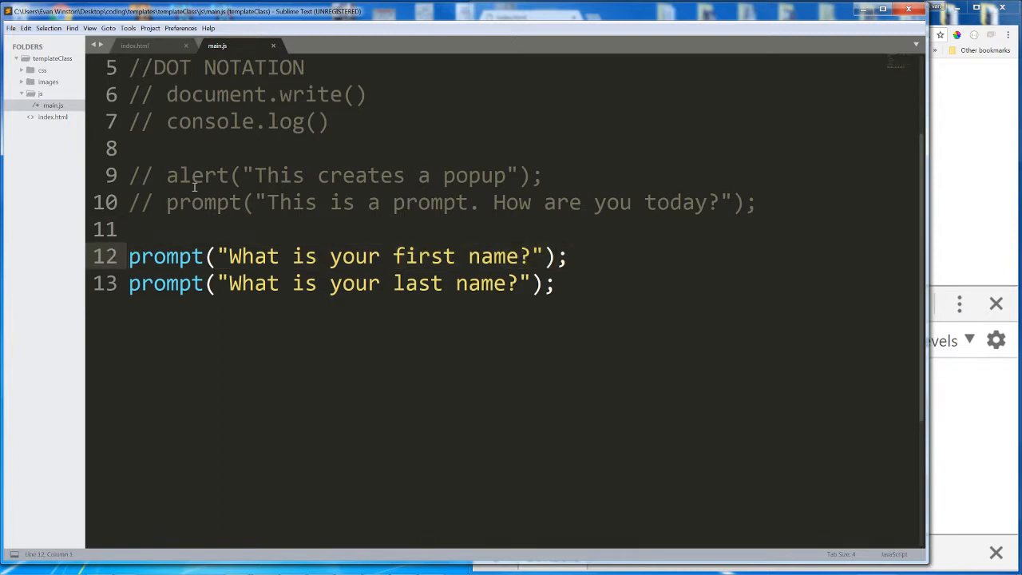
Step: Store the two prompt results in variables firstName and lastName in main.js
{"action": "type", "text": "var"}
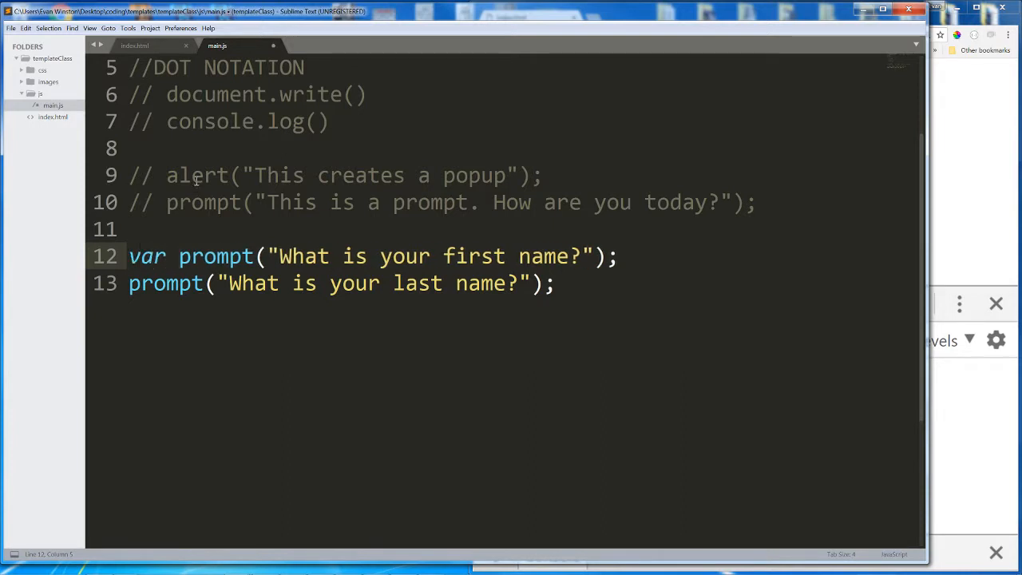
{"action": "type", "text": "firstName"}
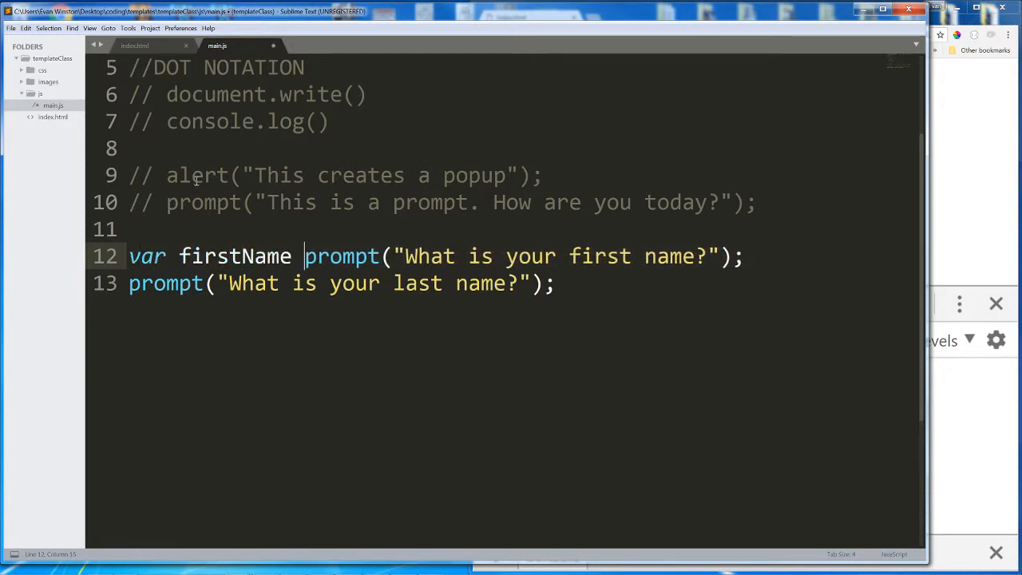
{"action": "type", "text": "="}
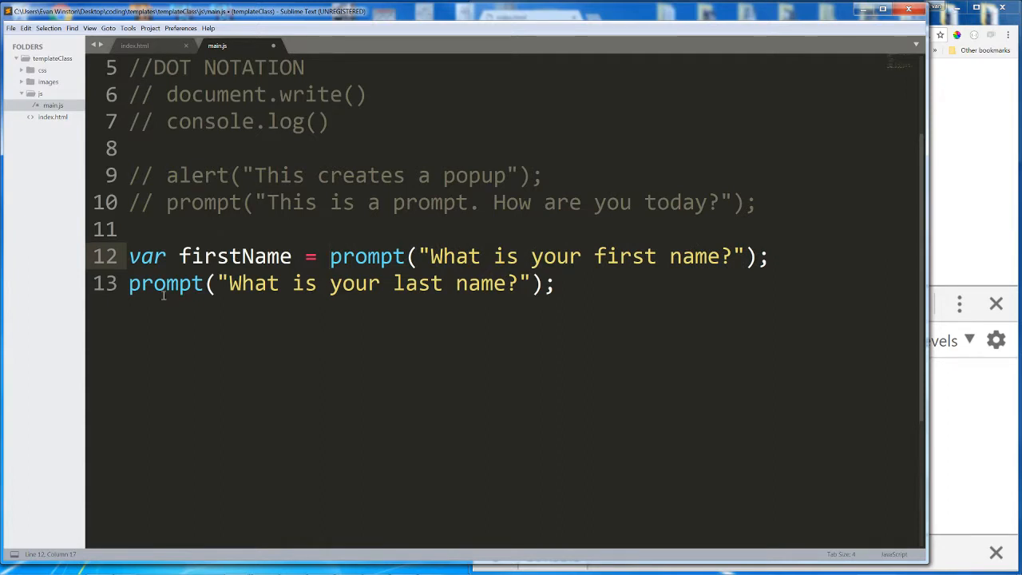
{"action": "type", "text": "var"}
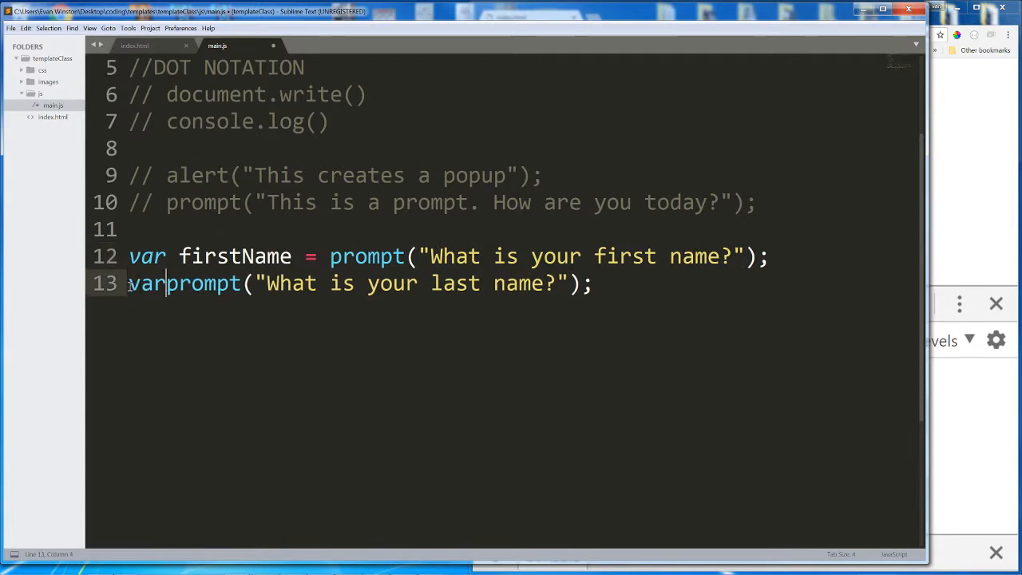
{"action": "type", "text": "lastName ="}
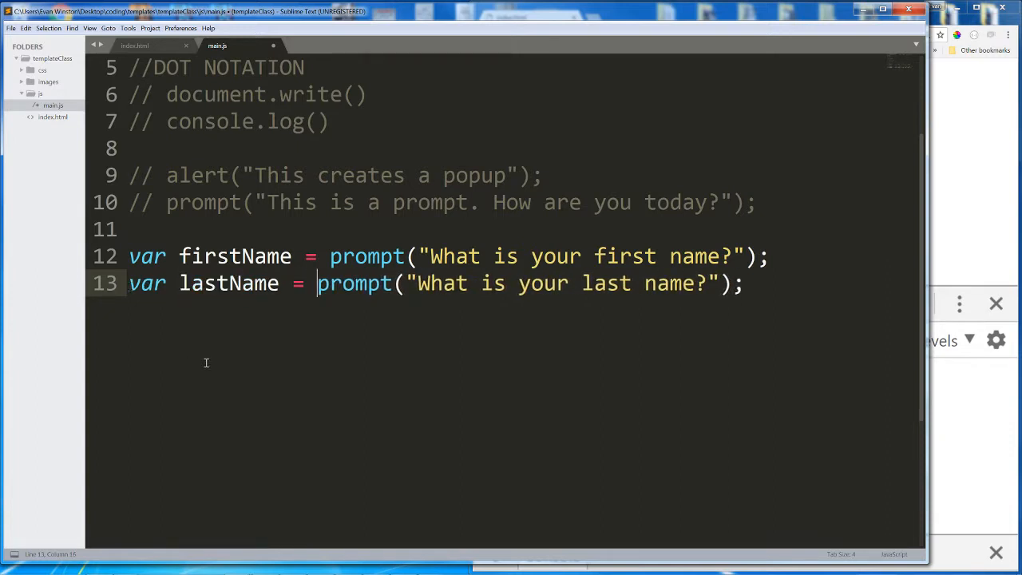
{"action": "mouse_move", "coordinate": [280, 302]}
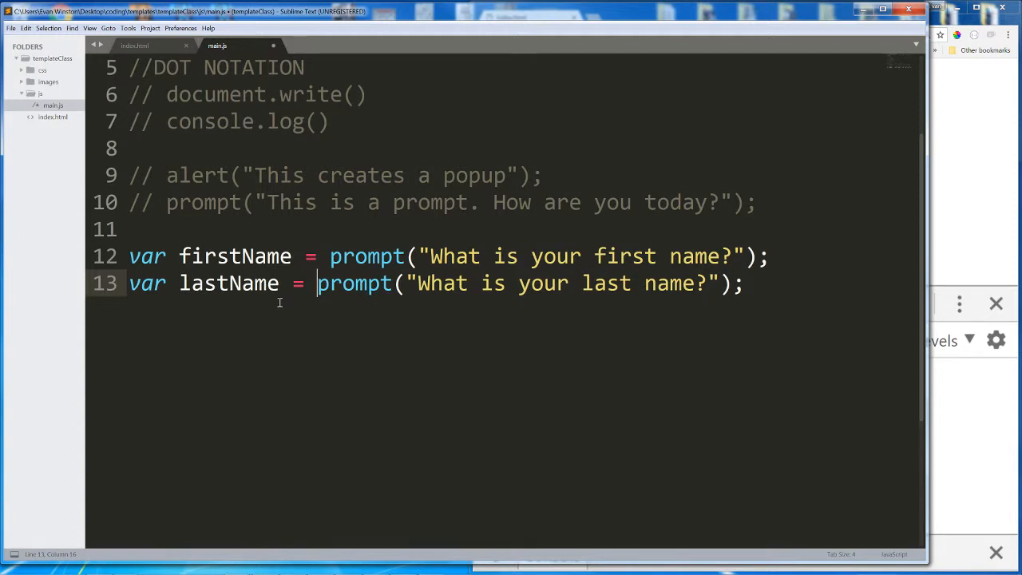
Step: Highlight the prompt call on the first-name line to point it out
{"action": "double_click", "coordinate": [367, 255]}
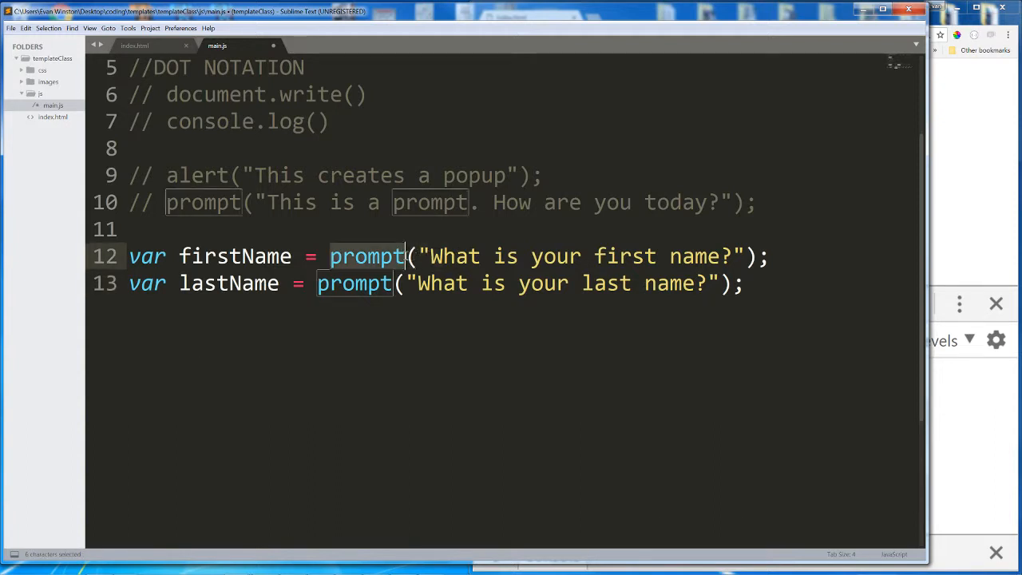
{"action": "left_click_drag", "start_coordinate": [407, 255], "coordinate": [754, 255]}
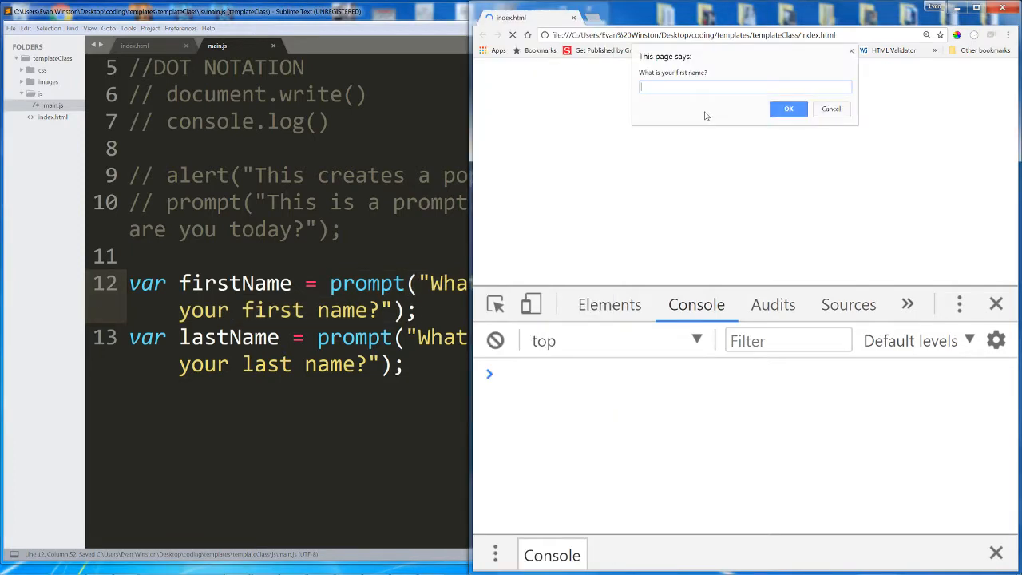
Step: Answer the prompts with first name Eva and last name Winston
{"action": "type", "text": "Eva"}
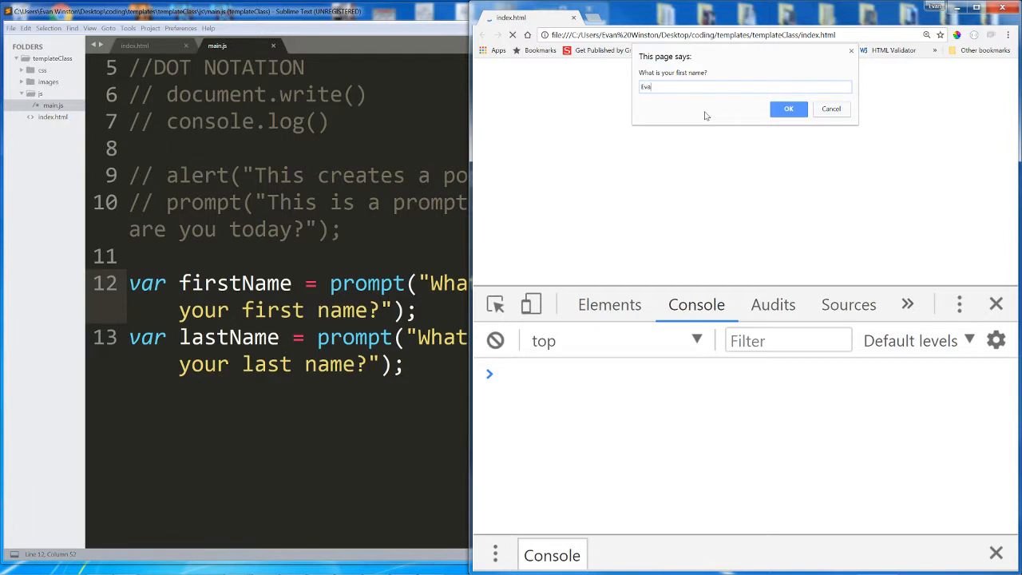
{"action": "left_click", "coordinate": [789, 108]}
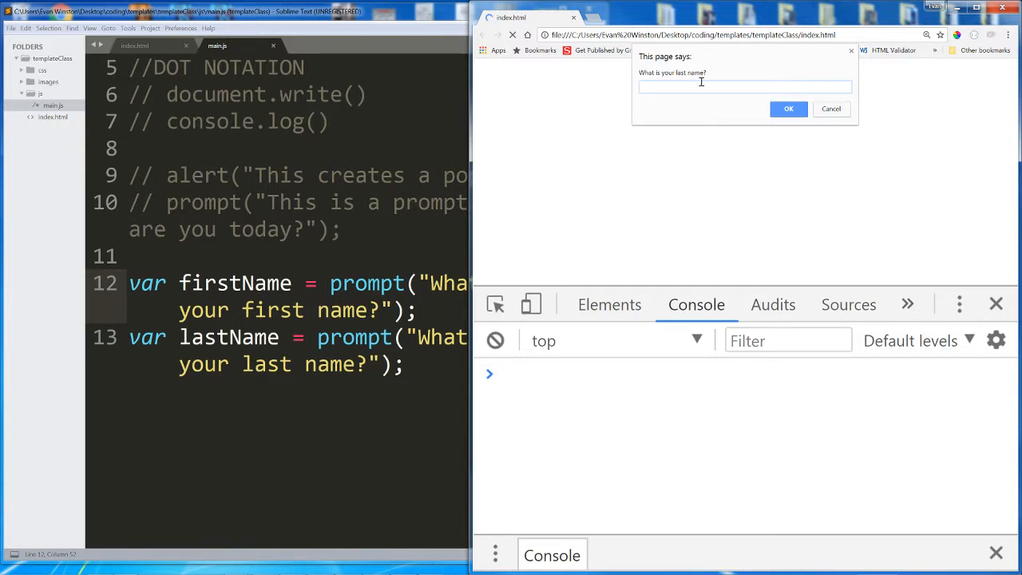
{"action": "type", "text": "Winston"}
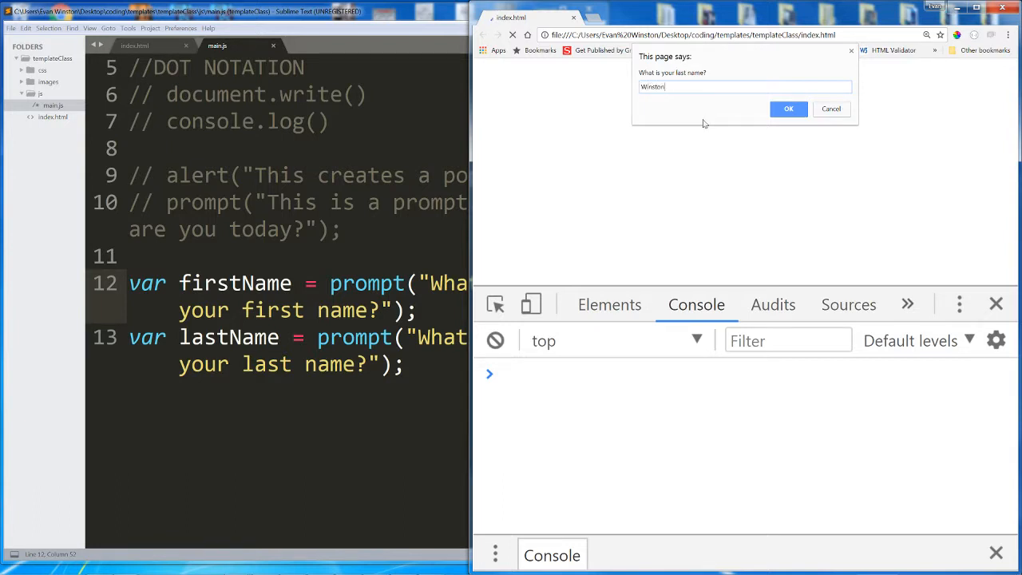
{"action": "left_click", "coordinate": [788, 109]}
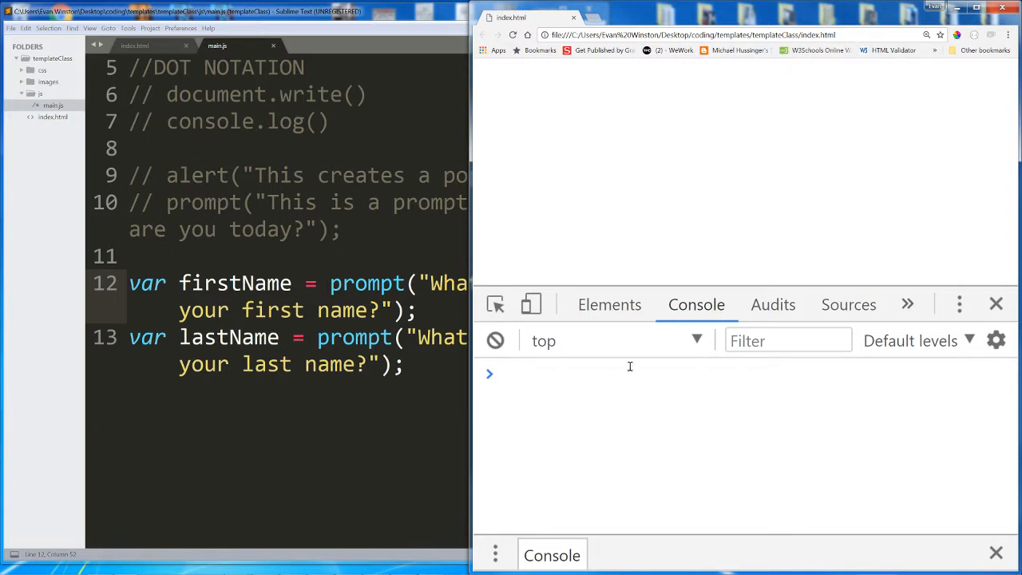
{"action": "mouse_move", "coordinate": [705, 170]}
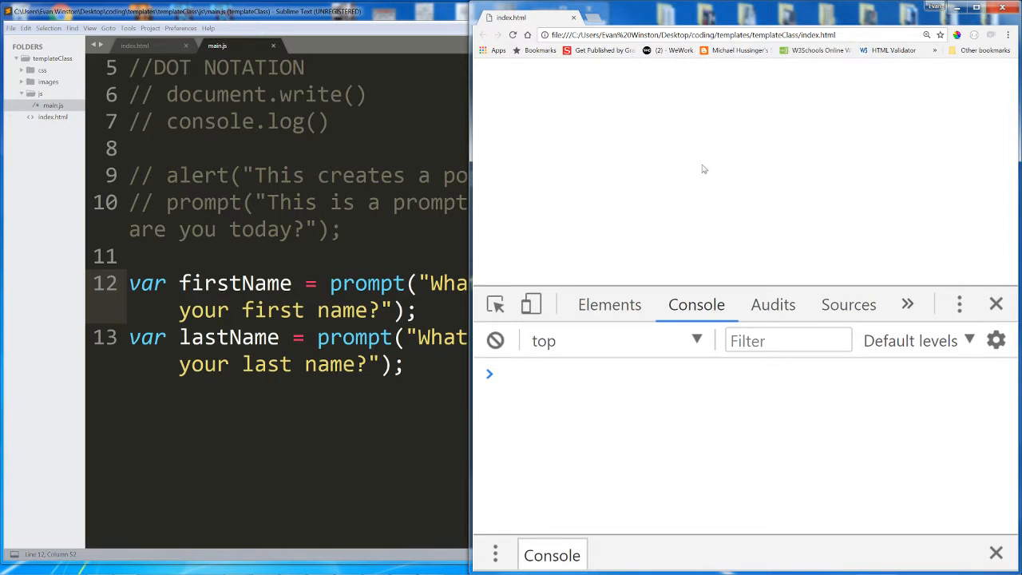
{"action": "mouse_move", "coordinate": [647, 205]}
{"action": "type", "text": "firstName"}
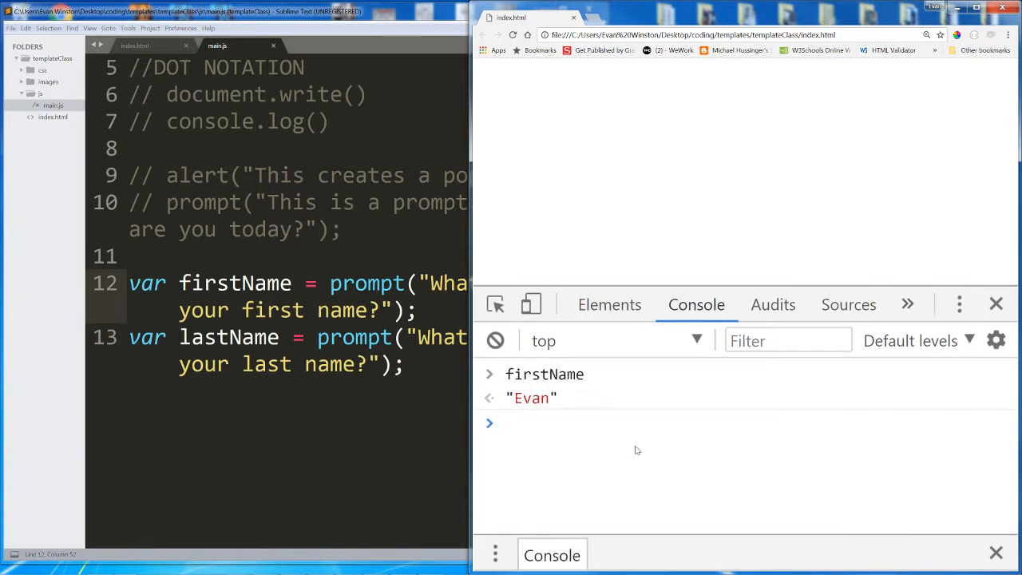
Step: Reload the page, answer again with last name Pappagiorgio, and check firstName and lastName in the console
{"action": "type", "text": "l"}
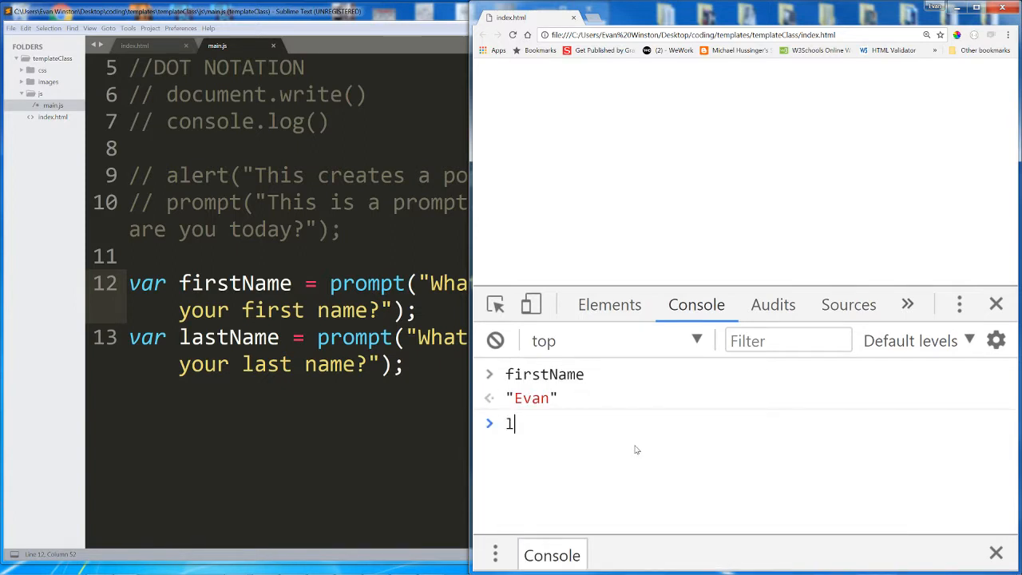
{"action": "key", "text": "Enter"}
{"action": "type", "text": "Ki"}
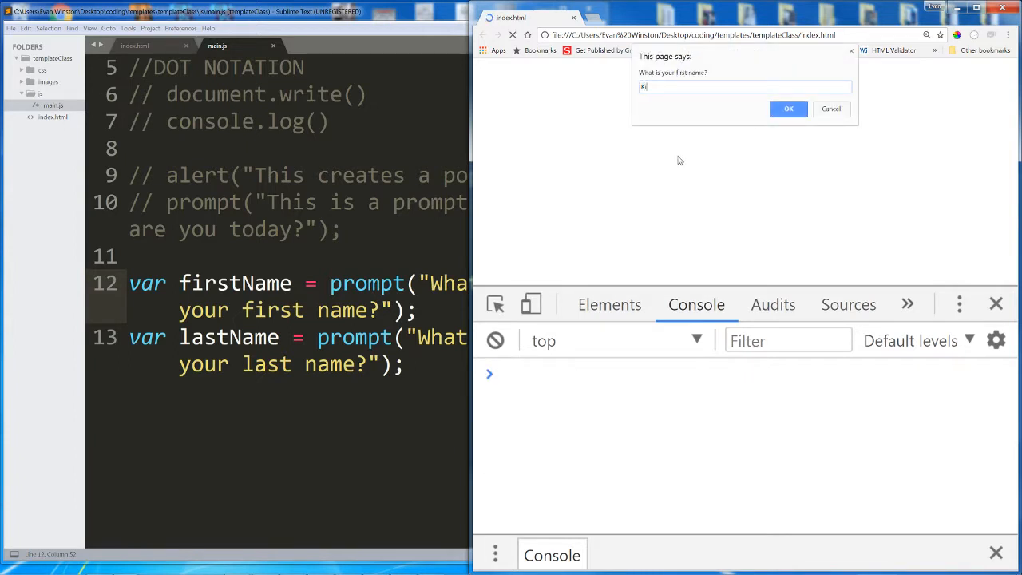
{"action": "left_click", "coordinate": [789, 109]}
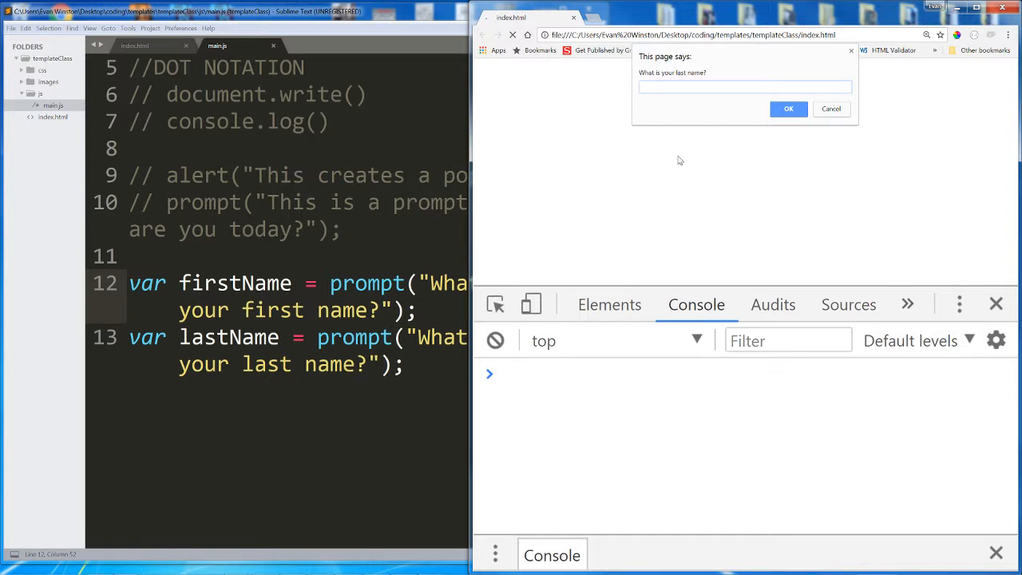
{"action": "type", "text": "Pappagiorgio"}
{"action": "left_click", "coordinate": [749, 374]}
{"action": "type", "text": "firstName"}
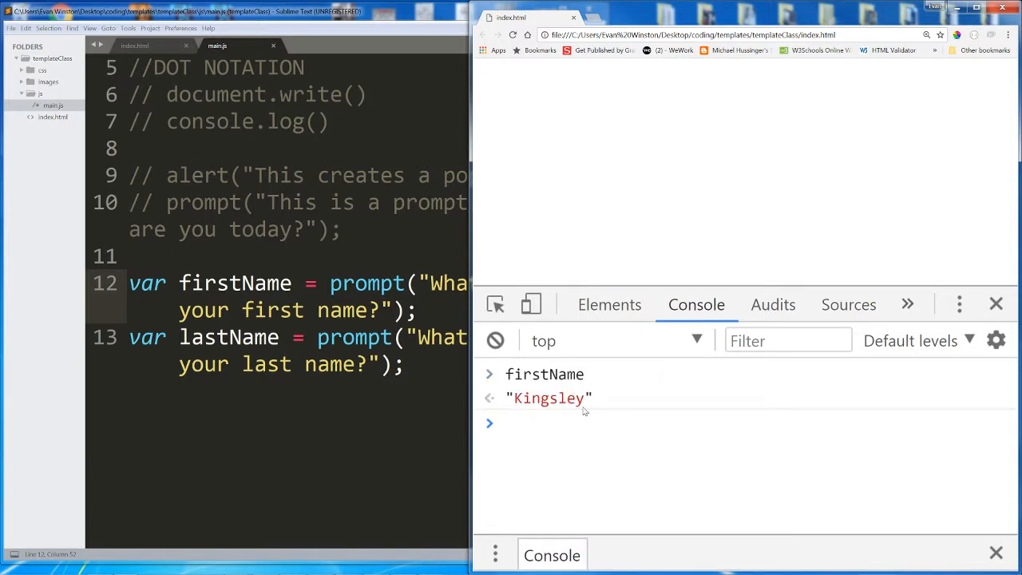
{"action": "type", "text": "lastName"}
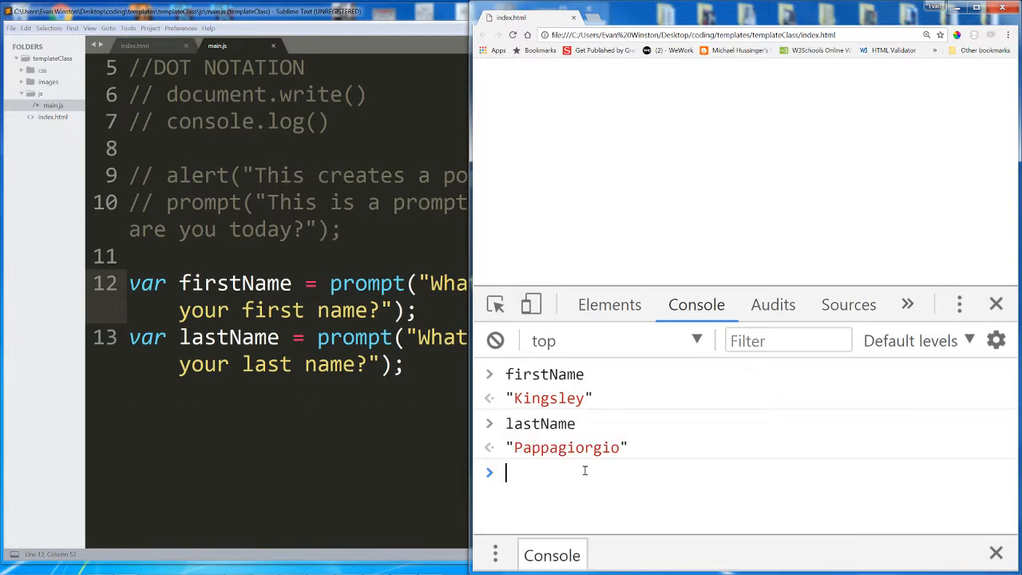
{"action": "mouse_move", "coordinate": [583, 429]}
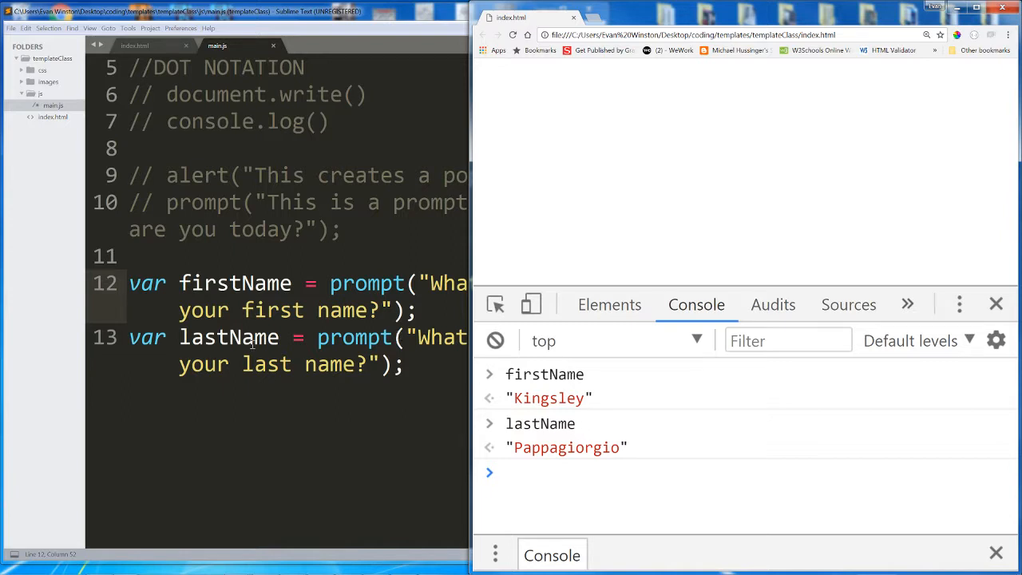
{"action": "mouse_move", "coordinate": [239, 342]}
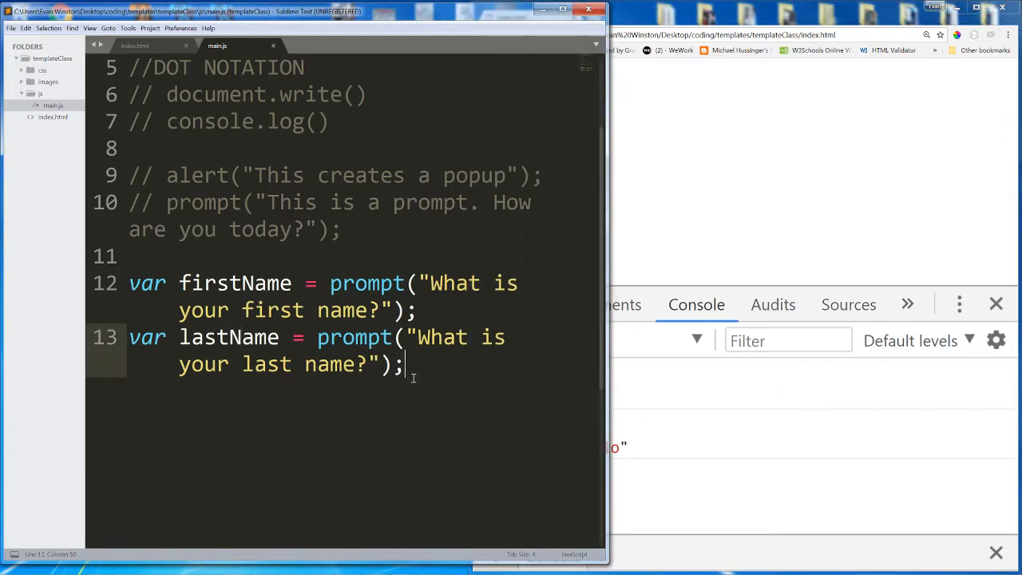
Step: Start a document.write line outputting "Hello, " plus firstName
{"action": "key", "text": "Enter"}
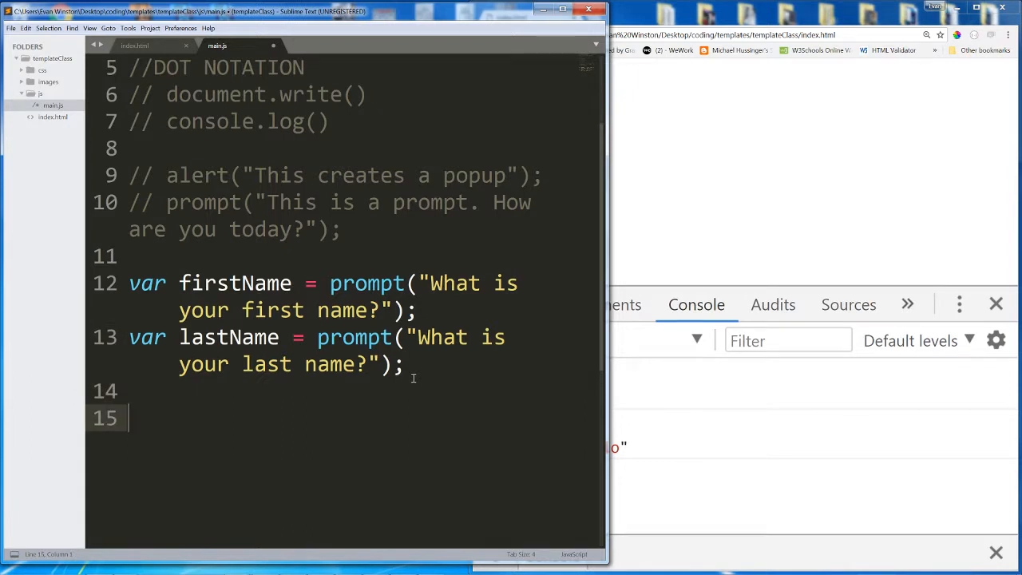
{"action": "type", "text": "document.write("}
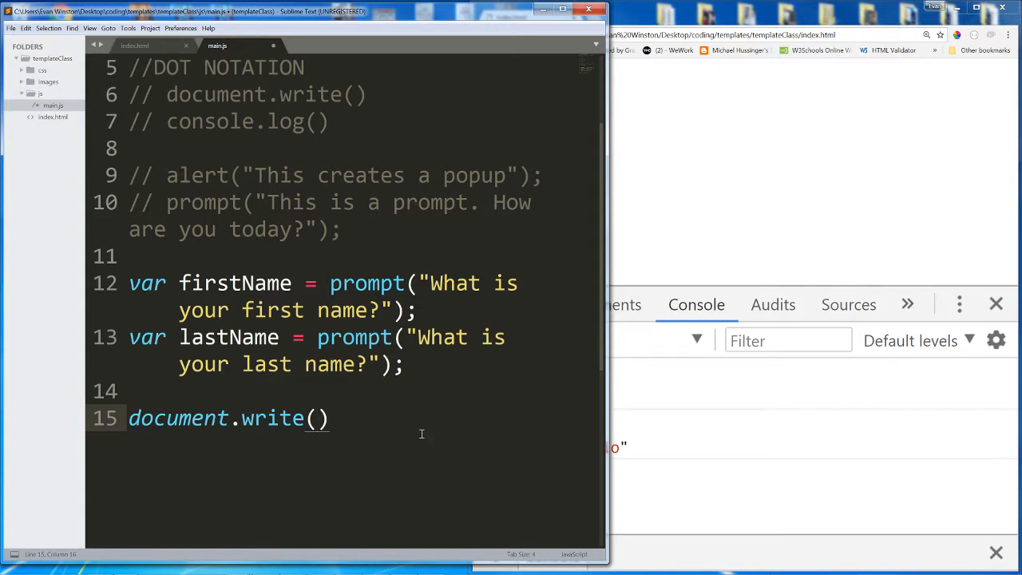
{"action": "type", "text": "\"Hell\""}
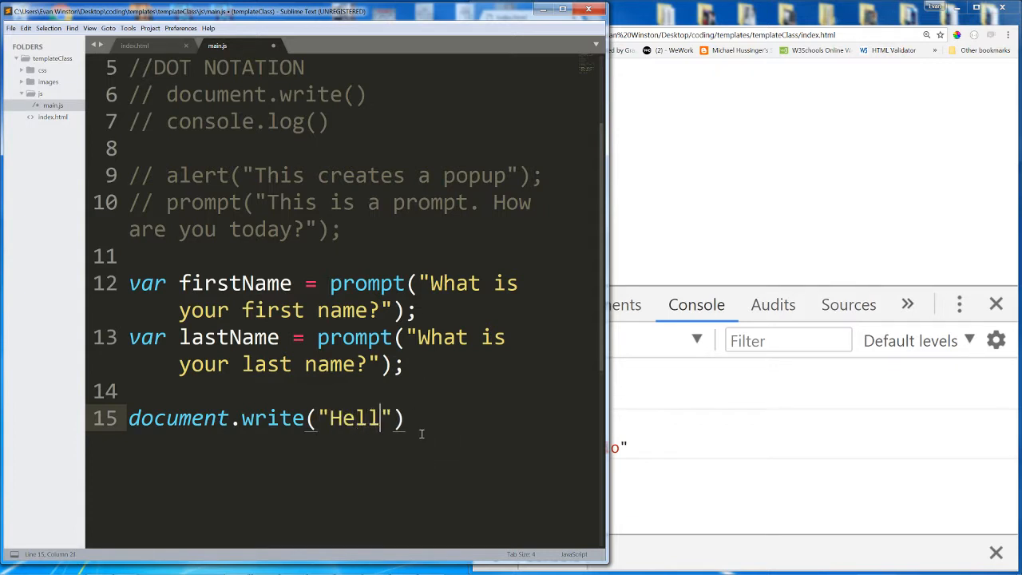
{"action": "type", "text": "o,"}
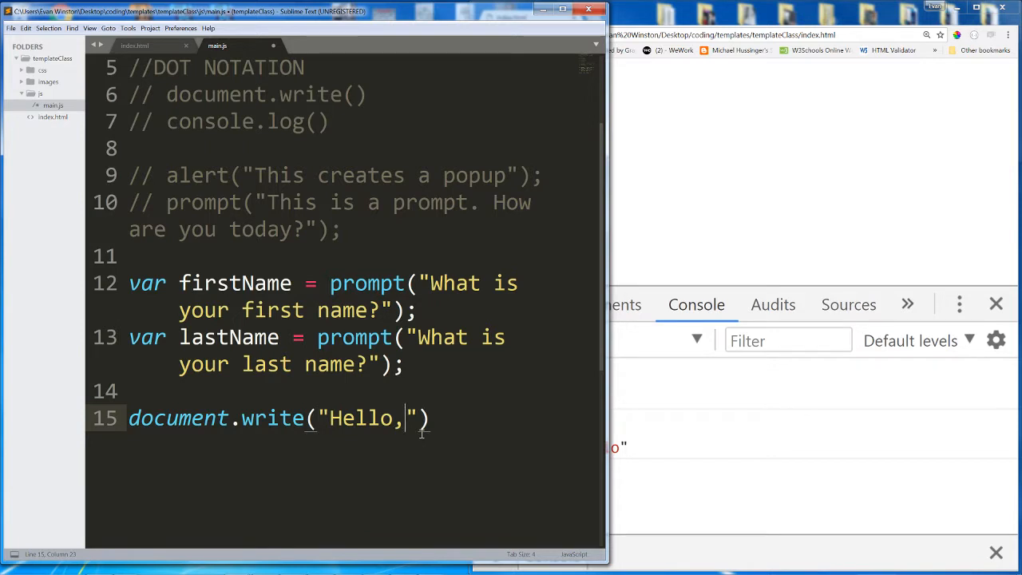
{"action": "type", "text": "+"}
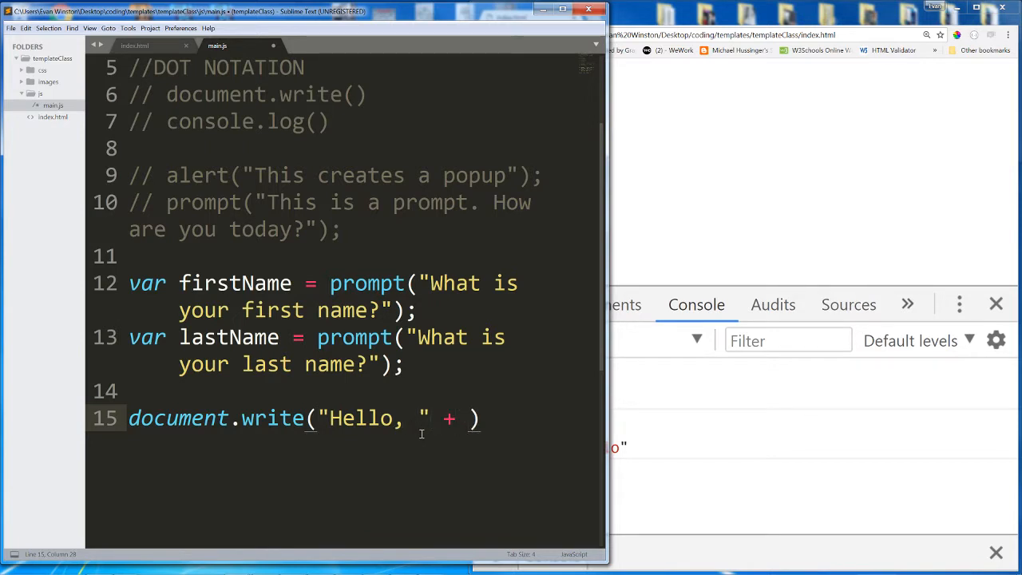
{"action": "type", "text": "firstName + \" \" + la"}
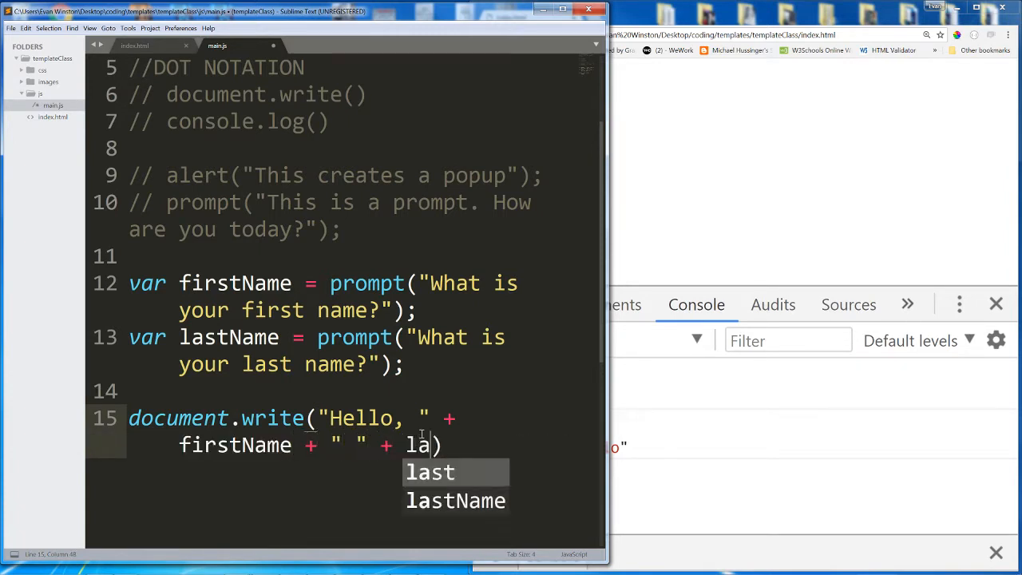
Step: Finish the line with a space, lastName and "!" so it greets the full name
{"action": "key", "text": "Tab"}
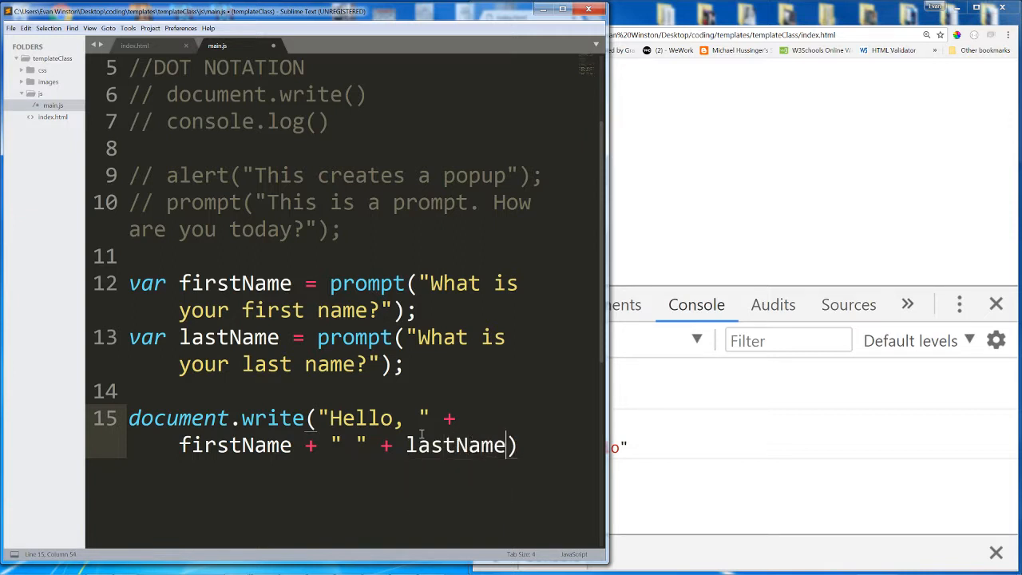
{"action": "type", "text": "+ \"\""}
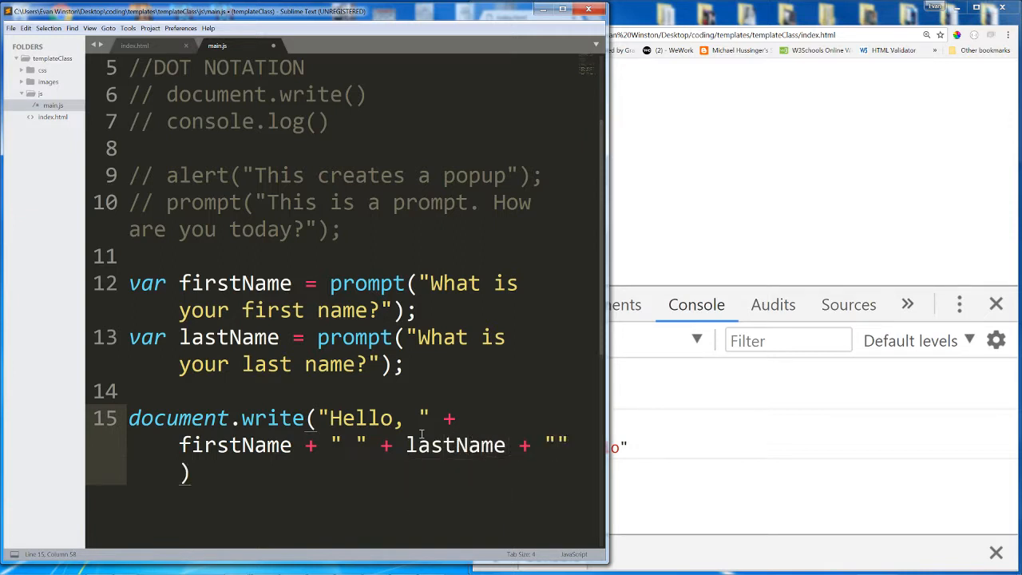
{"action": "type", "text": "!\""}
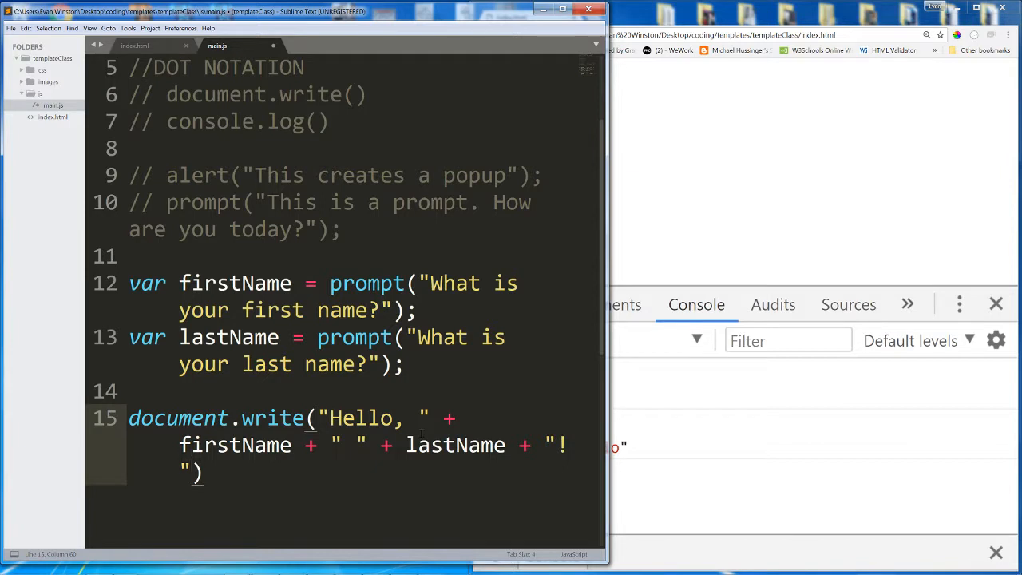
{"action": "type", "text": ";"}
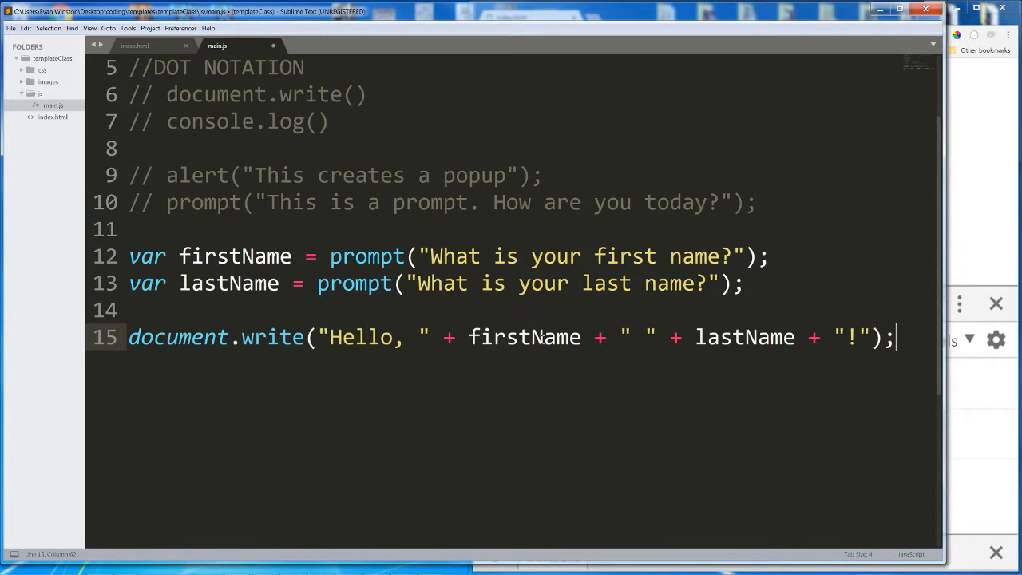
{"action": "mouse_move", "coordinate": [805, 370]}
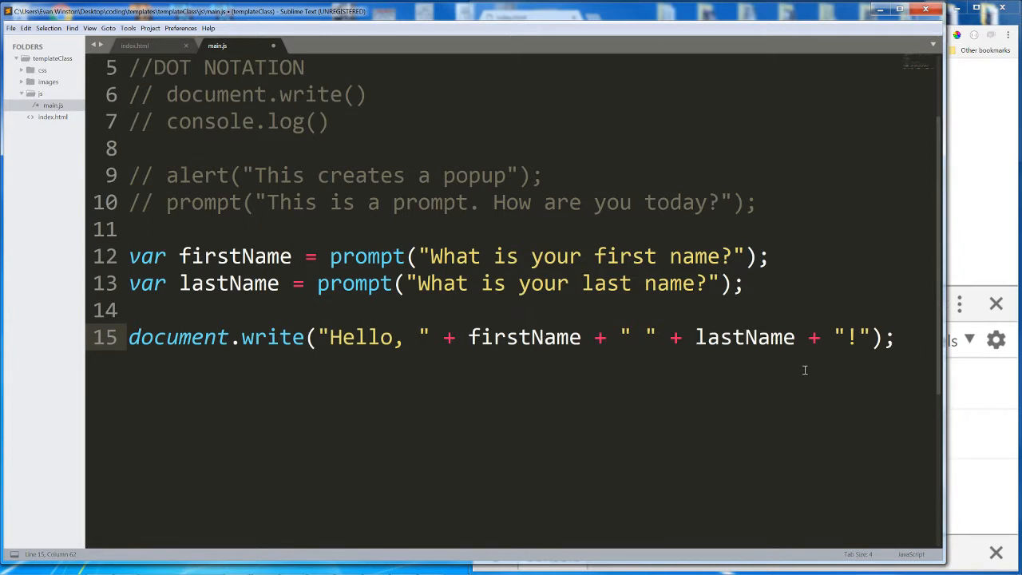
{"action": "mouse_move", "coordinate": [761, 412]}
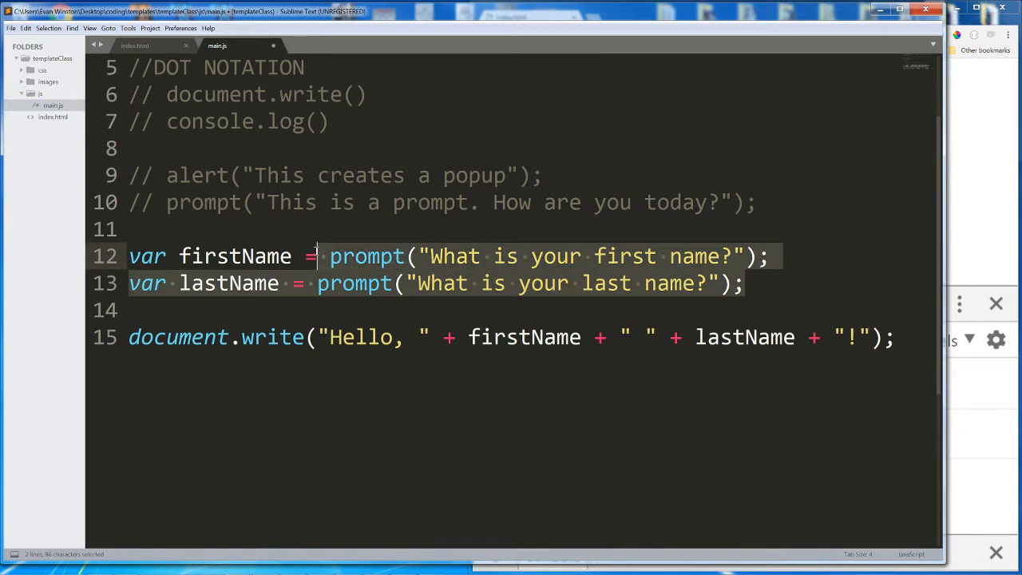
{"action": "left_click", "coordinate": [232, 256]}
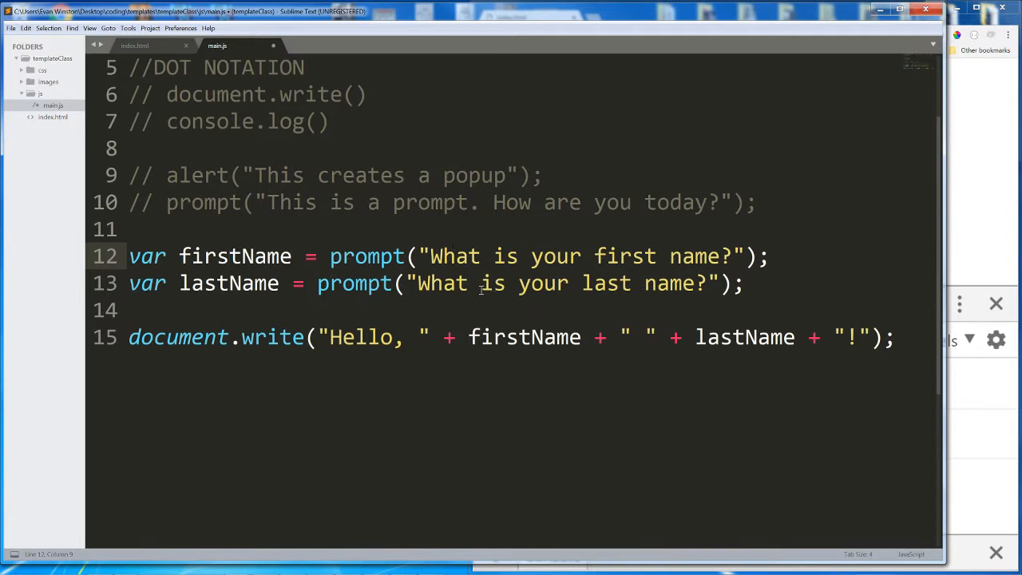
{"action": "mouse_move", "coordinate": [738, 367]}
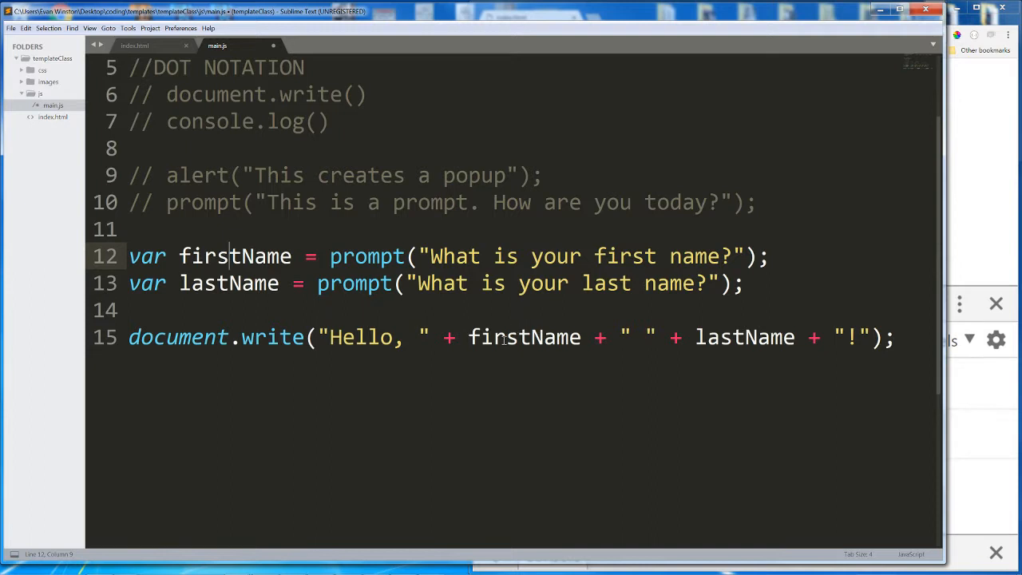
{"action": "mouse_move", "coordinate": [699, 374]}
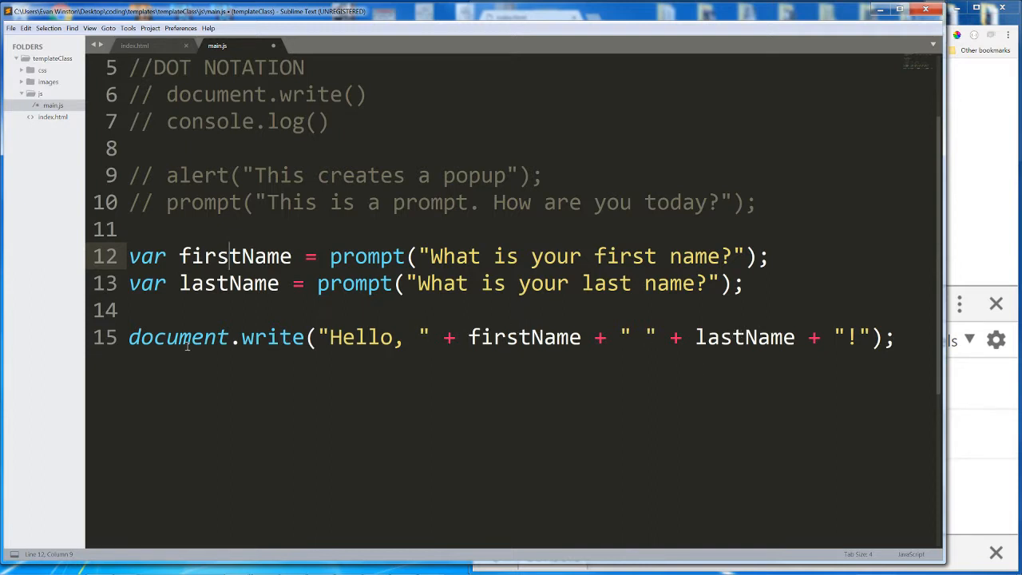
{"action": "left_click", "coordinate": [896, 335]}
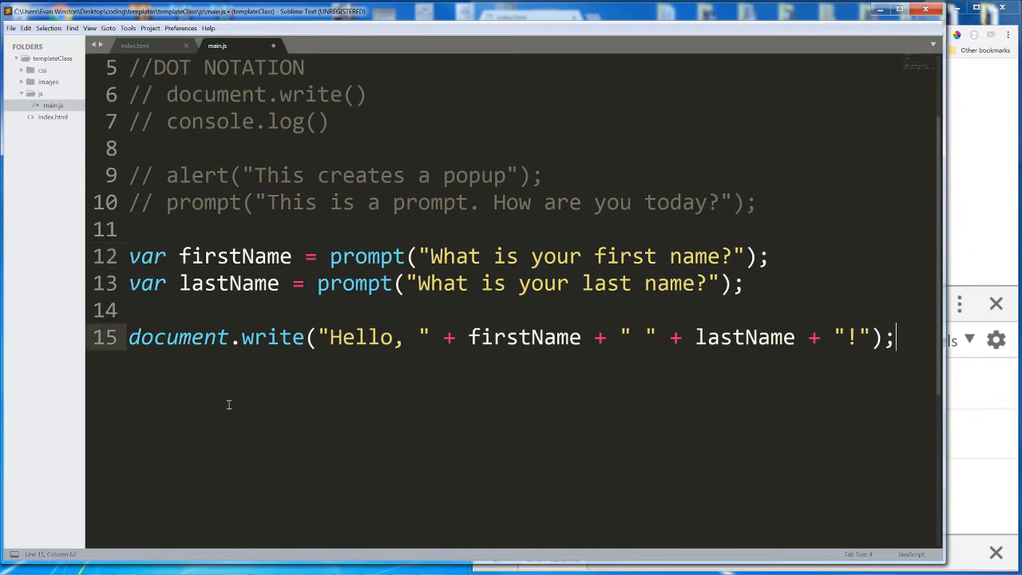
Step: Save main.js and confirm the last-name prompt so the greeting appears on the page
{"action": "key", "text": "ctrl+s"}
{"action": "type", "text": "Winston"}
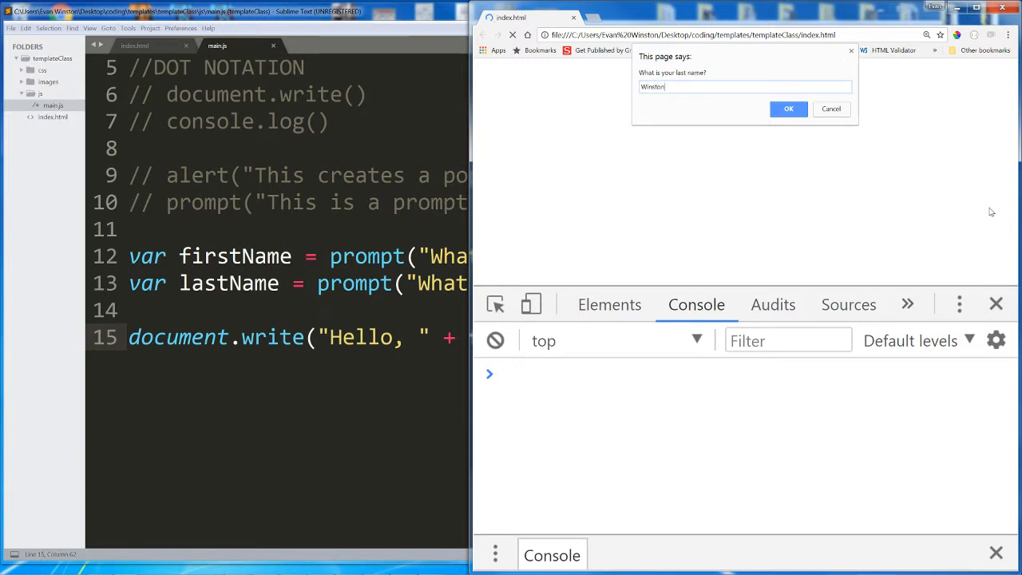
{"action": "left_click", "coordinate": [787, 108]}
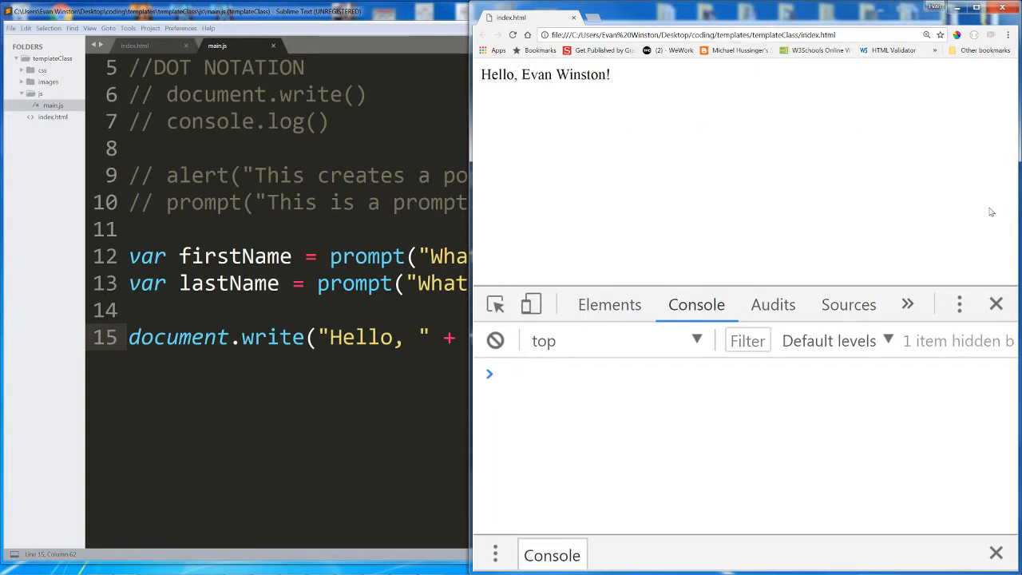
{"action": "mouse_move", "coordinate": [776, 194]}
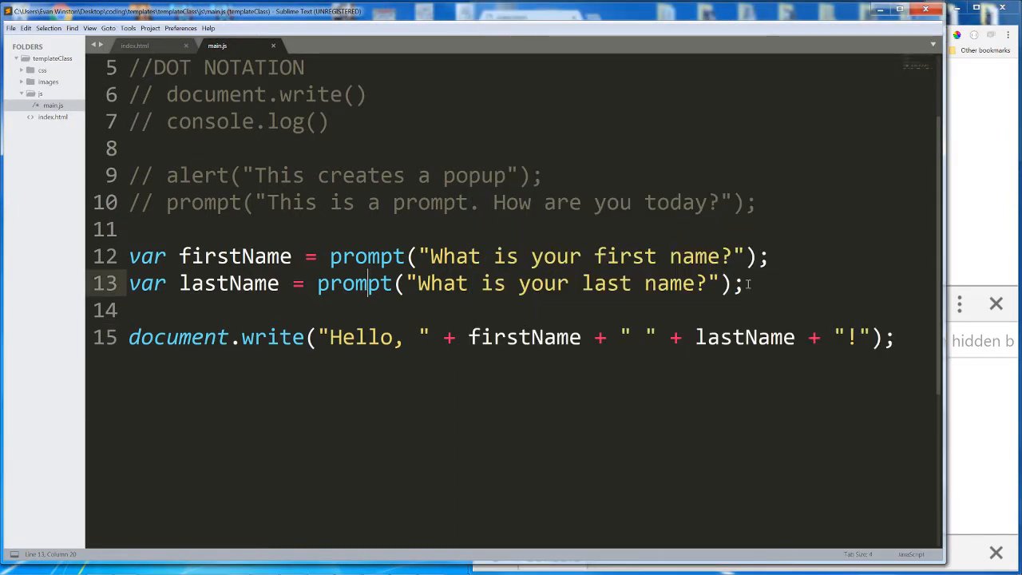
Step: Comment out the two prompt variable lines and the greeting document.write line with Ctrl+/
{"action": "left_click_drag", "start_coordinate": [329, 256], "coordinate": [742, 284]}
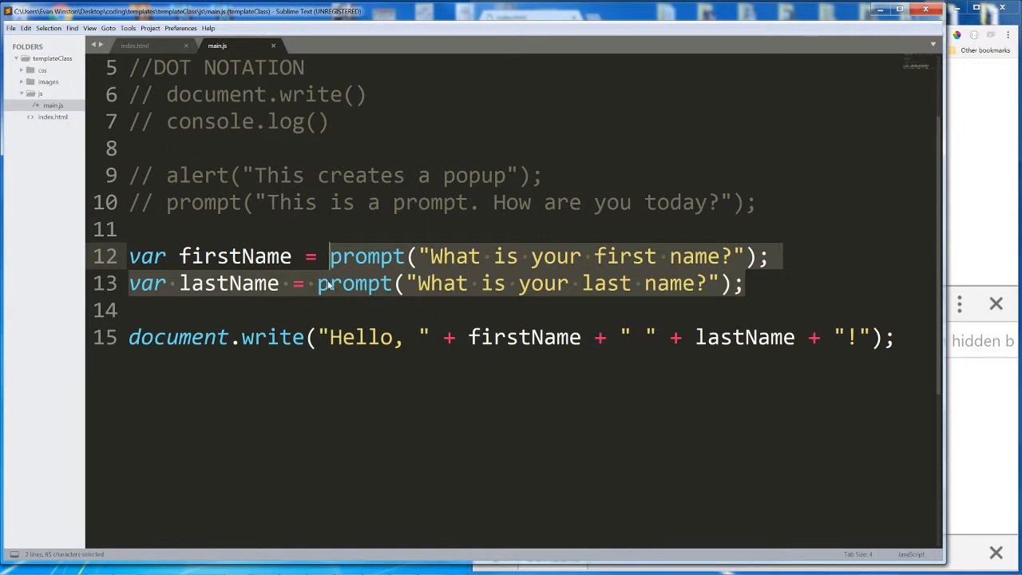
{"action": "left_click", "coordinate": [323, 285]}
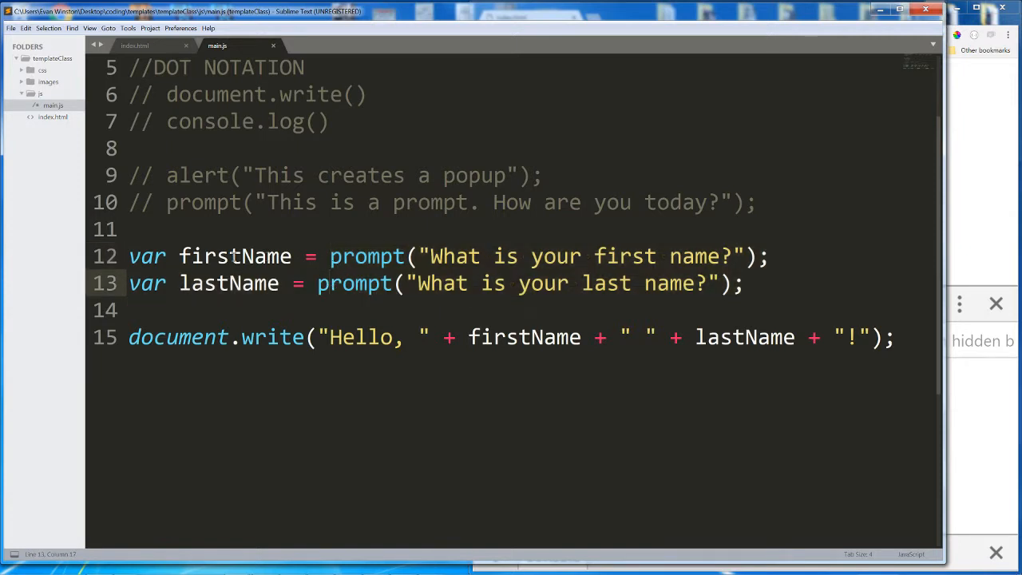
{"action": "double_click", "coordinate": [235, 256]}
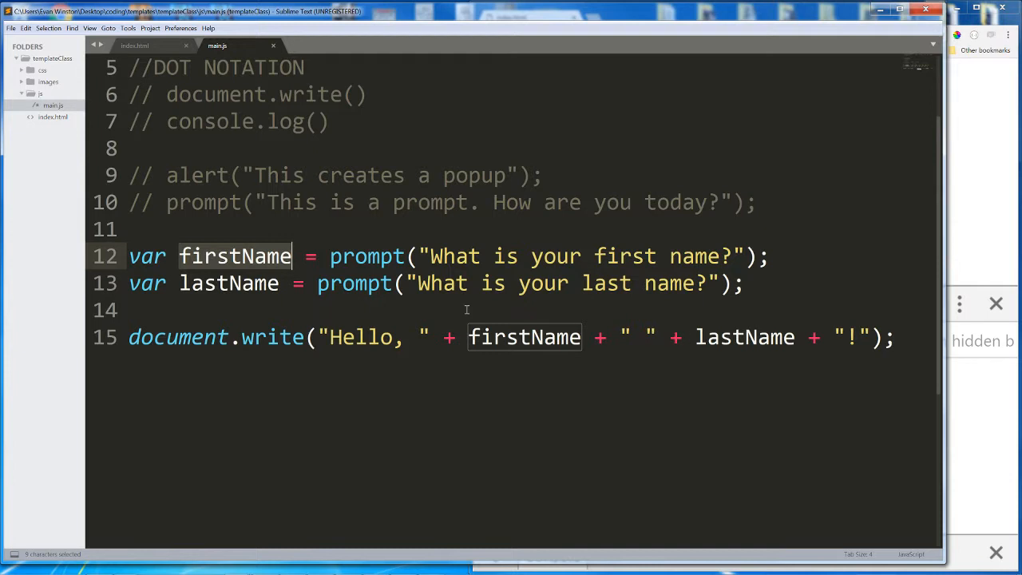
{"action": "mouse_move", "coordinate": [710, 353]}
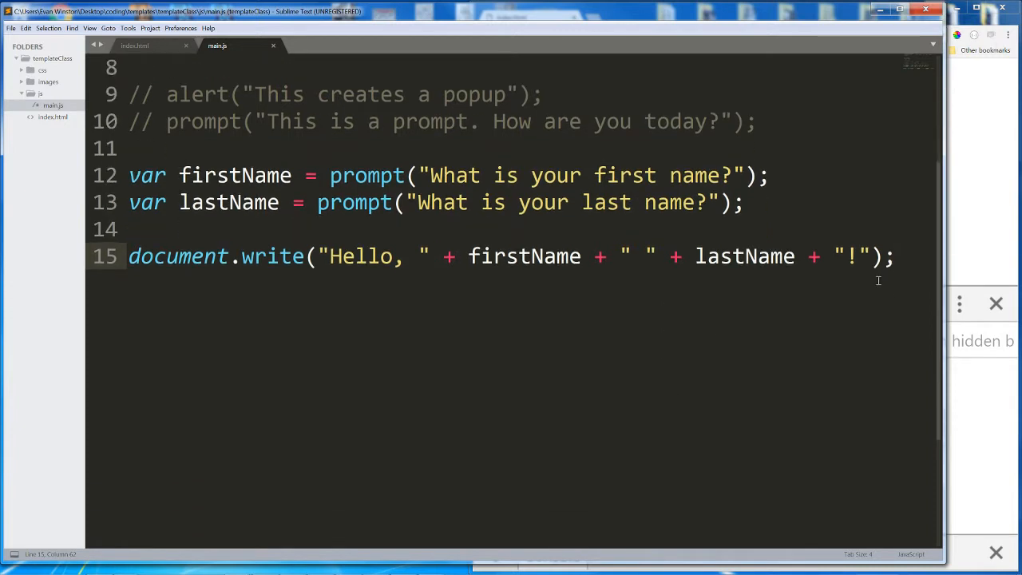
{"action": "left_click_drag", "start_coordinate": [129, 176], "coordinate": [895, 256]}
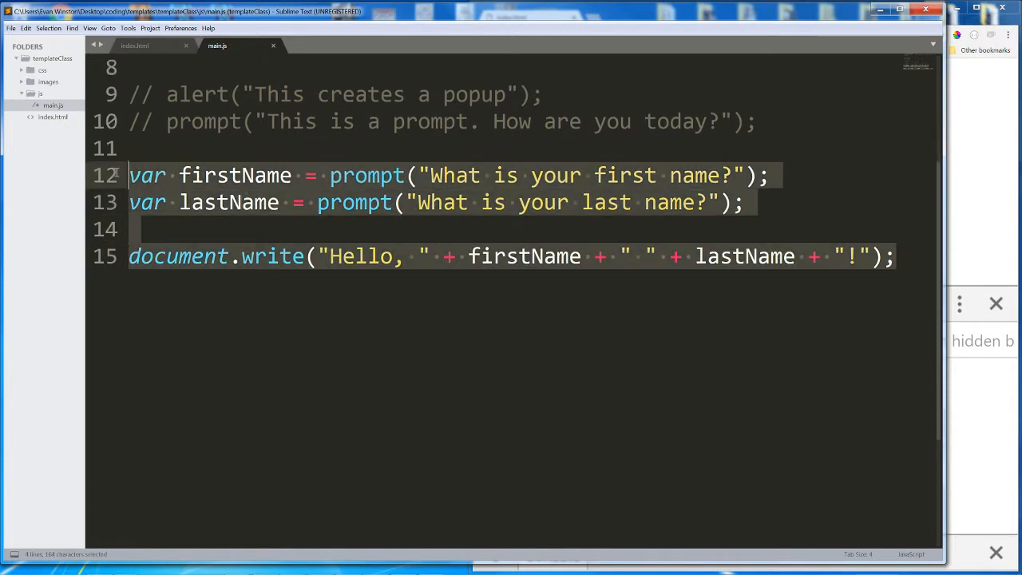
{"action": "key", "text": "ctrl+/"}
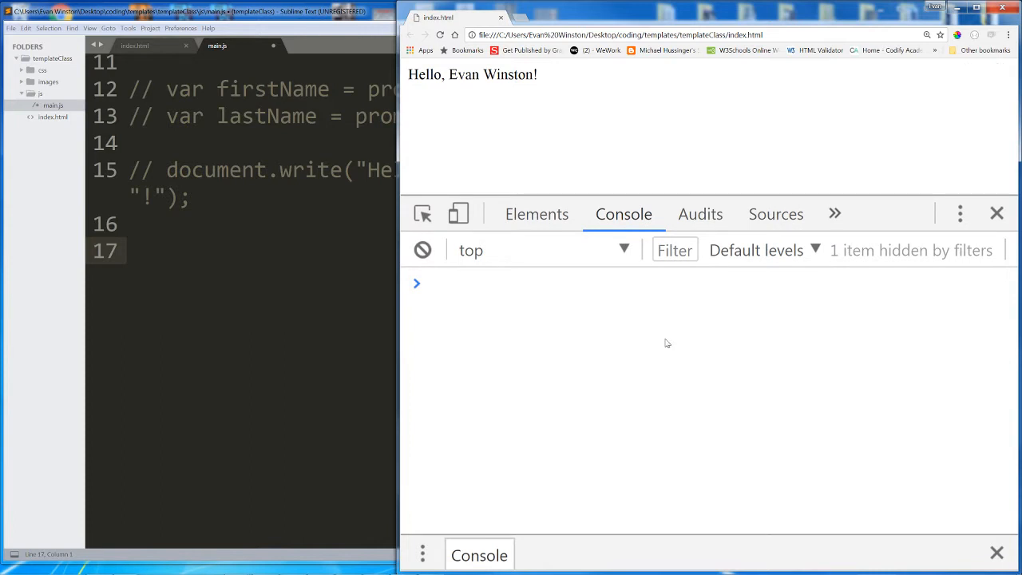
Step: Enter a concatenated "evan is a mentor" string, then run "evan".toUpperCase() to get EVAN
{"action": "type", "text": "\"evan\" + \" \" + \"is\" + \" \" + \"a\" + \" \" + \"mentor\""}
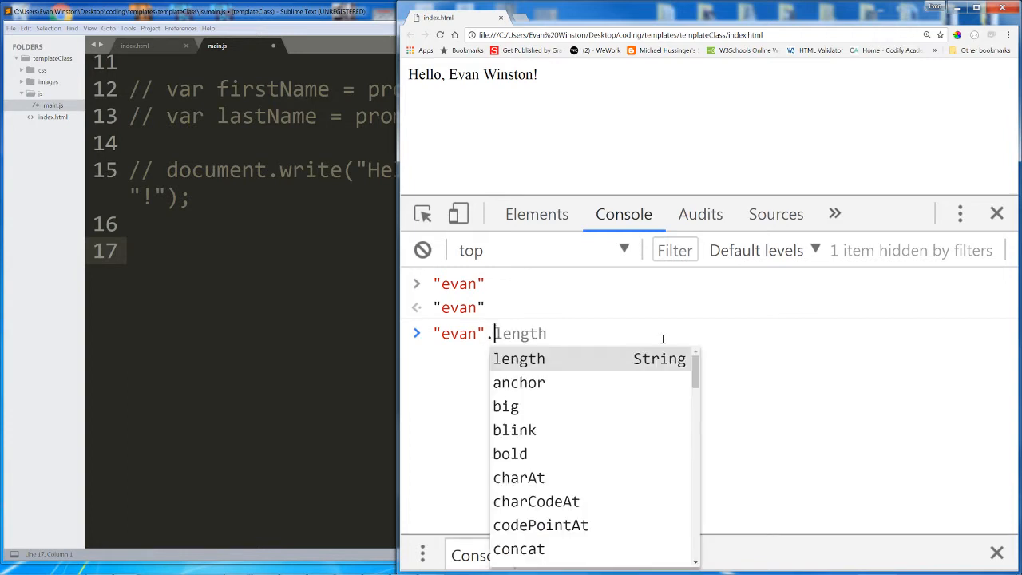
{"action": "mouse_move", "coordinate": [676, 208]}
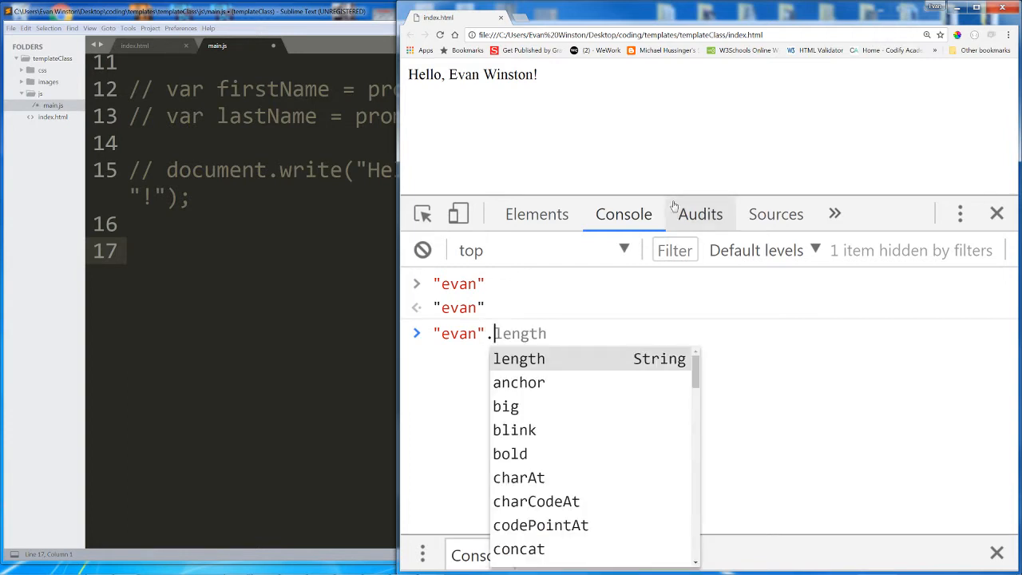
{"action": "type", "text": "to"}
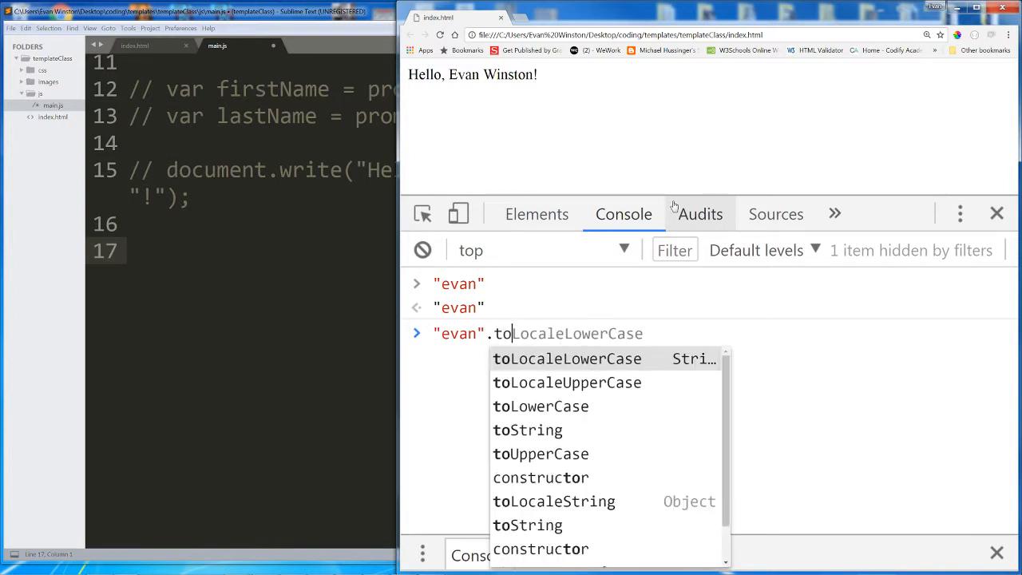
{"action": "type", "text": "UpperCase"}
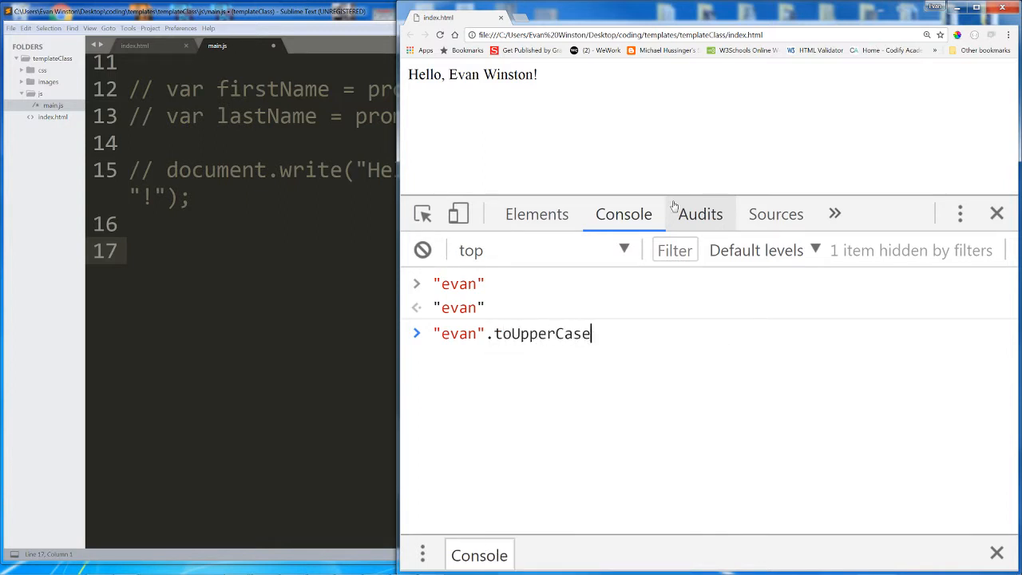
{"action": "type", "text": "()"}
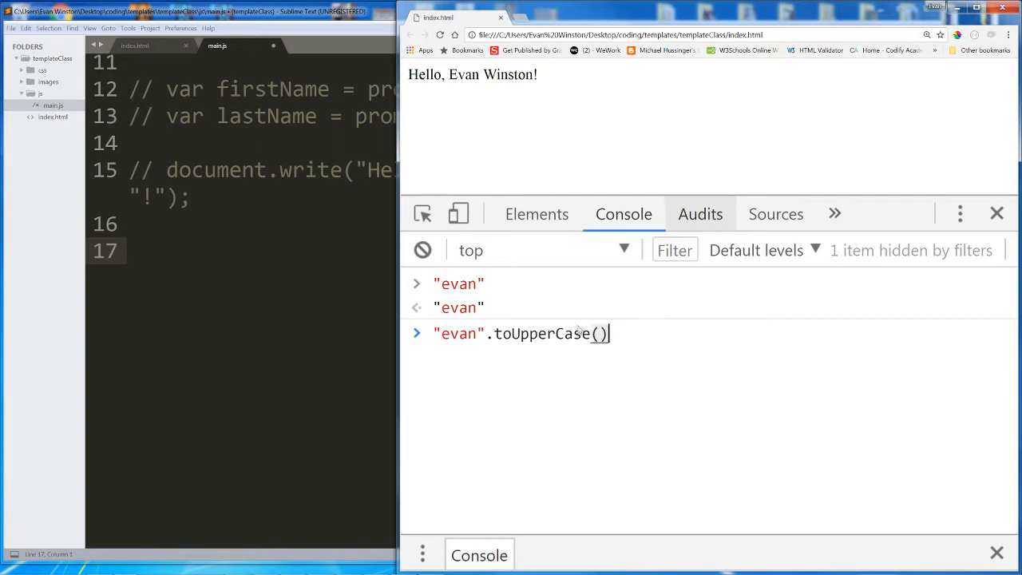
{"action": "key", "text": "Enter"}
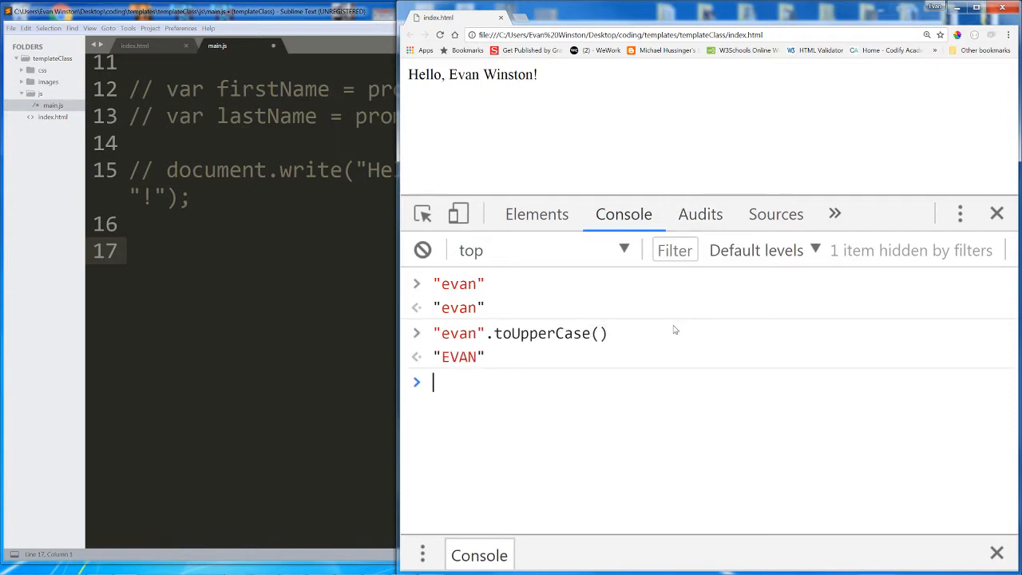
{"action": "double_click", "coordinate": [458, 356]}
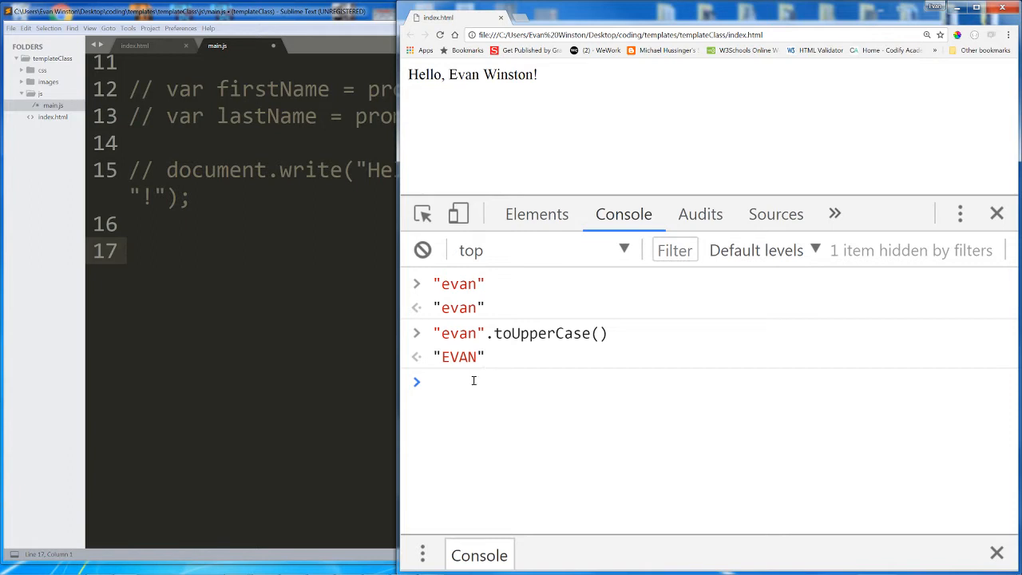
Step: Run "EVAN".toLowerCase() returning "evan" and point out the parts of the expression
{"action": "type", "text": "\"E"}
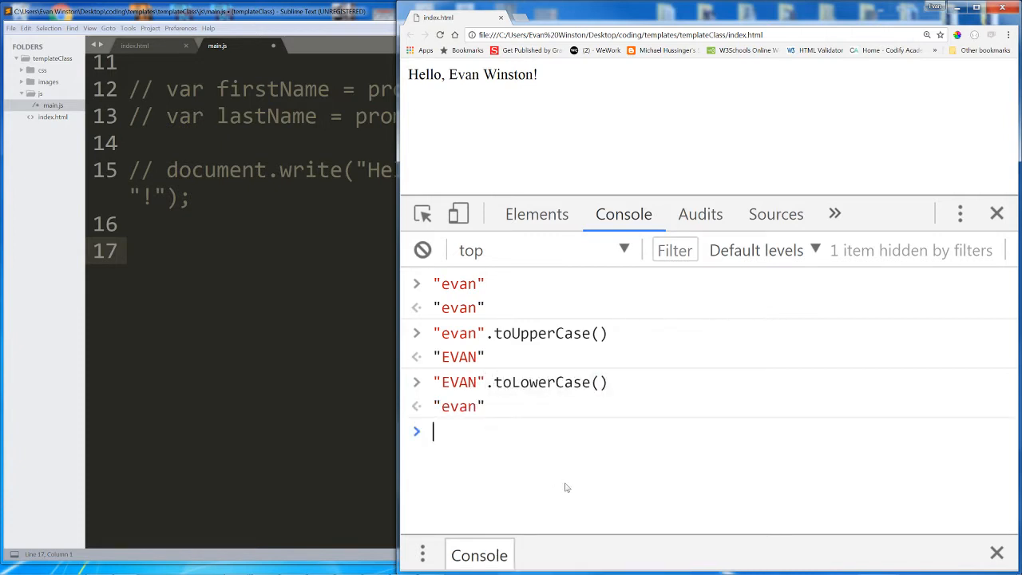
{"action": "mouse_move", "coordinate": [503, 396]}
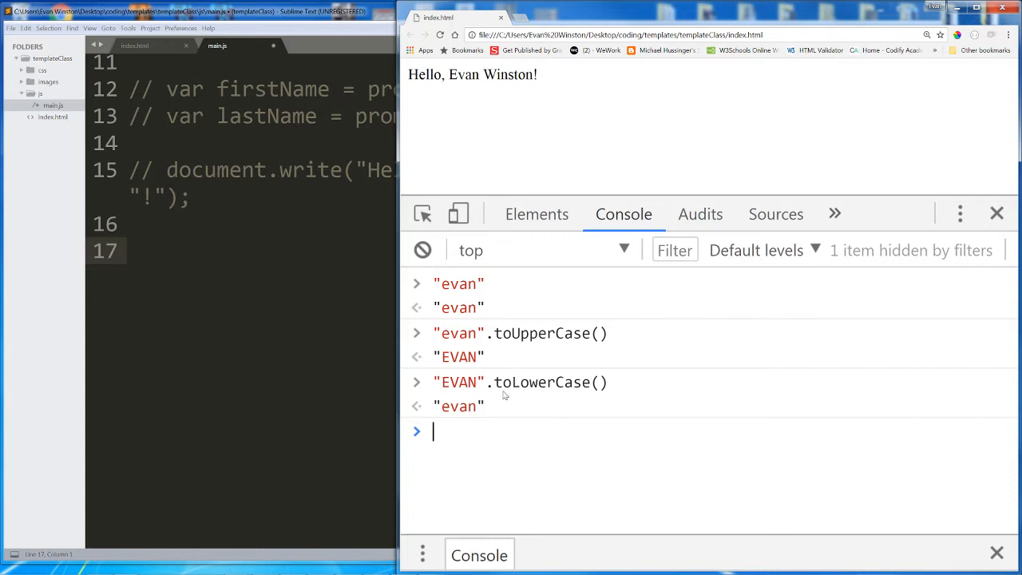
{"action": "double_click", "coordinate": [542, 382]}
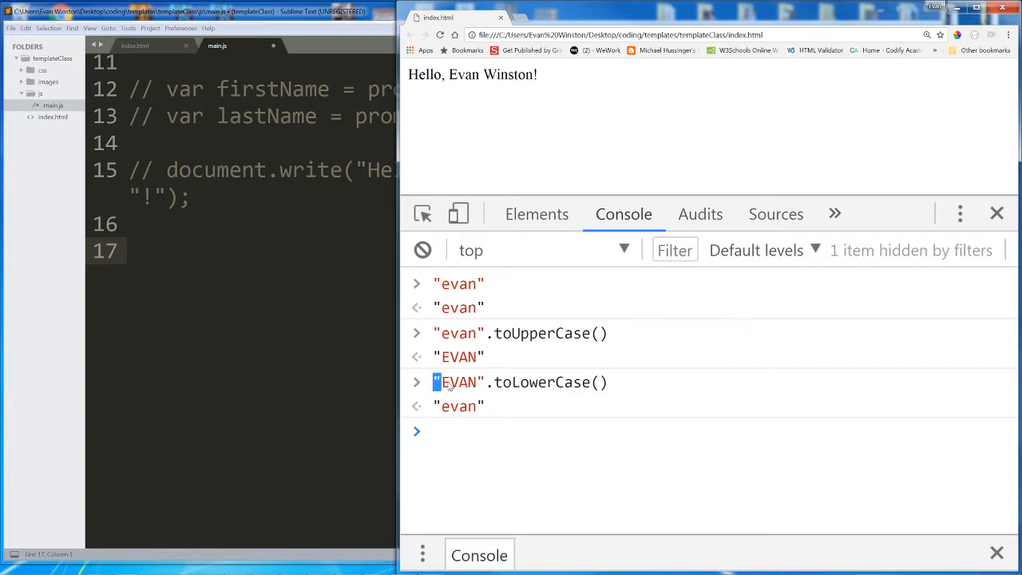
{"action": "double_click", "coordinate": [460, 381]}
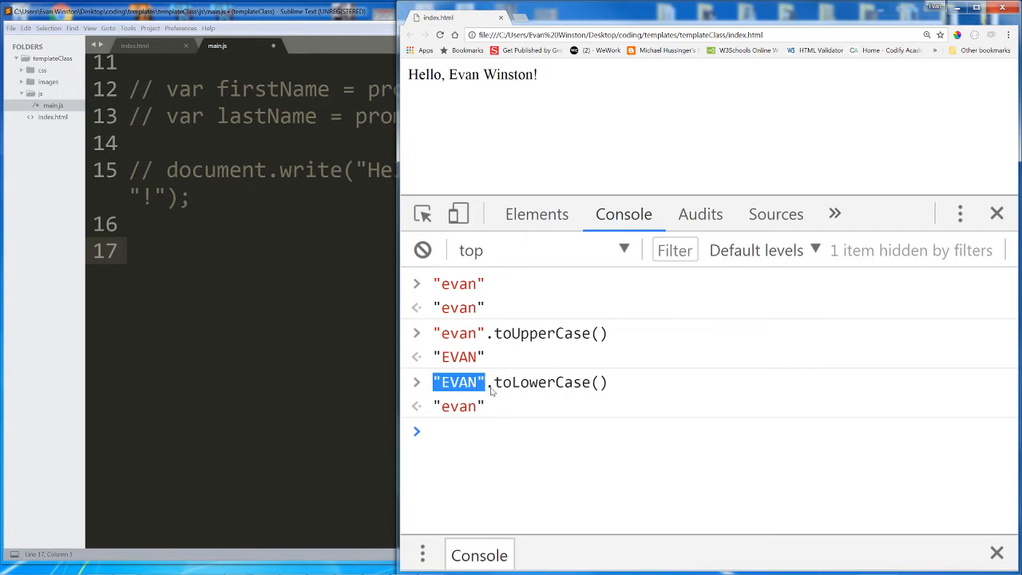
{"action": "mouse_move", "coordinate": [500, 353]}
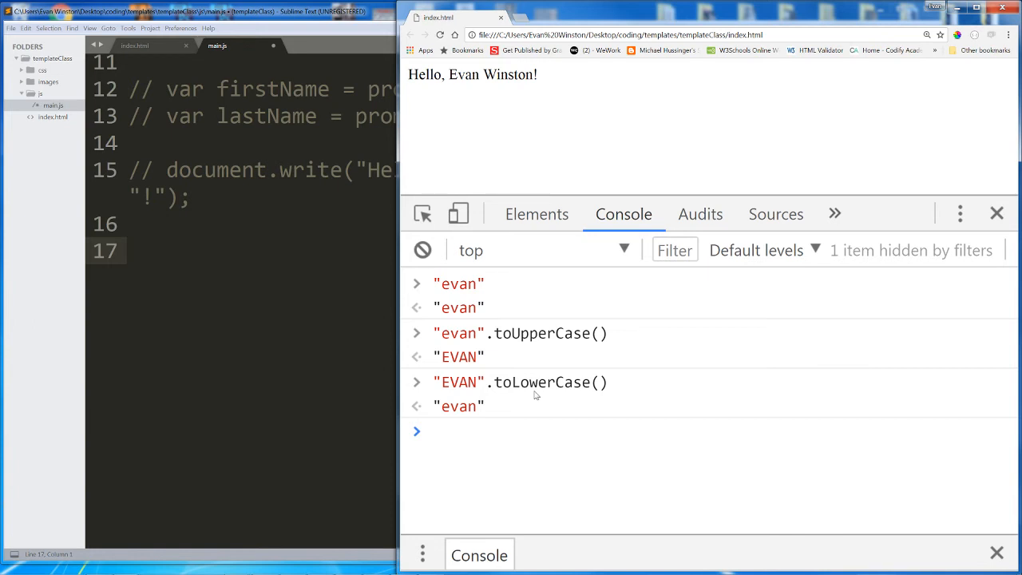
{"action": "mouse_move", "coordinate": [595, 390]}
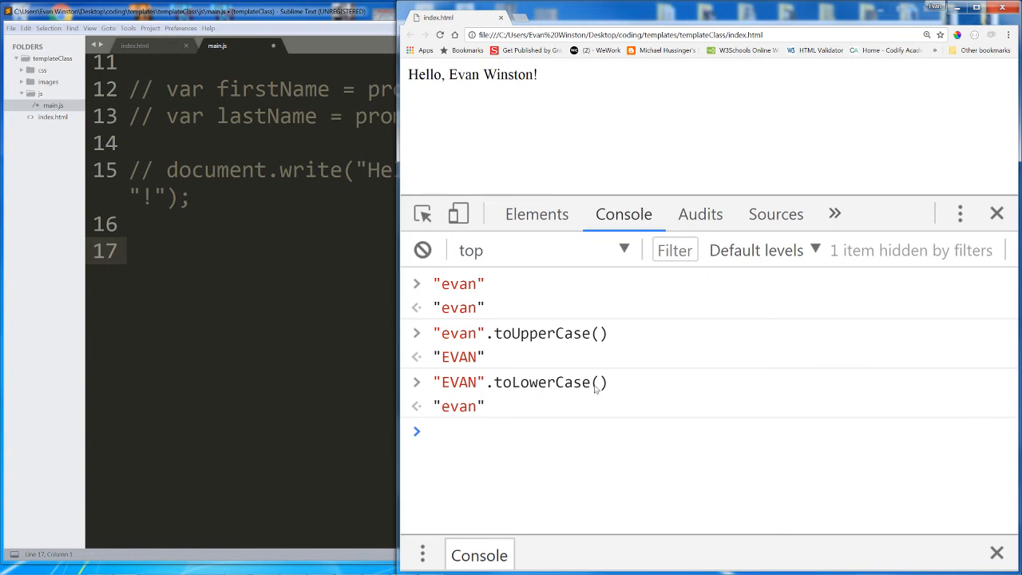
{"action": "double_click", "coordinate": [551, 382]}
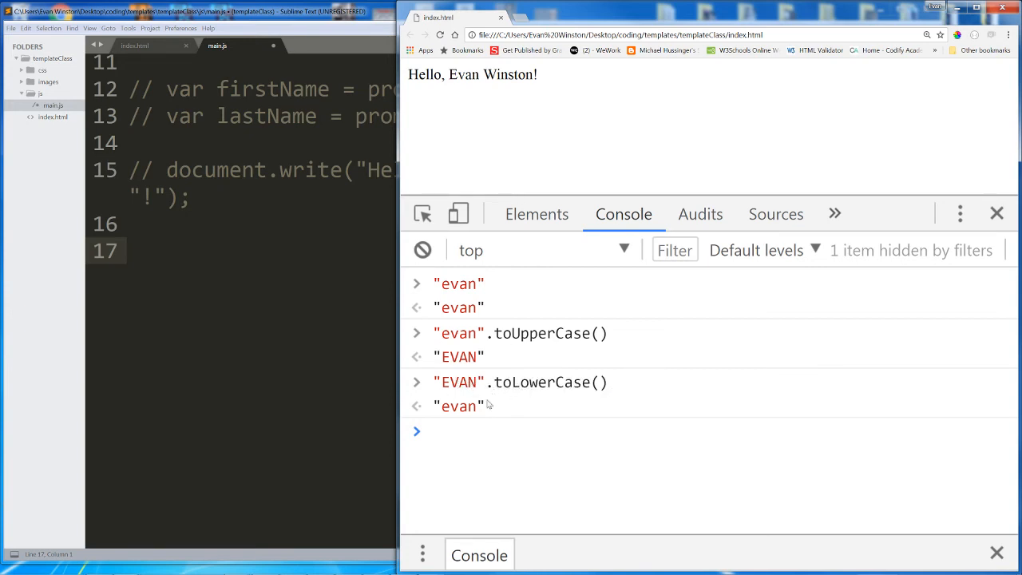
{"action": "mouse_move", "coordinate": [514, 375]}
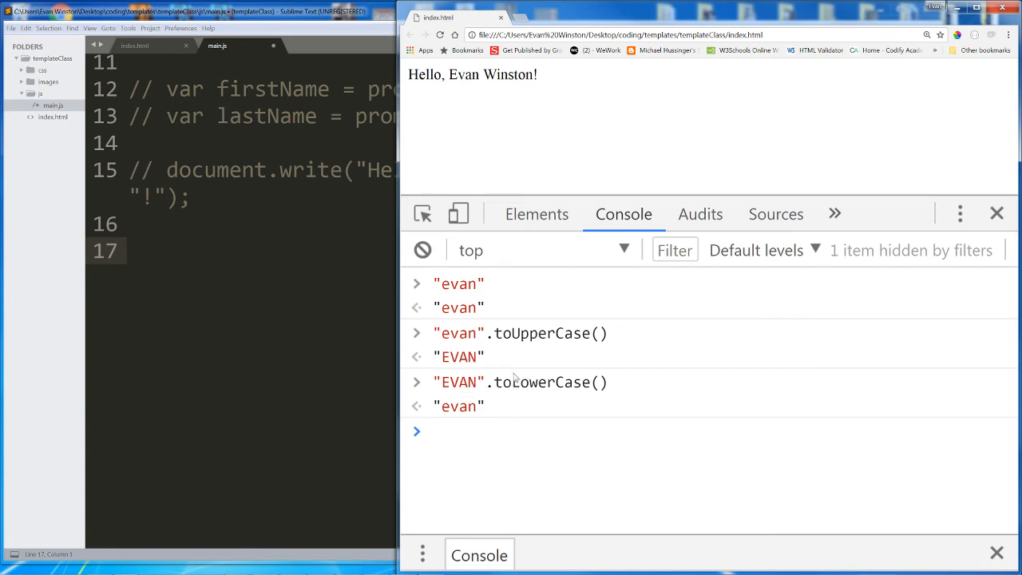
{"action": "mouse_move", "coordinate": [496, 388]}
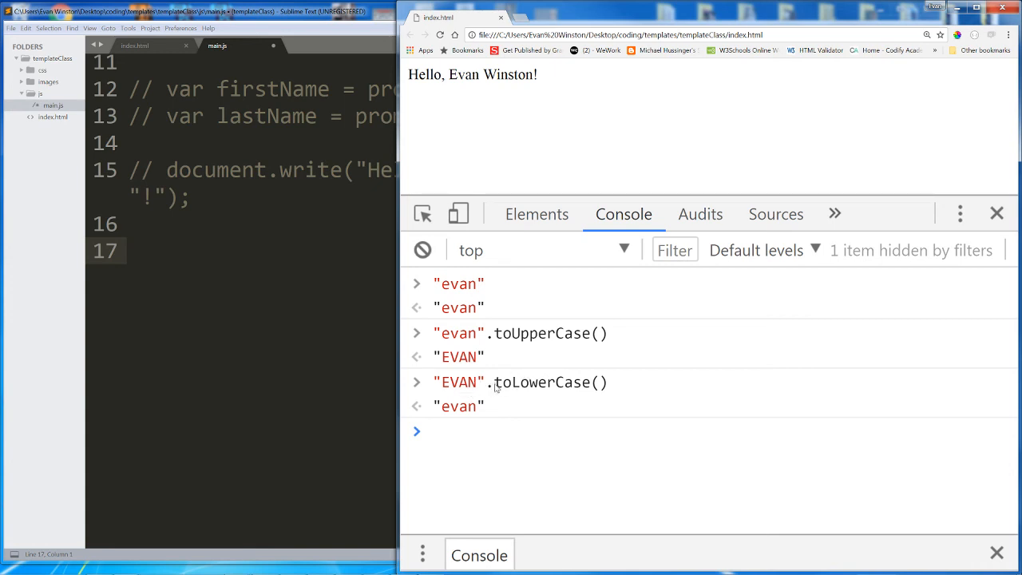
{"action": "mouse_move", "coordinate": [437, 390]}
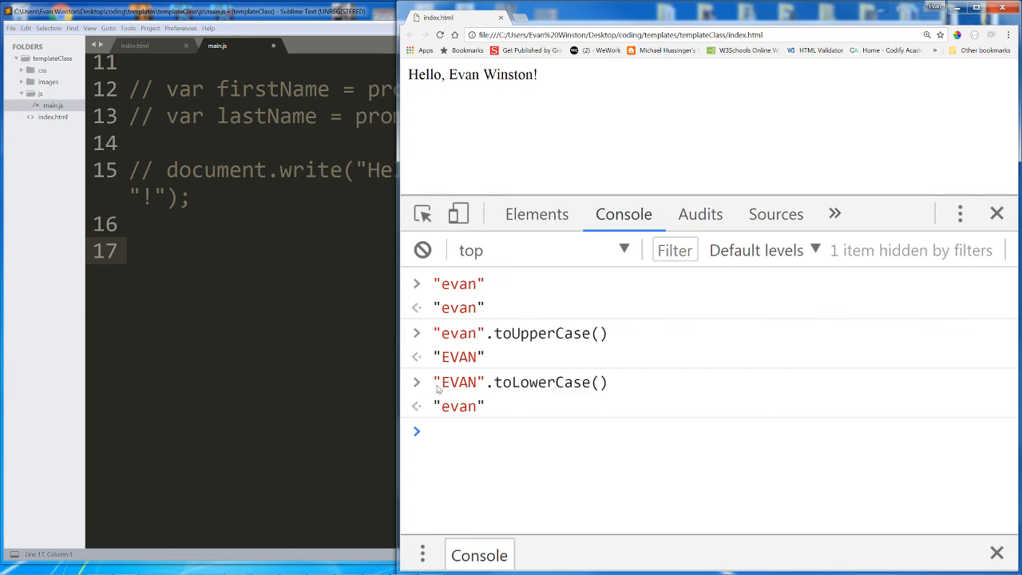